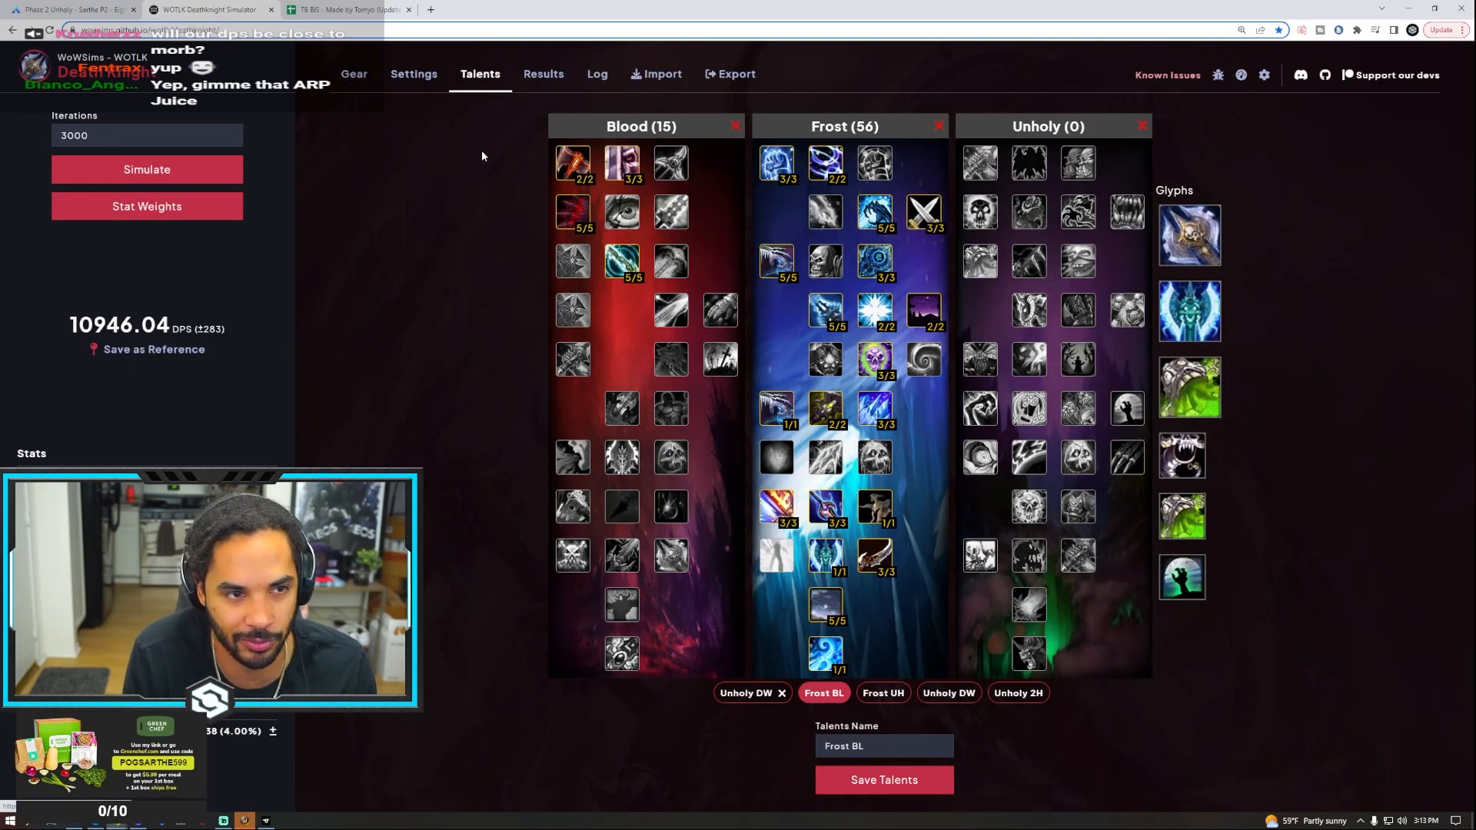
Check the encounter settings, then load the 'Frost P2 BiS' gear set from the Gear view
left_click(412, 73)
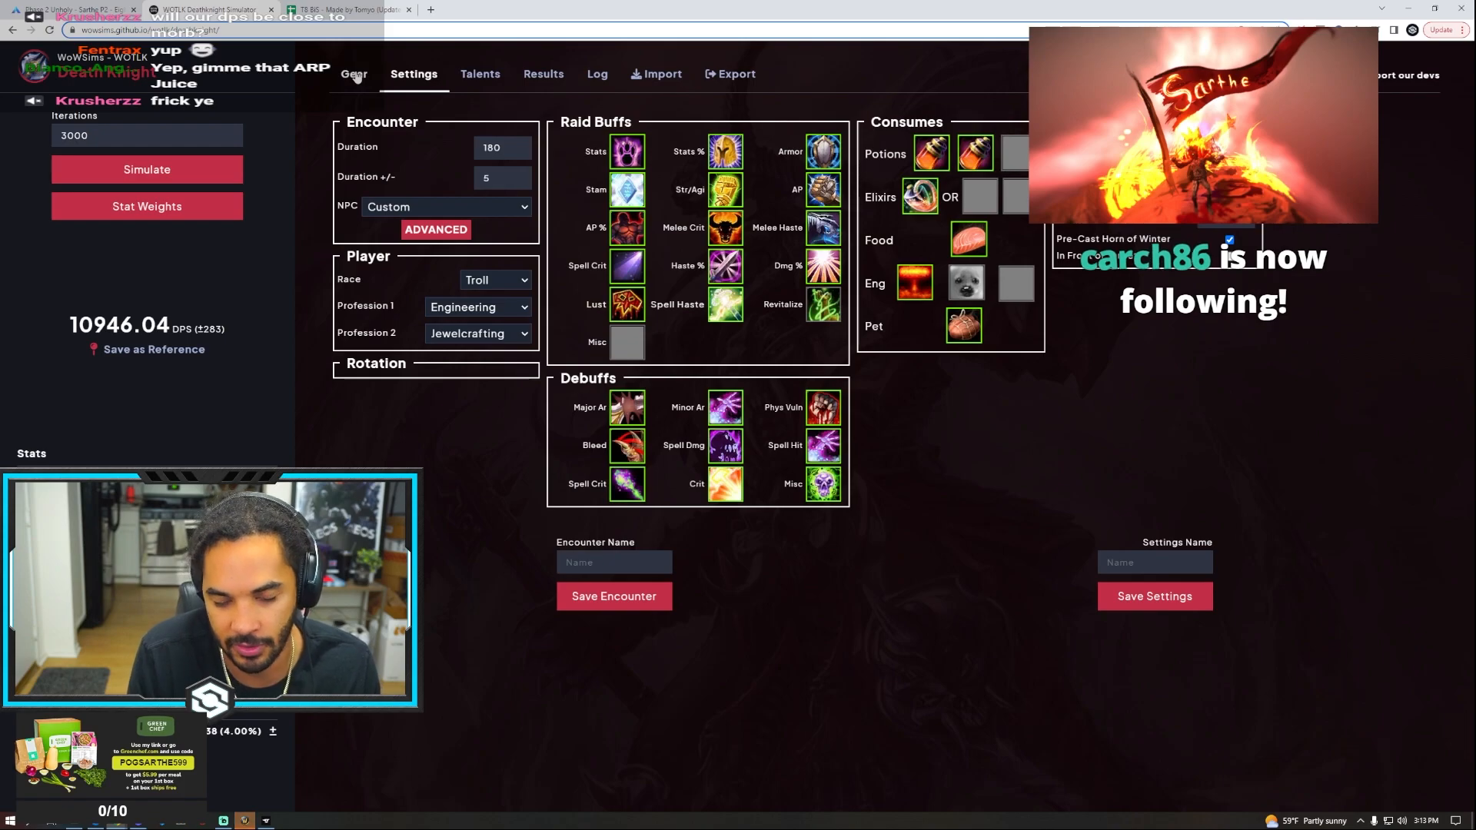
left_click(353, 73)
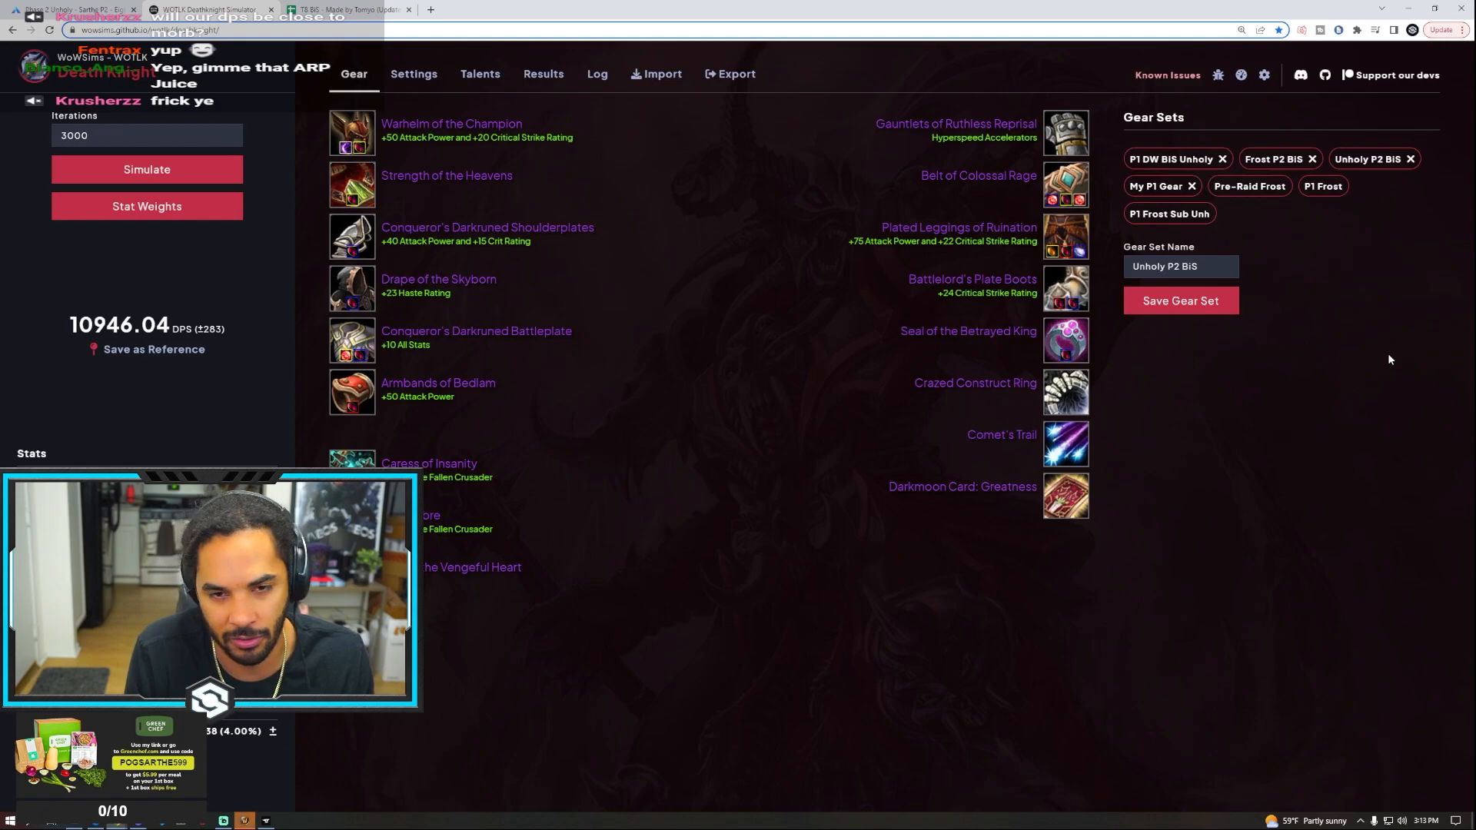
mouse_move(1323, 186)
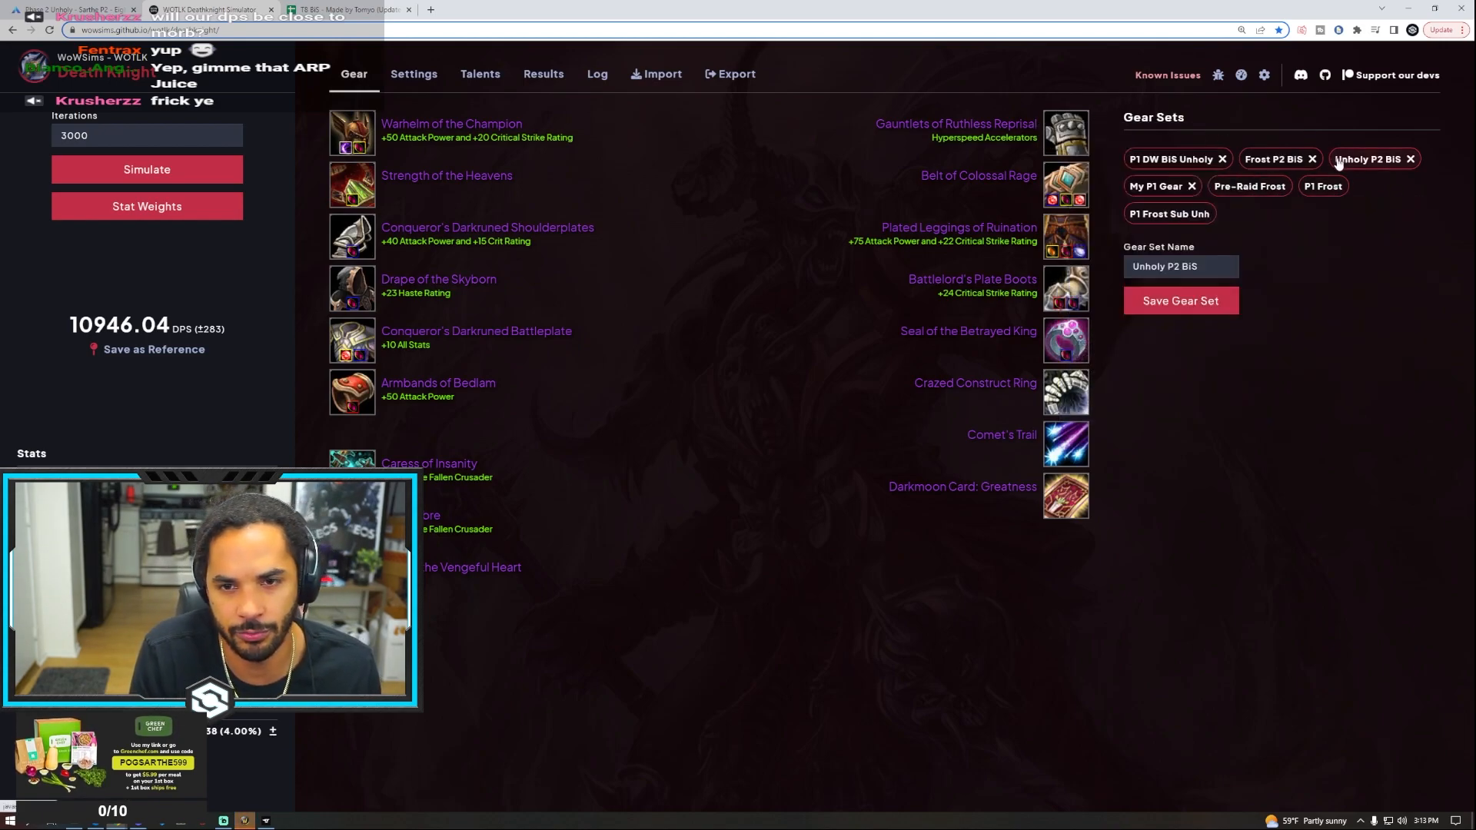
left_click(1273, 158)
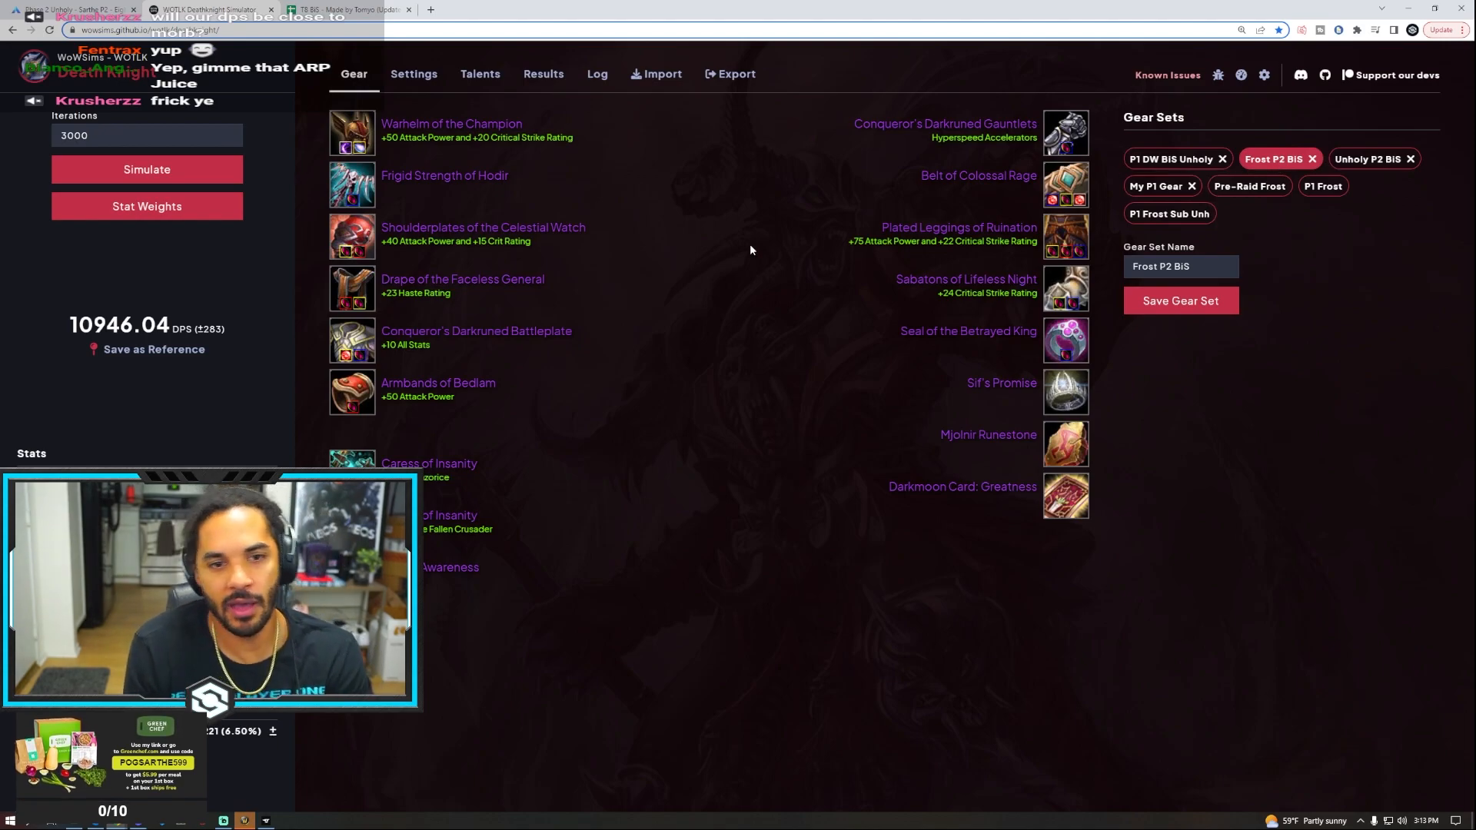
mouse_move(699, 248)
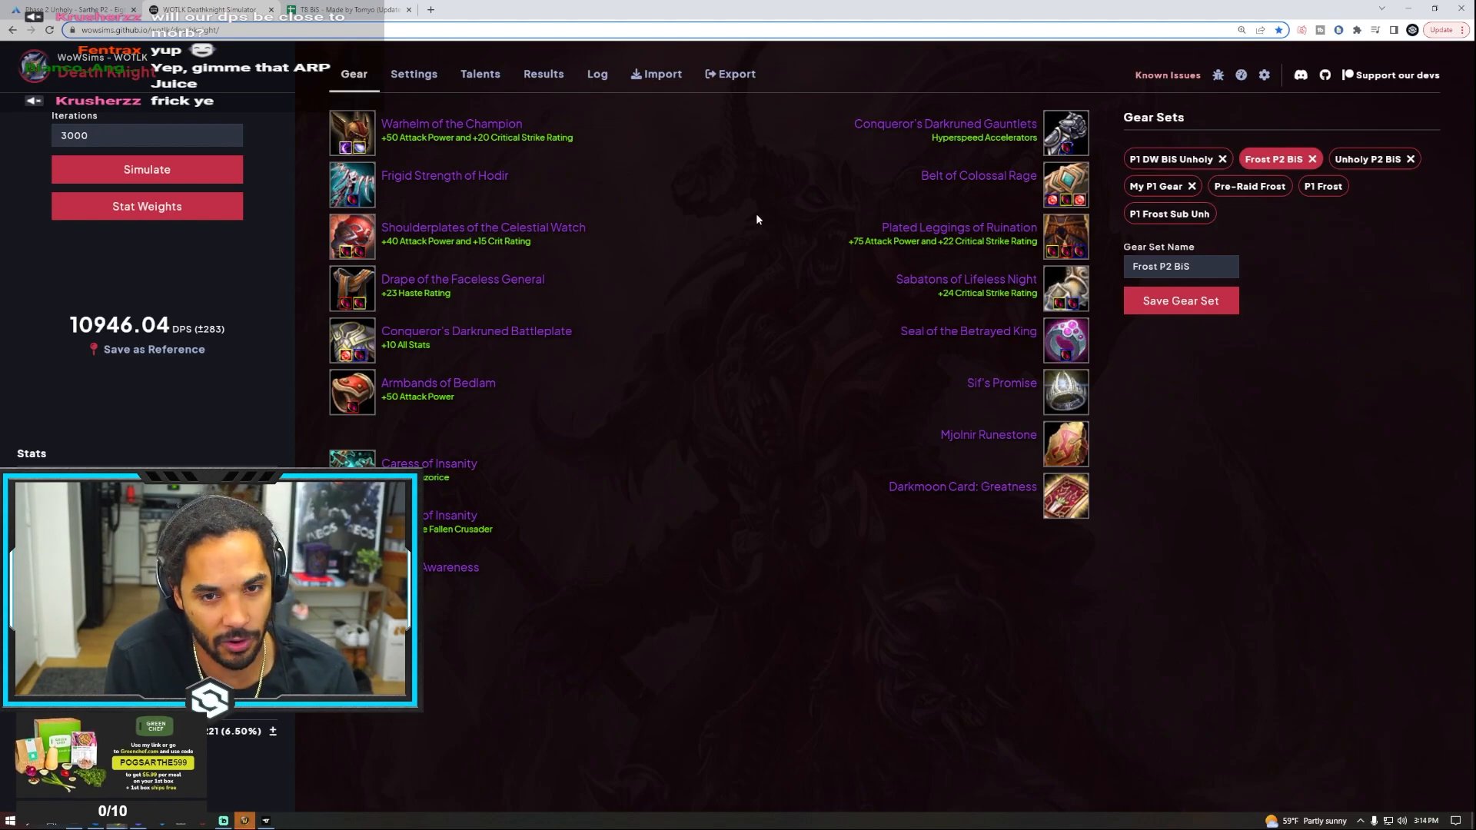
mouse_move(1065, 237)
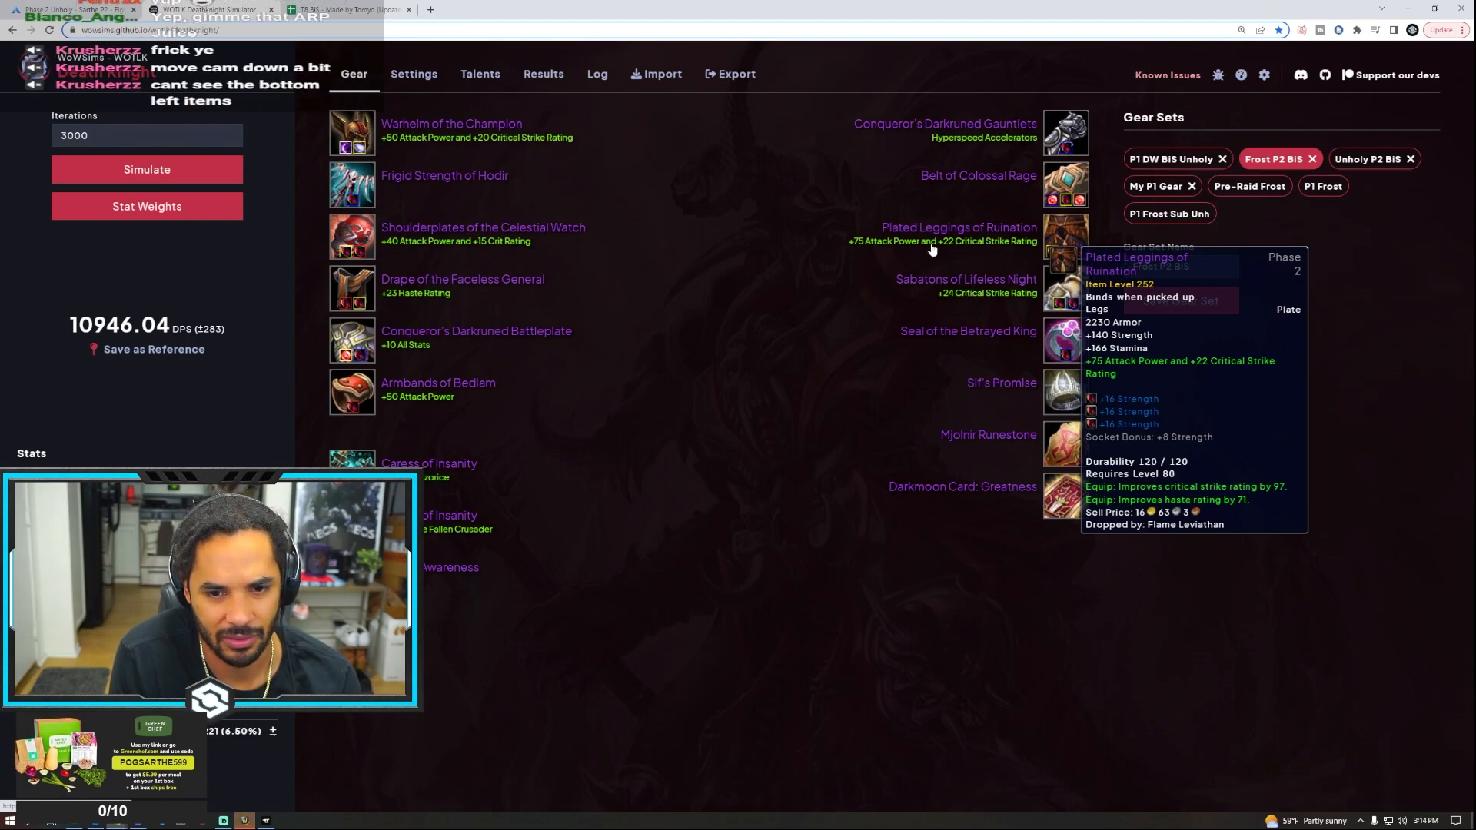
mouse_move(810, 307)
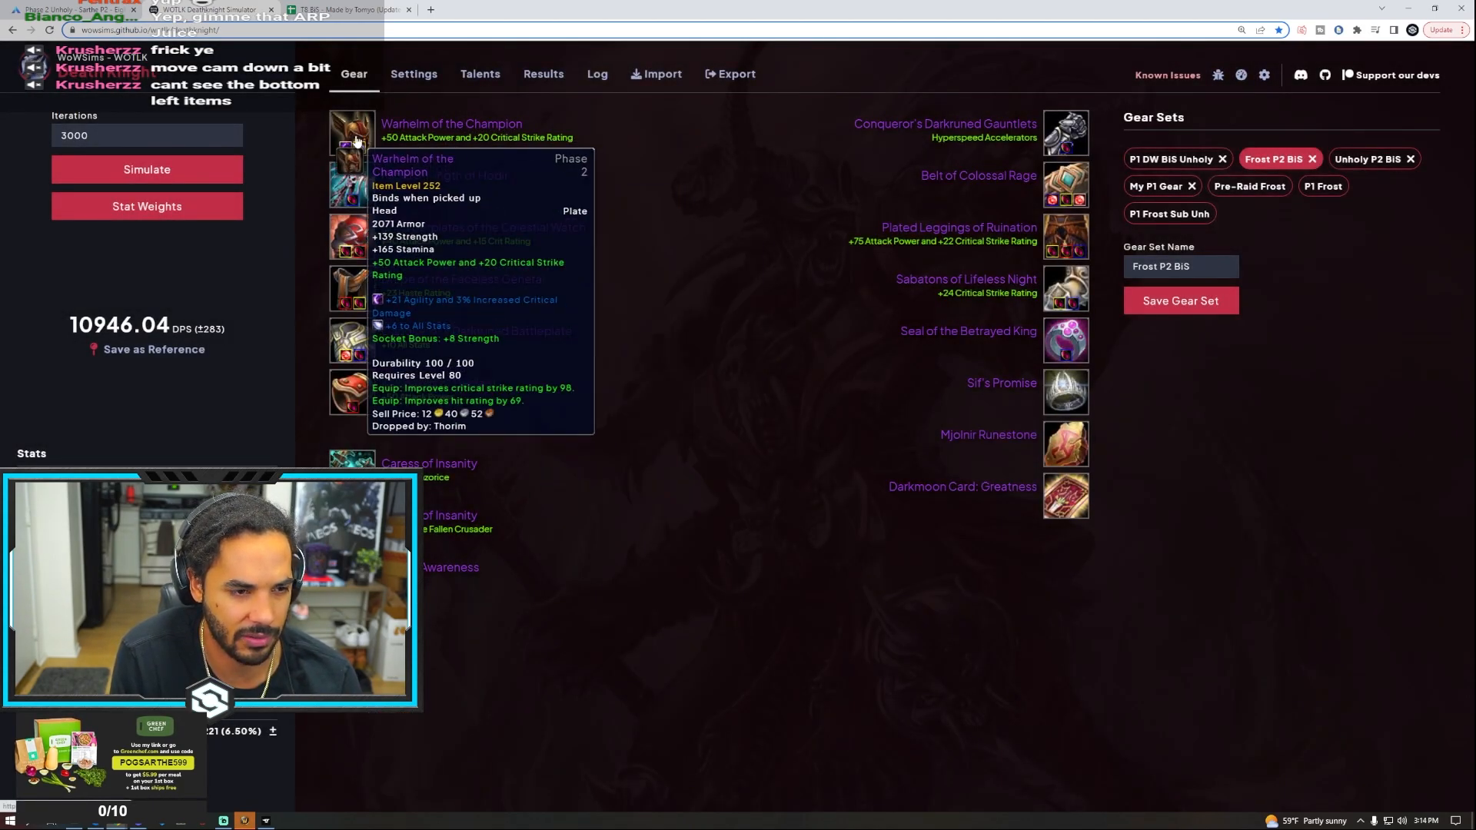
mouse_move(590, 240)
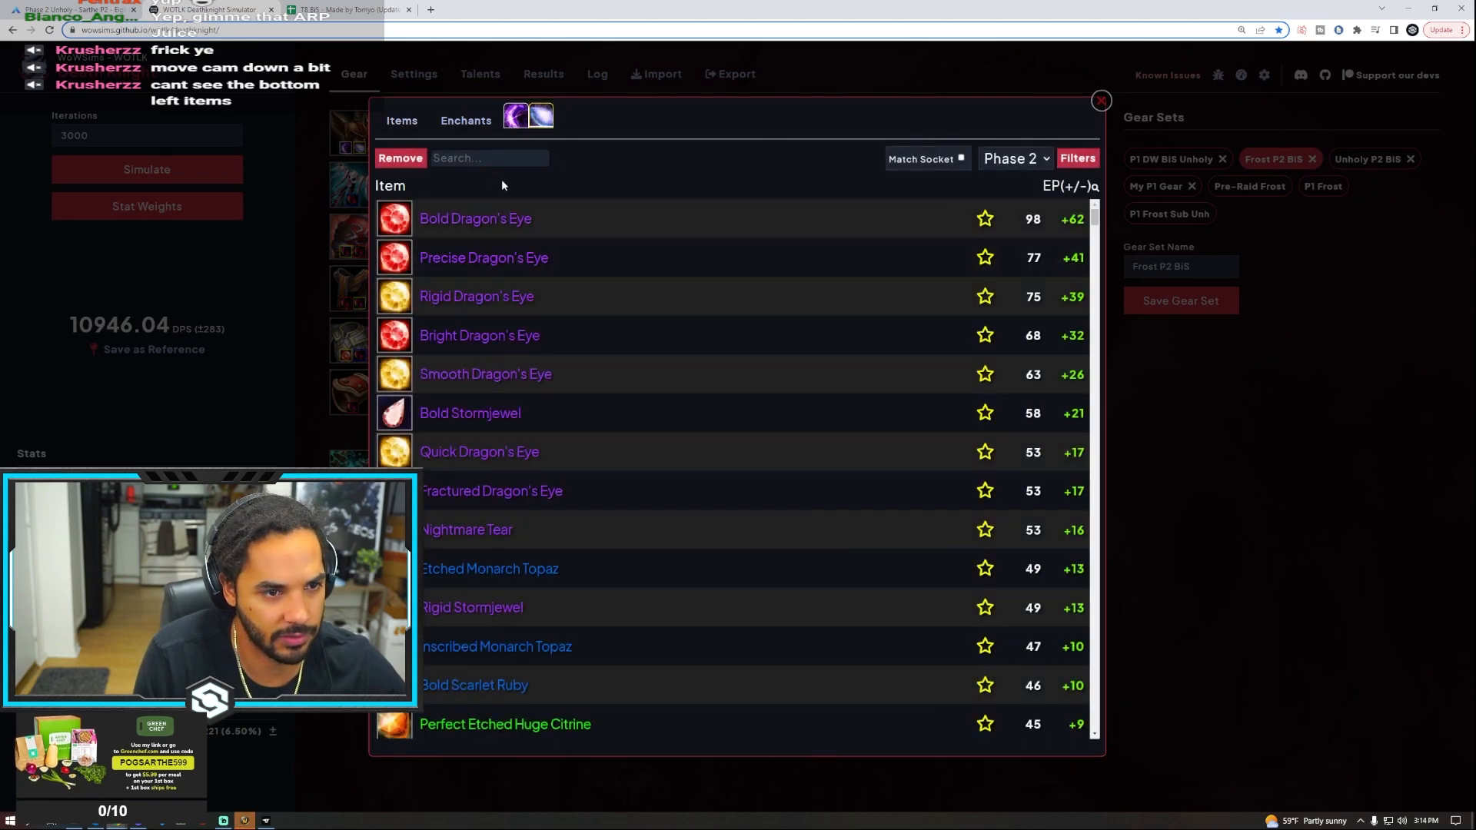
Pick an orange +8 Strength/+8 Crit gem for the helm's second socket beside the meta gem
left_click(1099, 102)
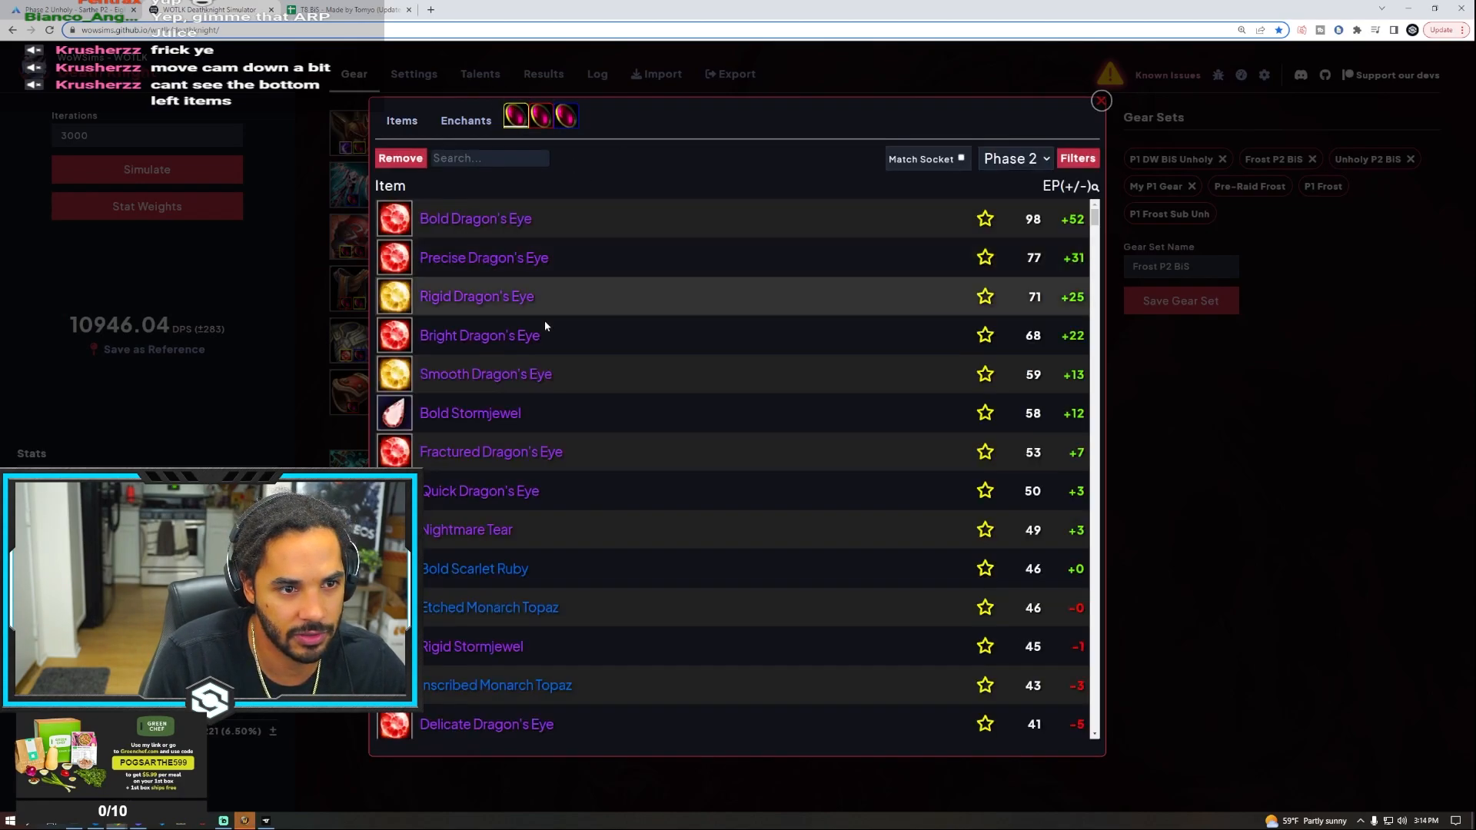
scroll("down", 3)
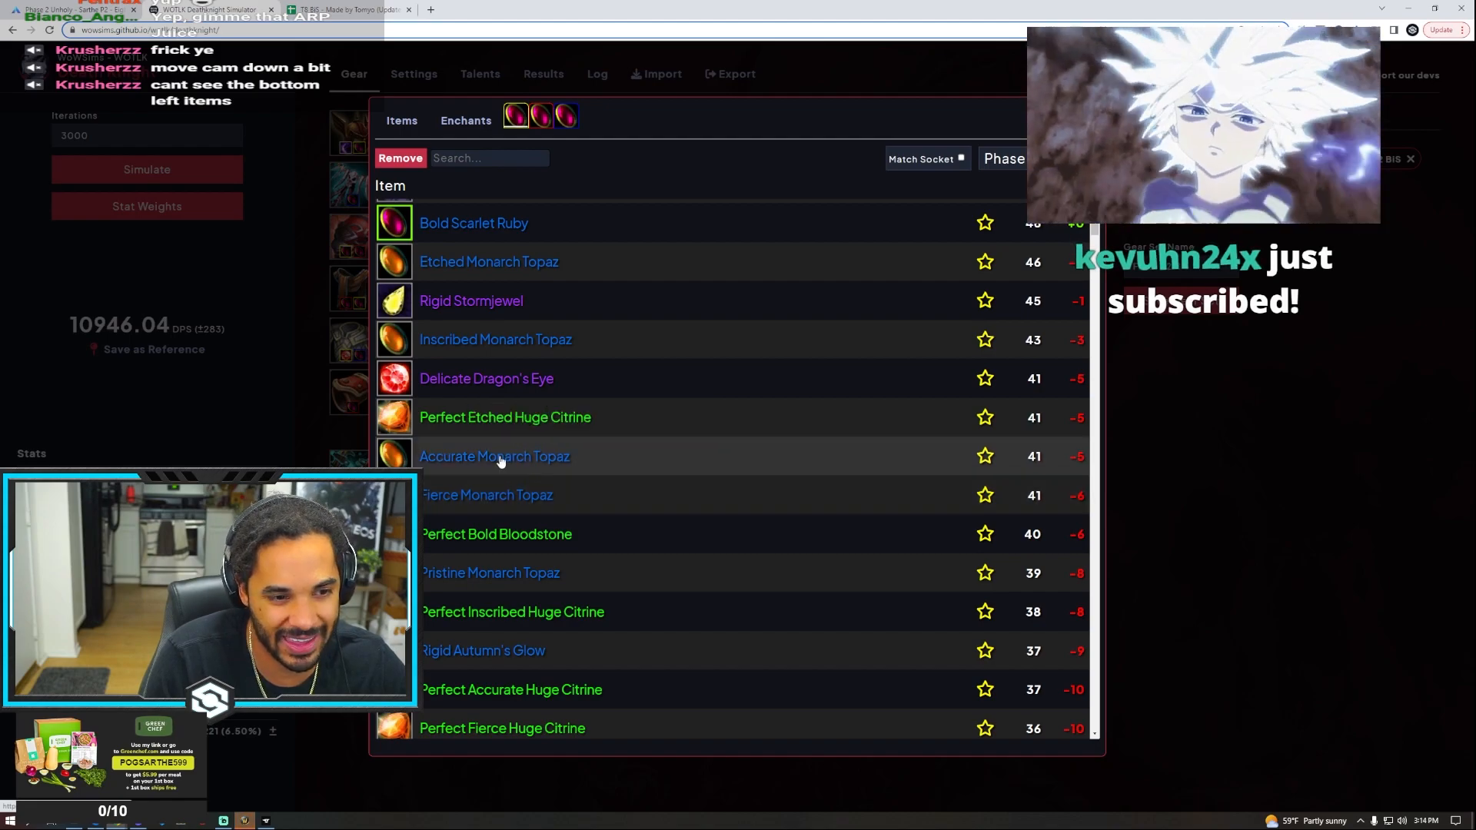
mouse_move(494, 339)
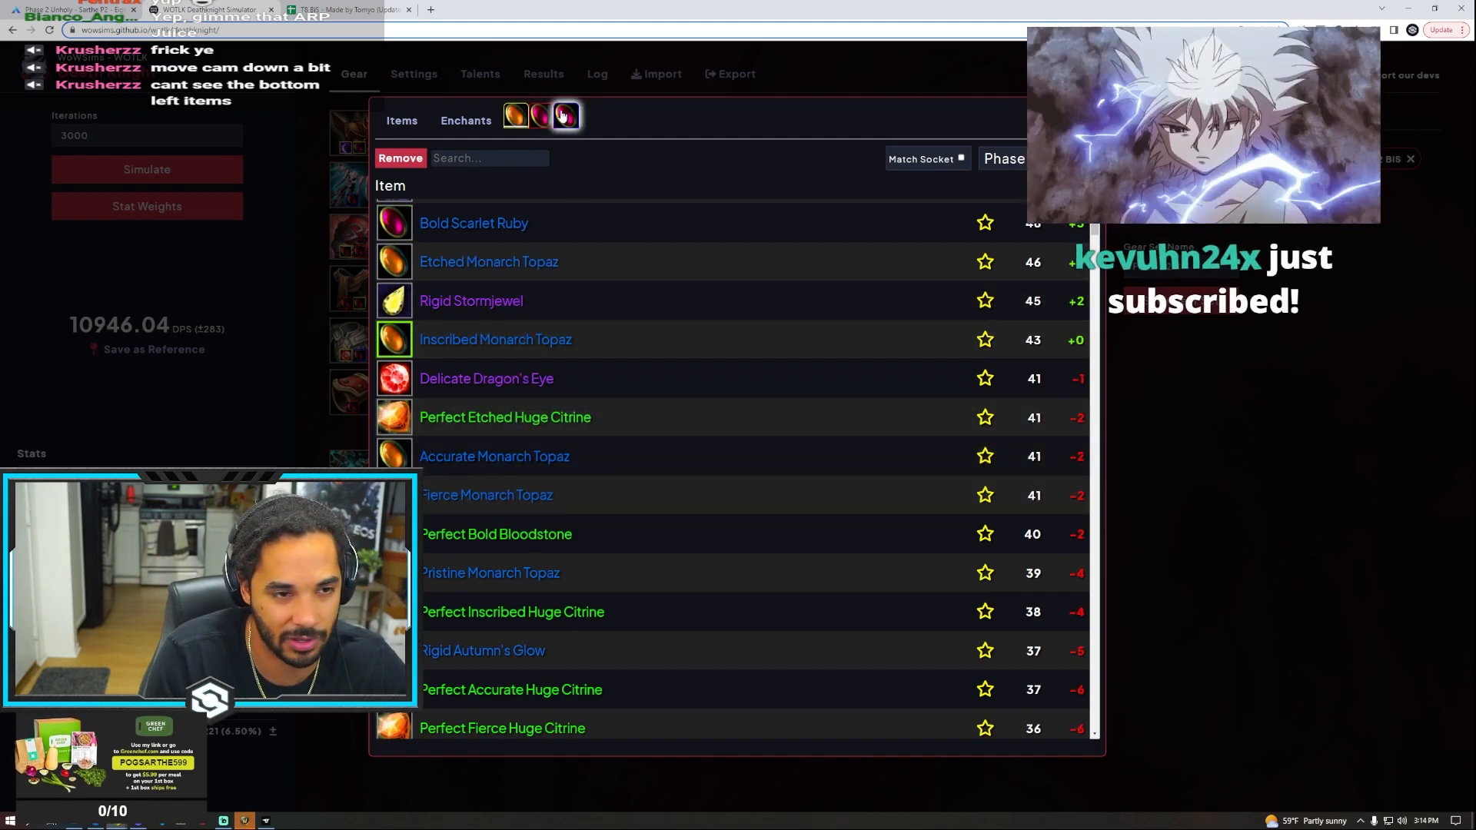
left_click(565, 115)
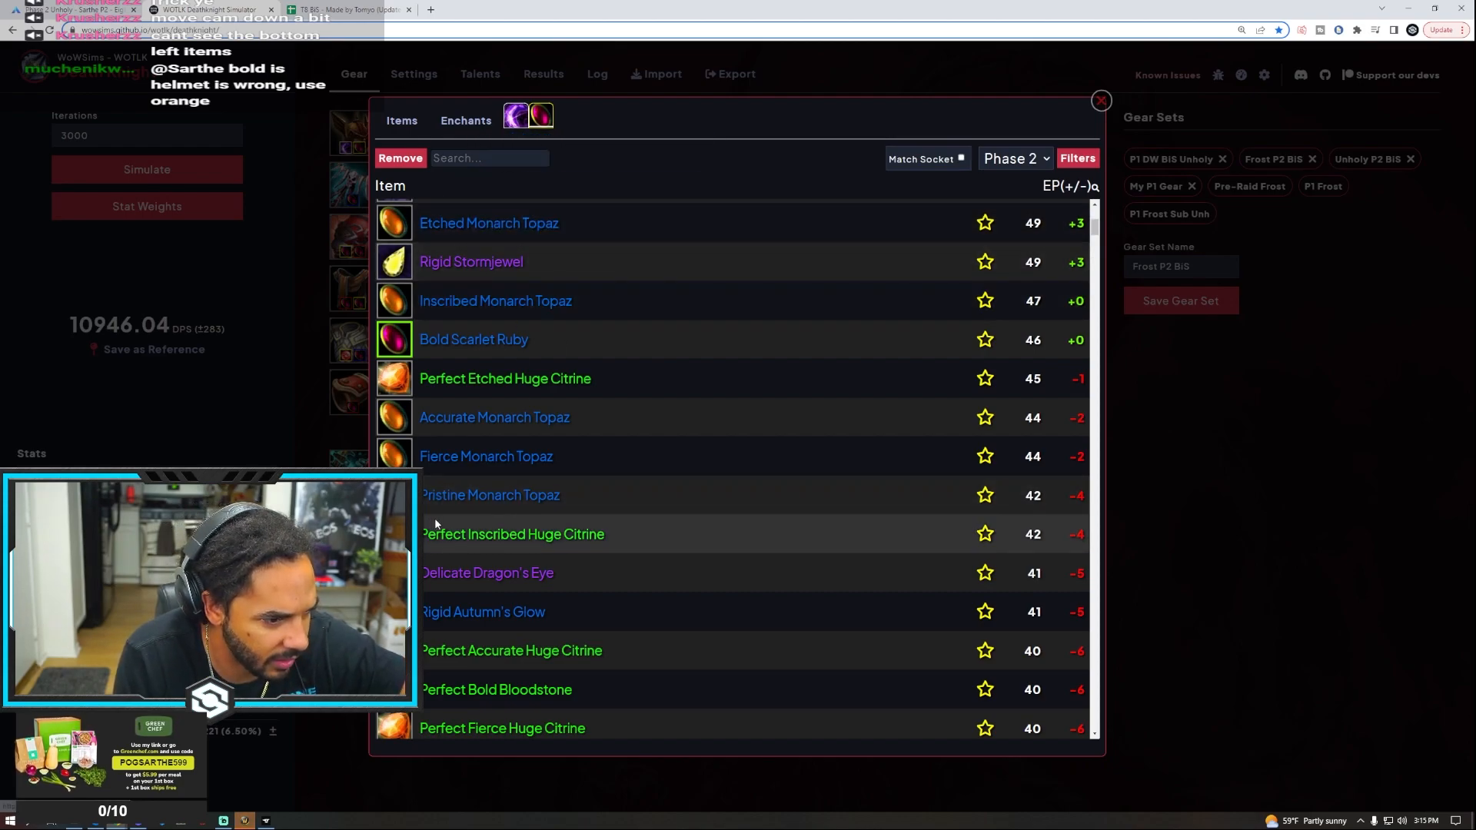
mouse_move(493, 417)
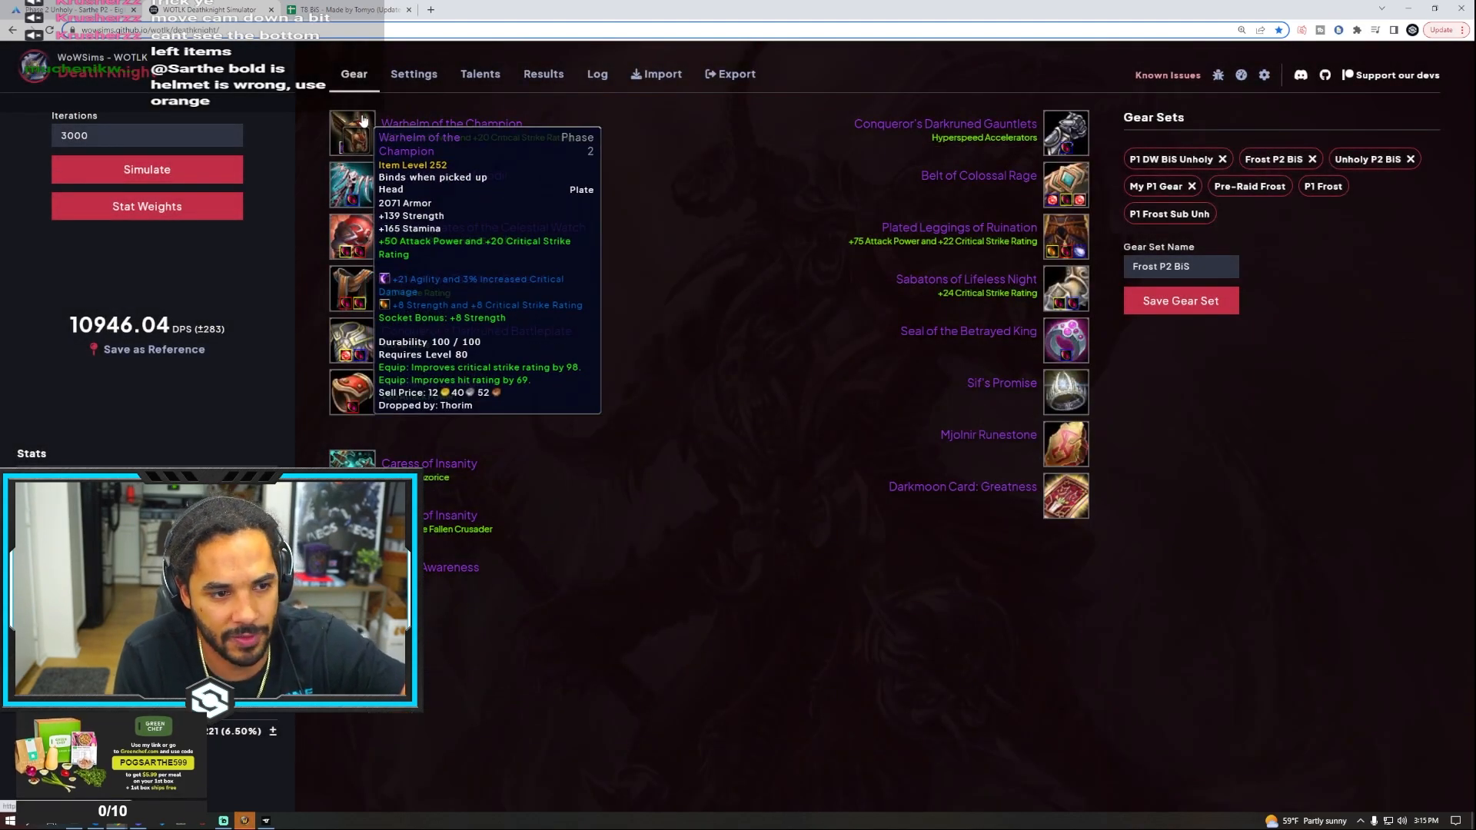
mouse_move(1065, 236)
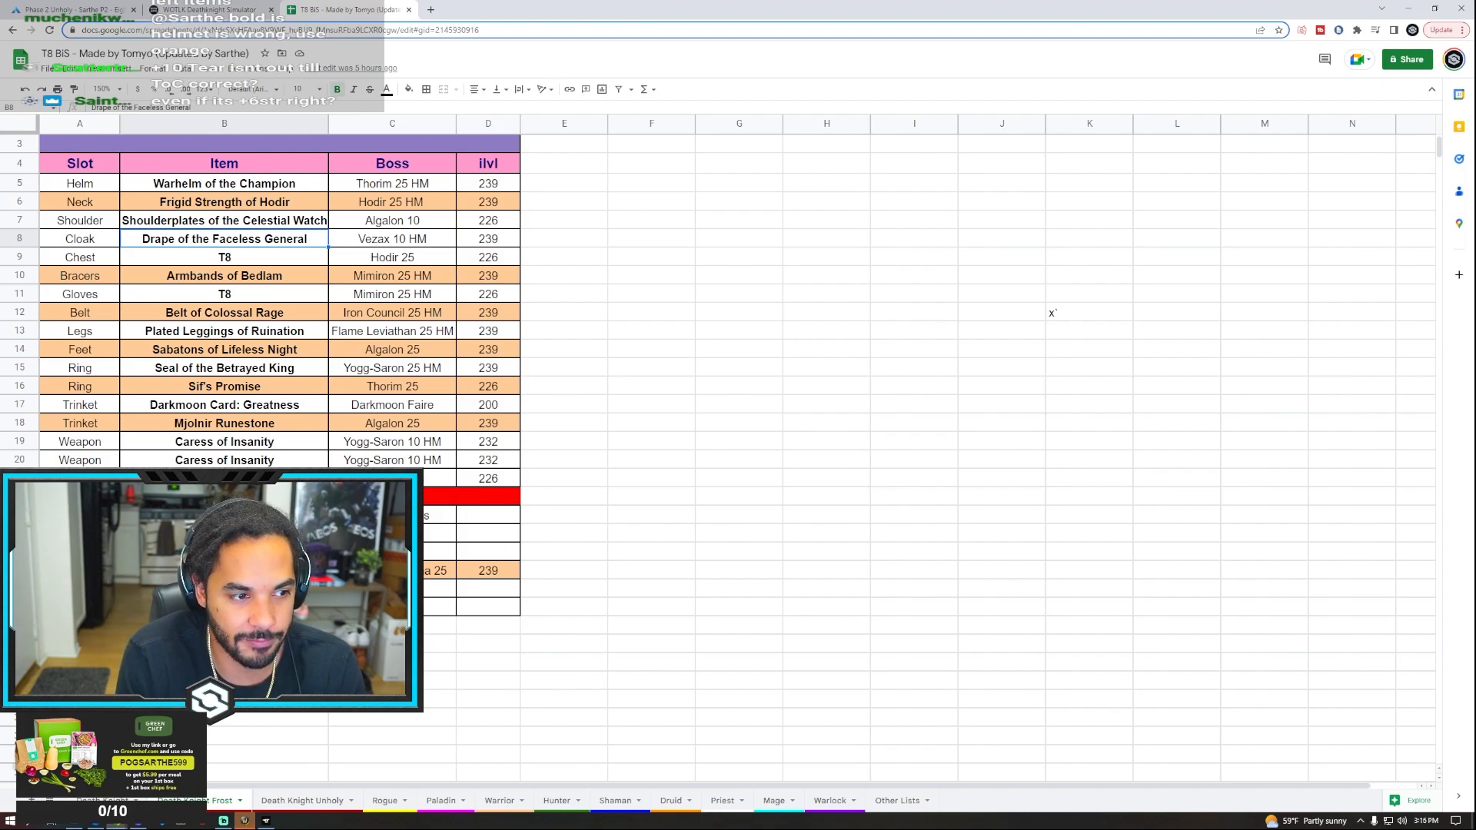
Review the T8 BiS Frost sheet and switch to the 'Death Knight Unholy' sheet
scroll("down", 3)
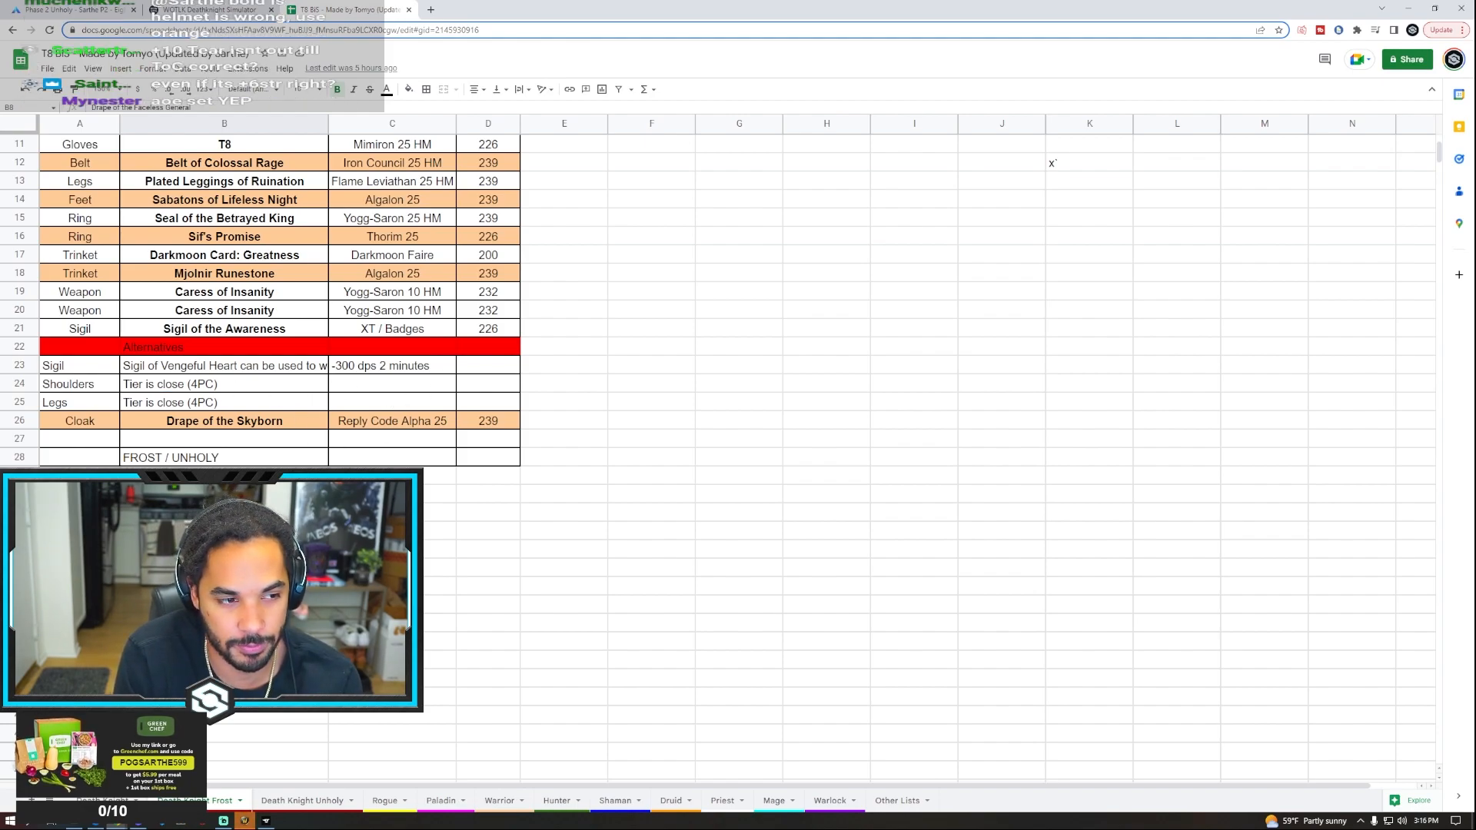
left_click(302, 799)
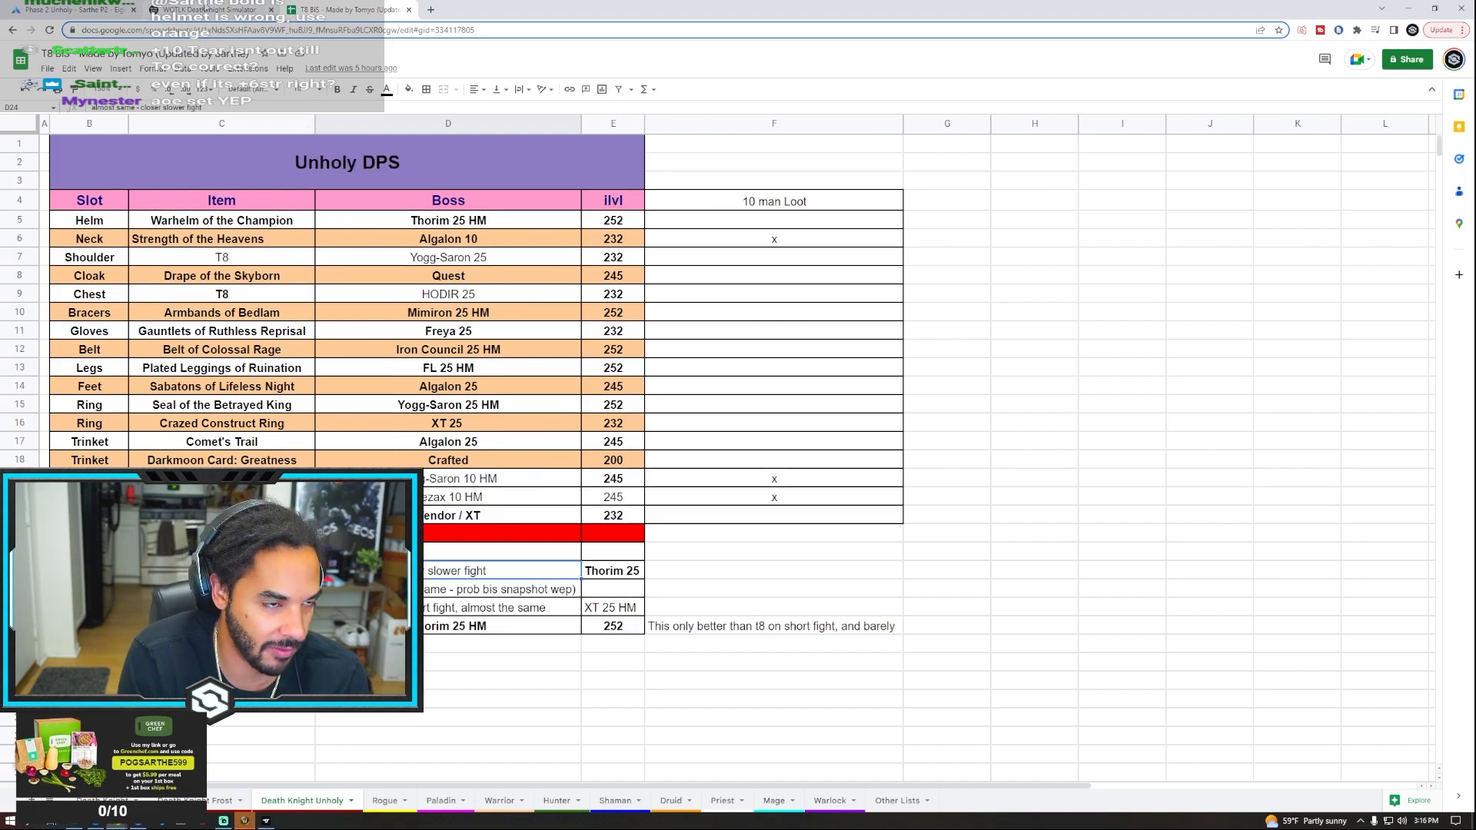
left_click(212, 9)
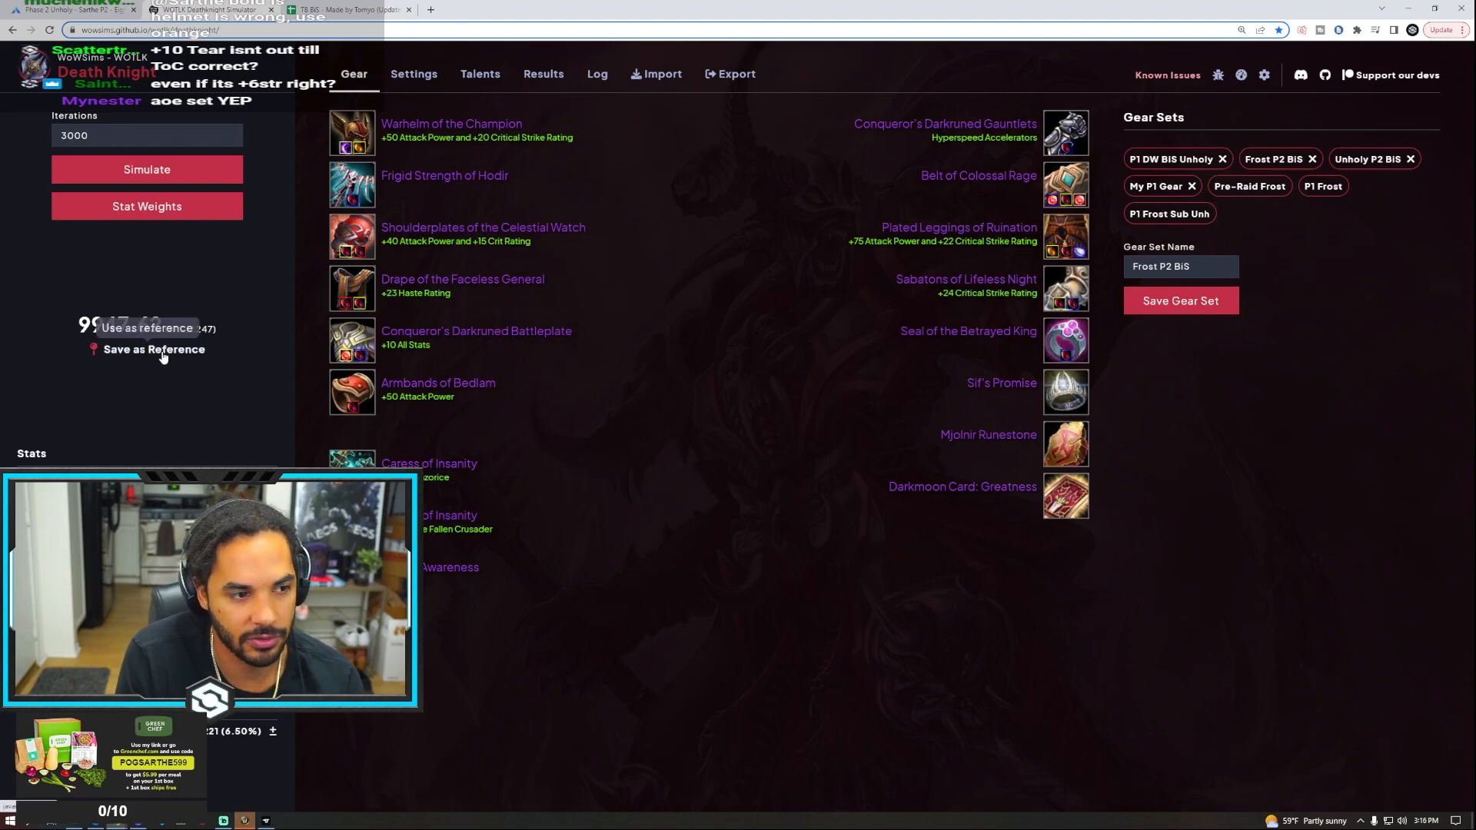
Save the current DPS as reference, test Sigil of the Vengeful Heart, then restore Sigil of Awareness
left_click(154, 349)
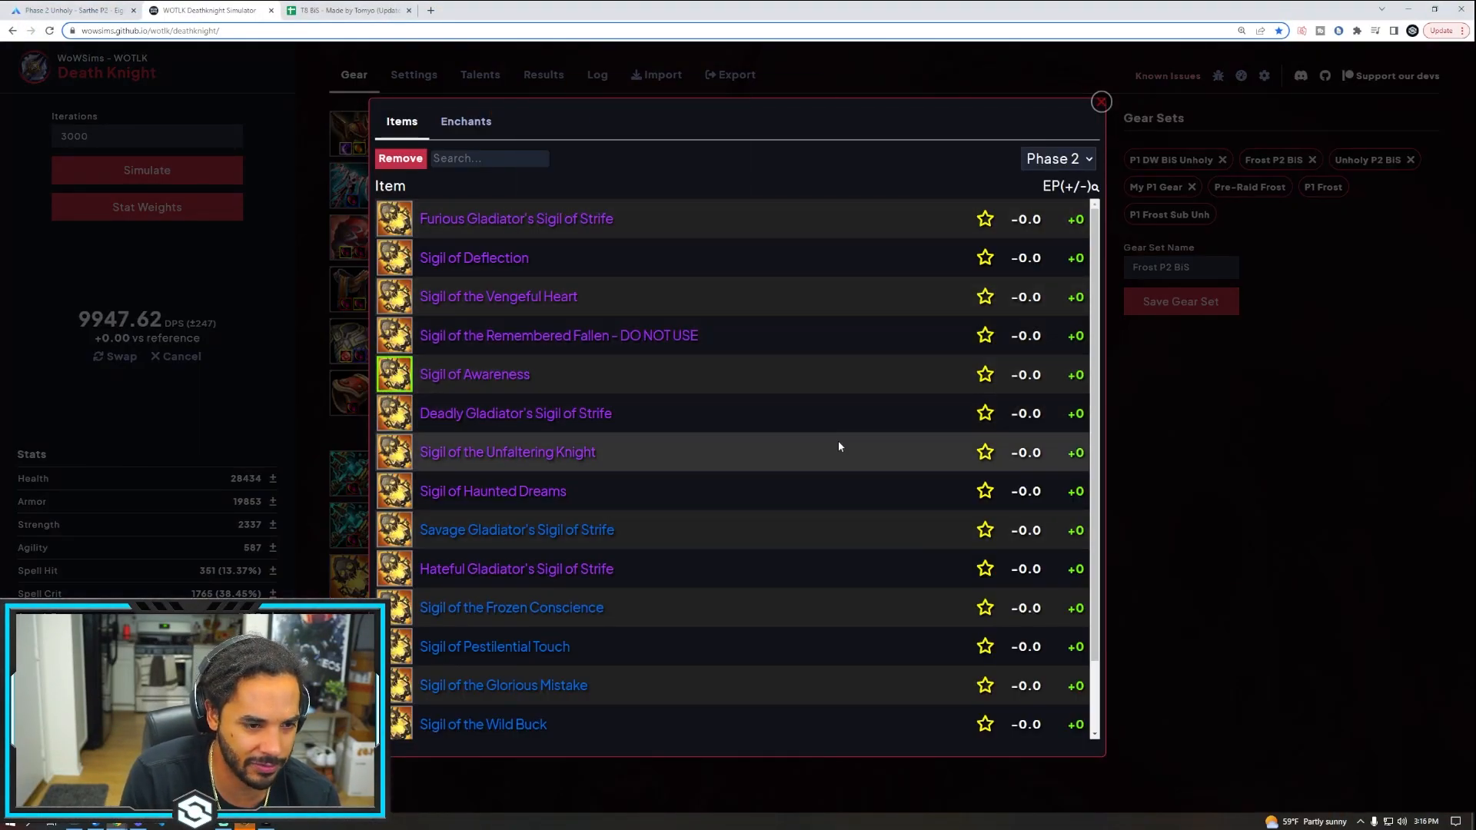
mouse_move(498, 295)
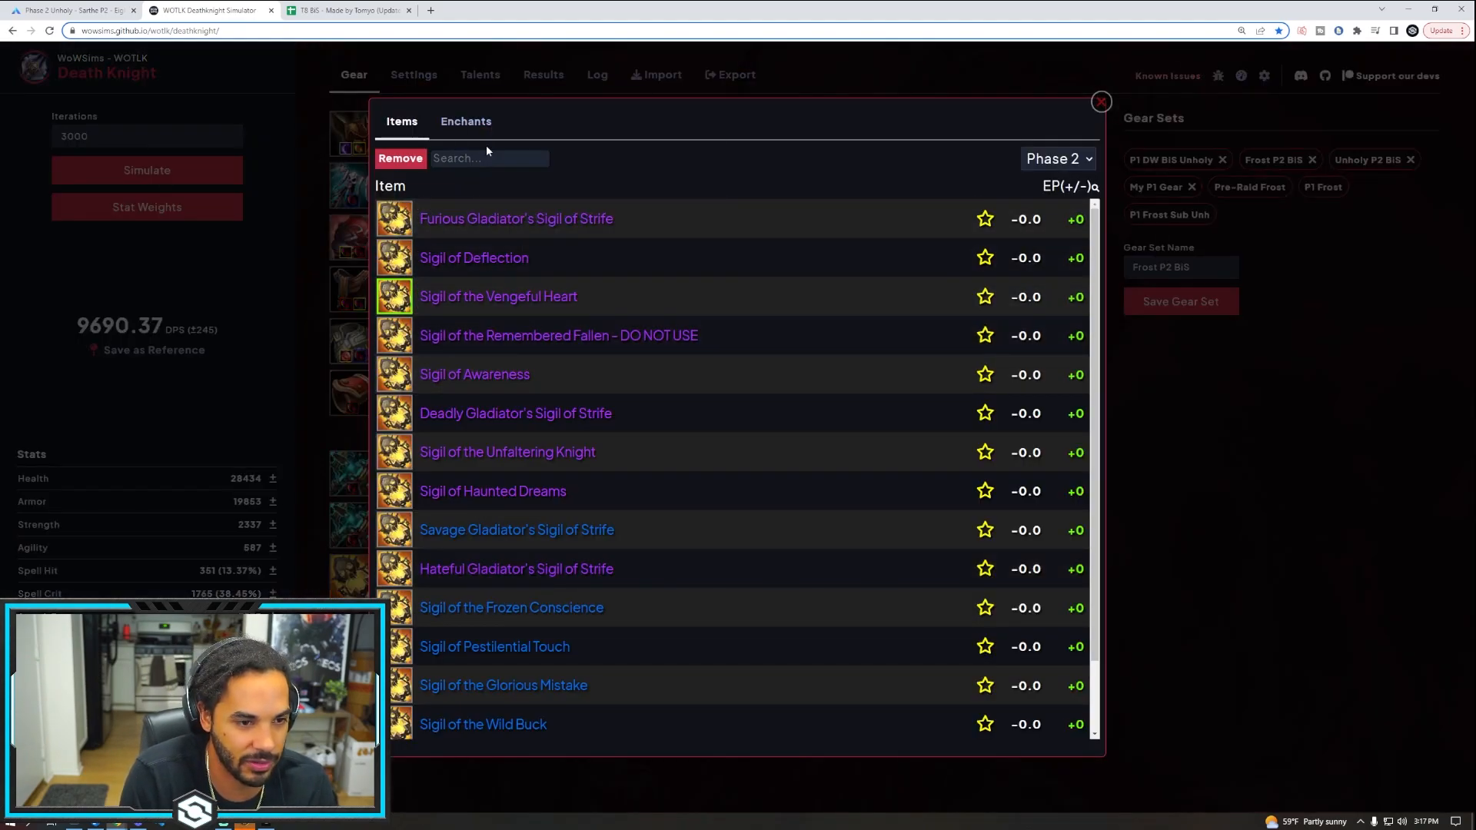
left_click(1099, 102)
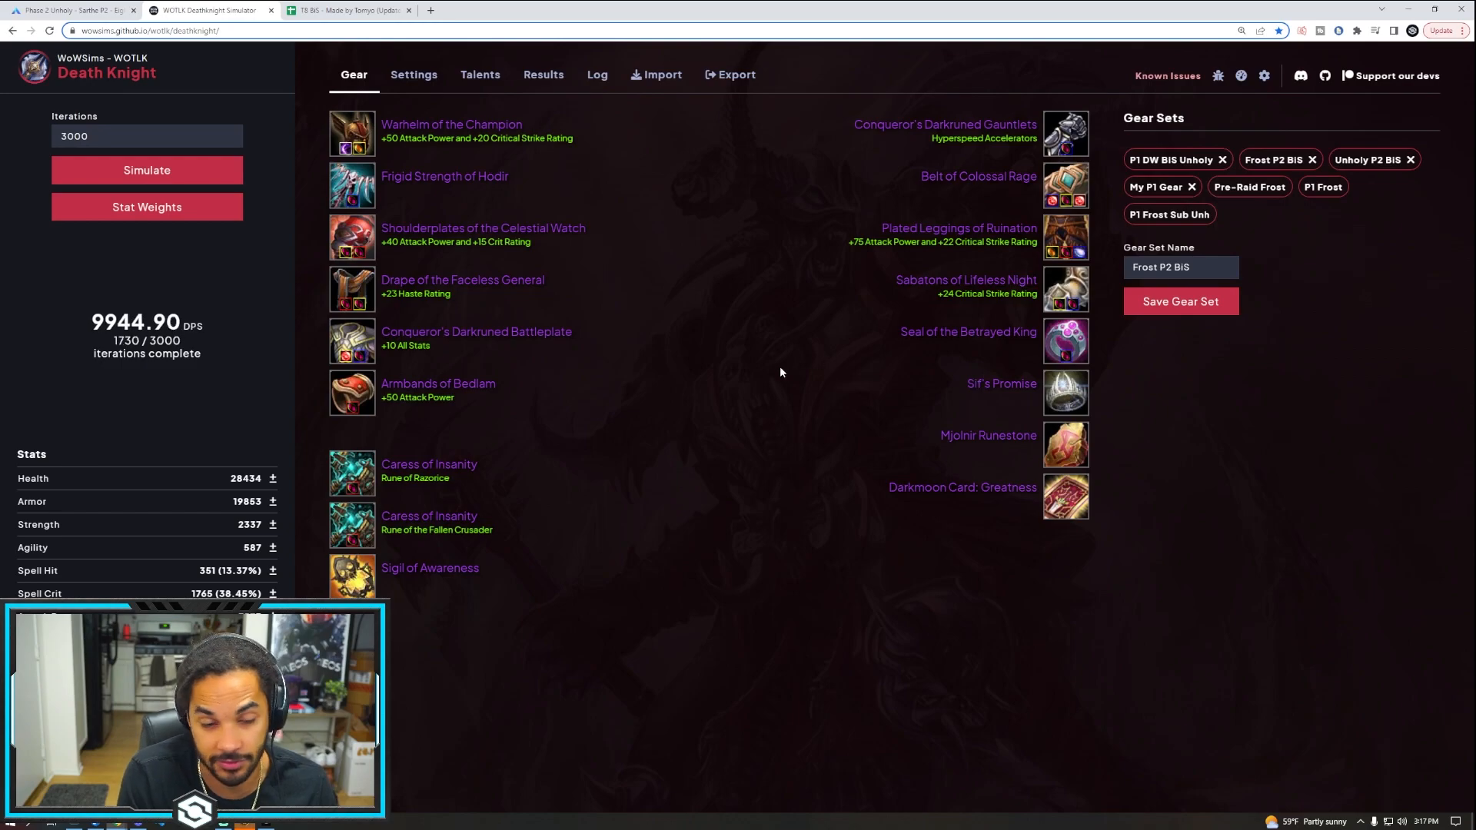
mouse_move(567, 385)
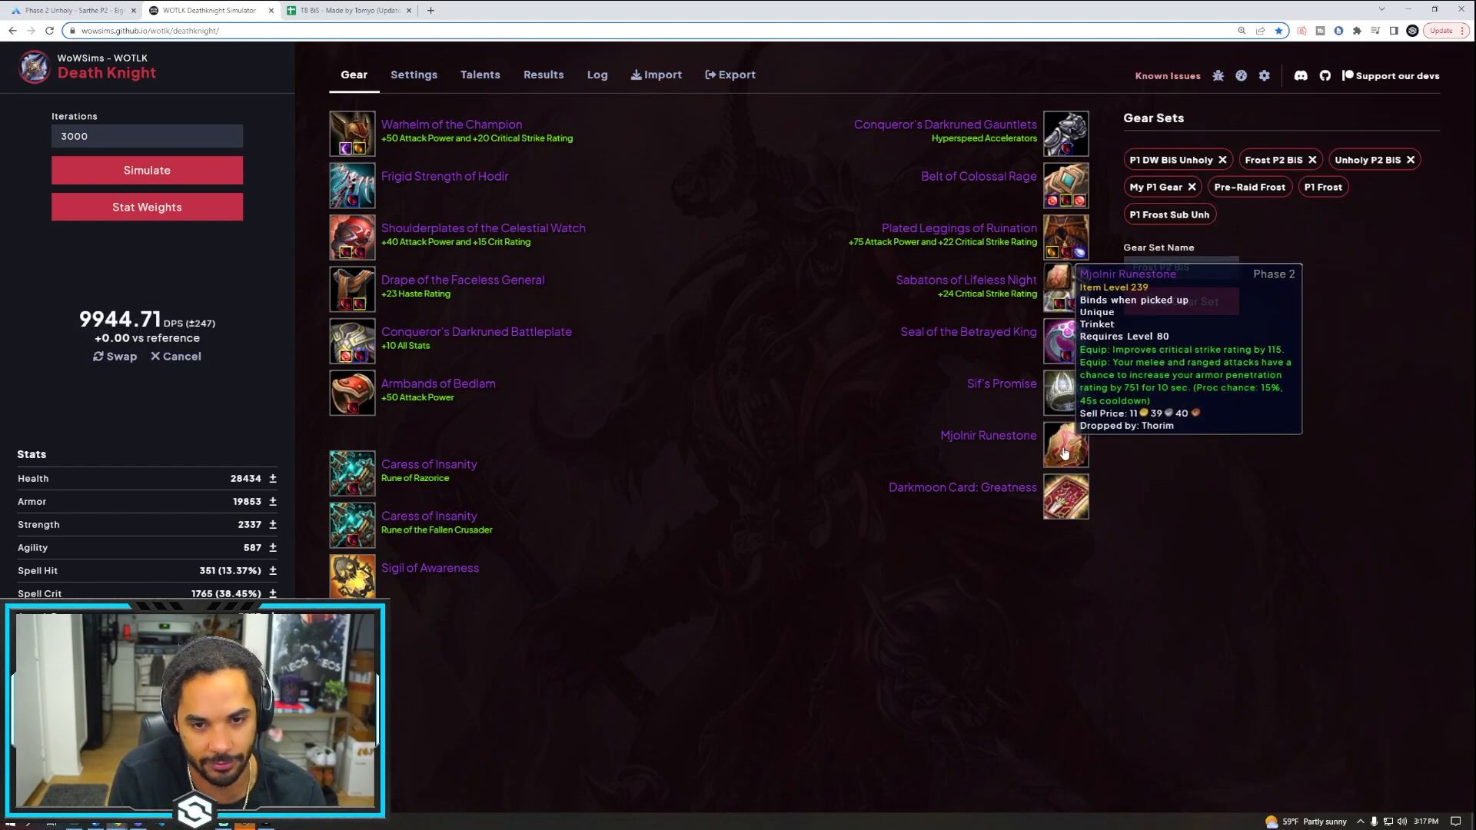
Review trinket alternatives and keep Mjolnir Runestone equipped at about 9,945 DPS
left_click(1064, 444)
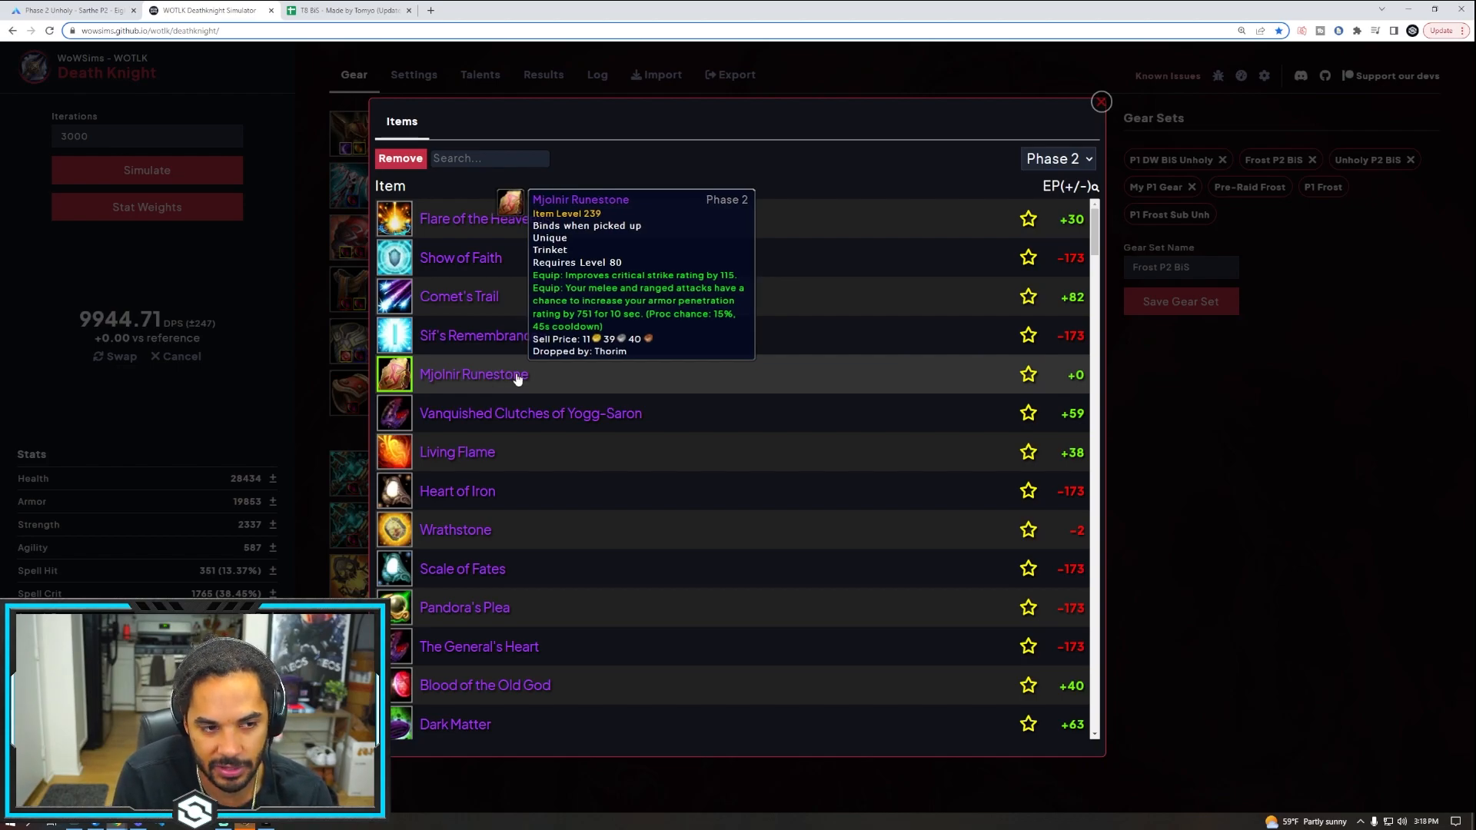
left_click(1100, 101)
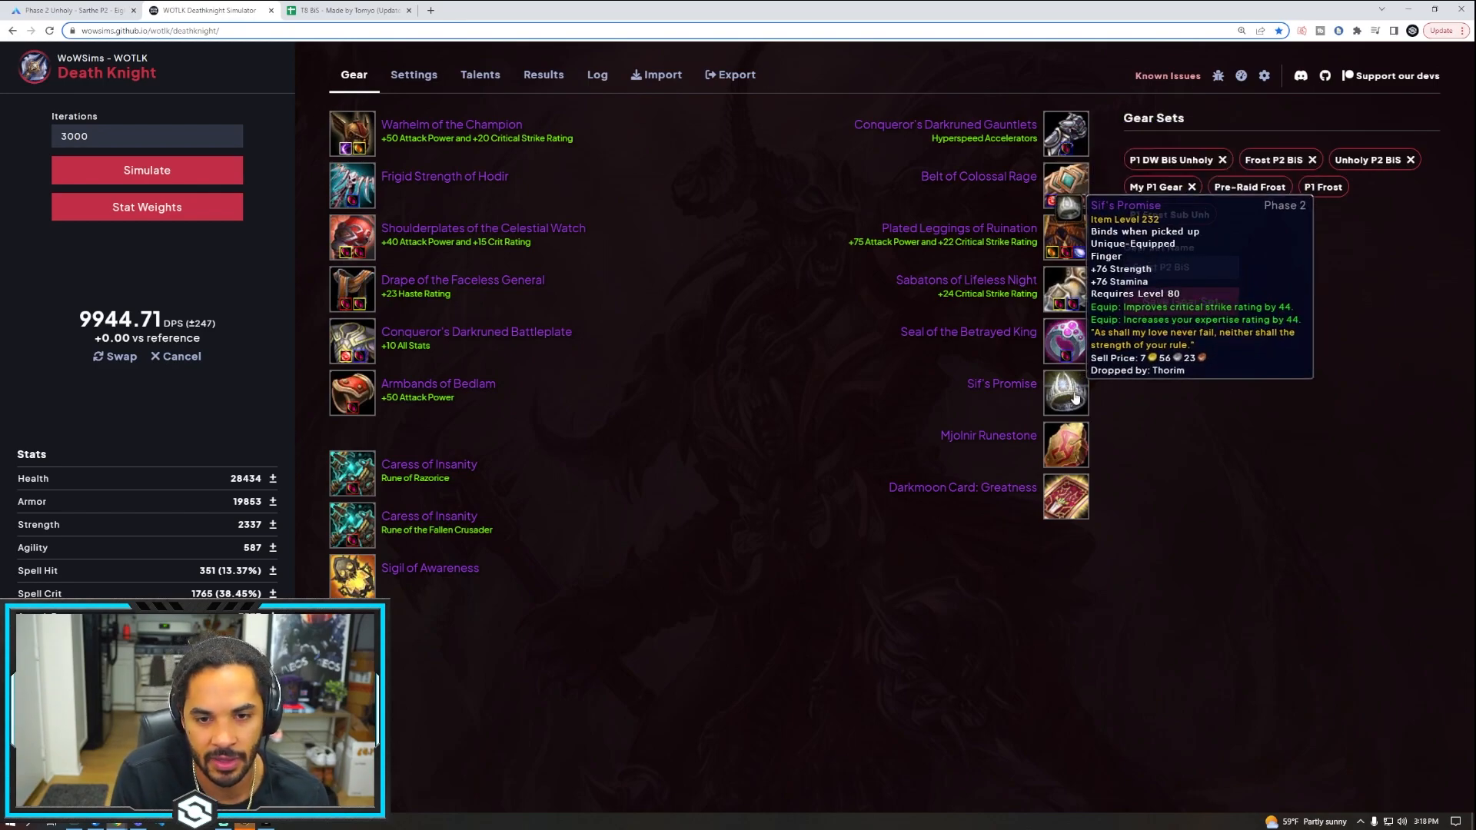
Test Bladebearer's Signet as the second ring (about 9,951 DPS), then re-equip Sif's Promise
left_click(1064, 394)
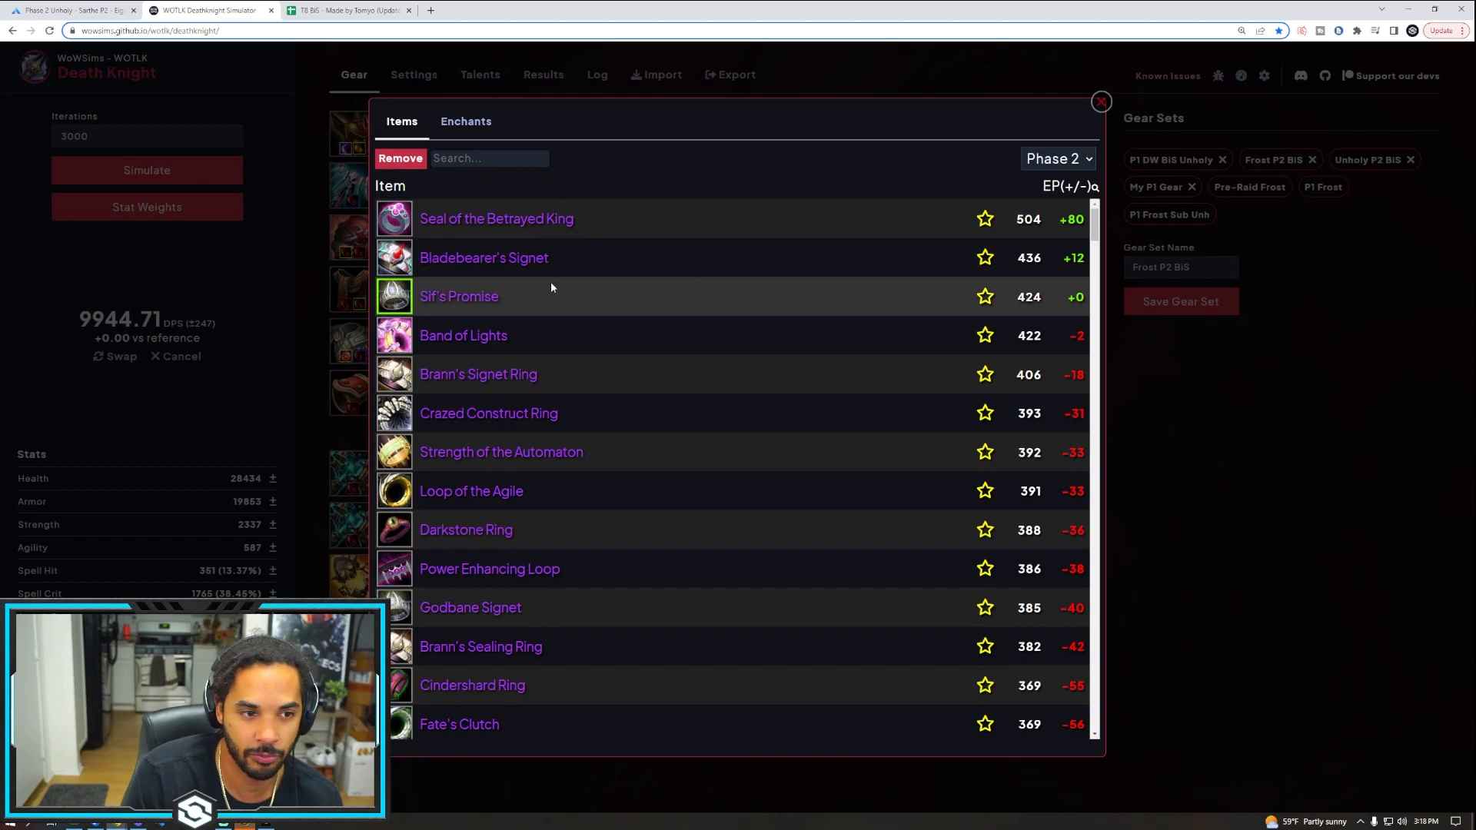
mouse_move(489, 414)
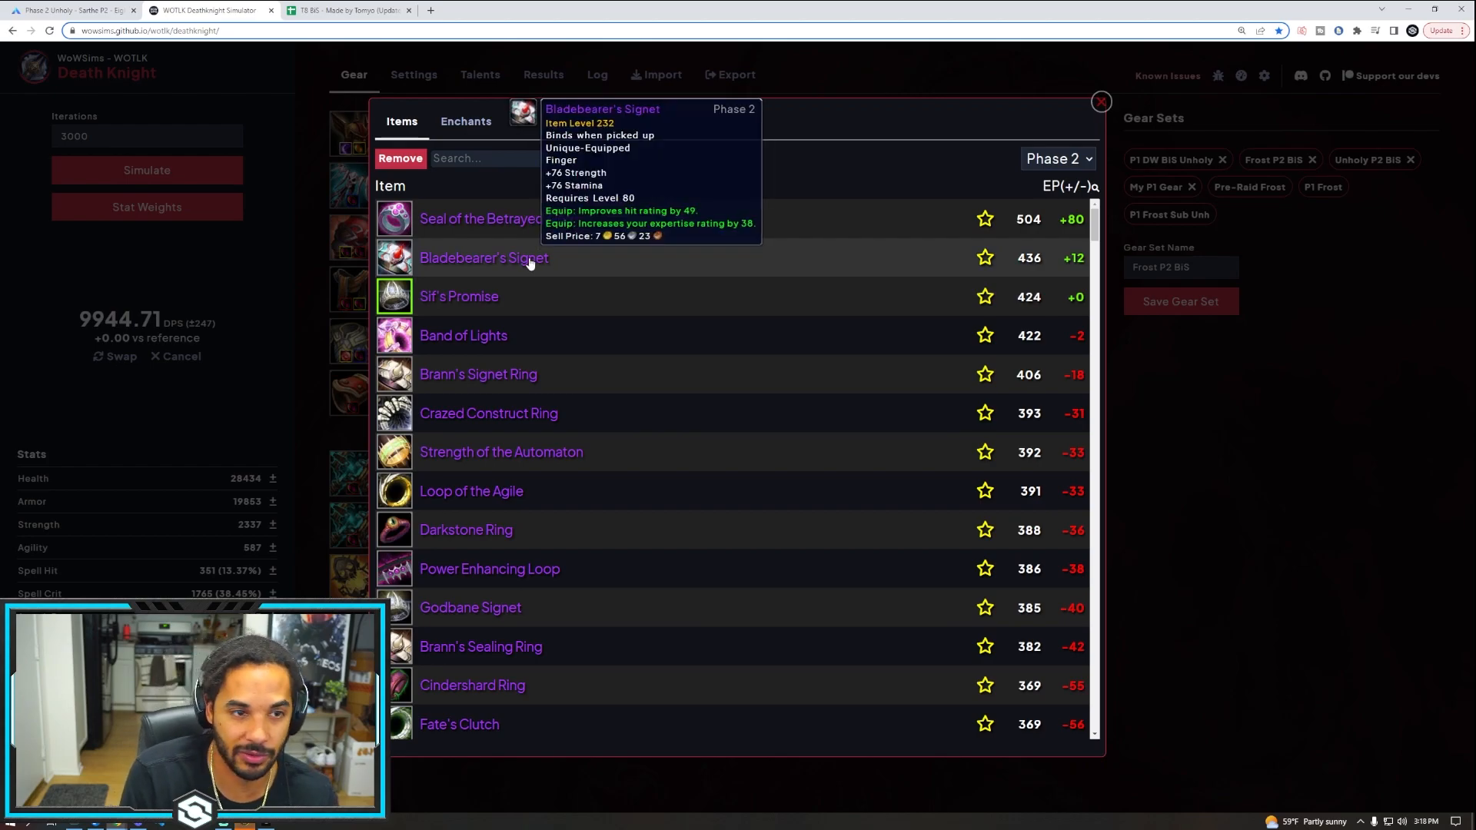
left_click(1100, 101)
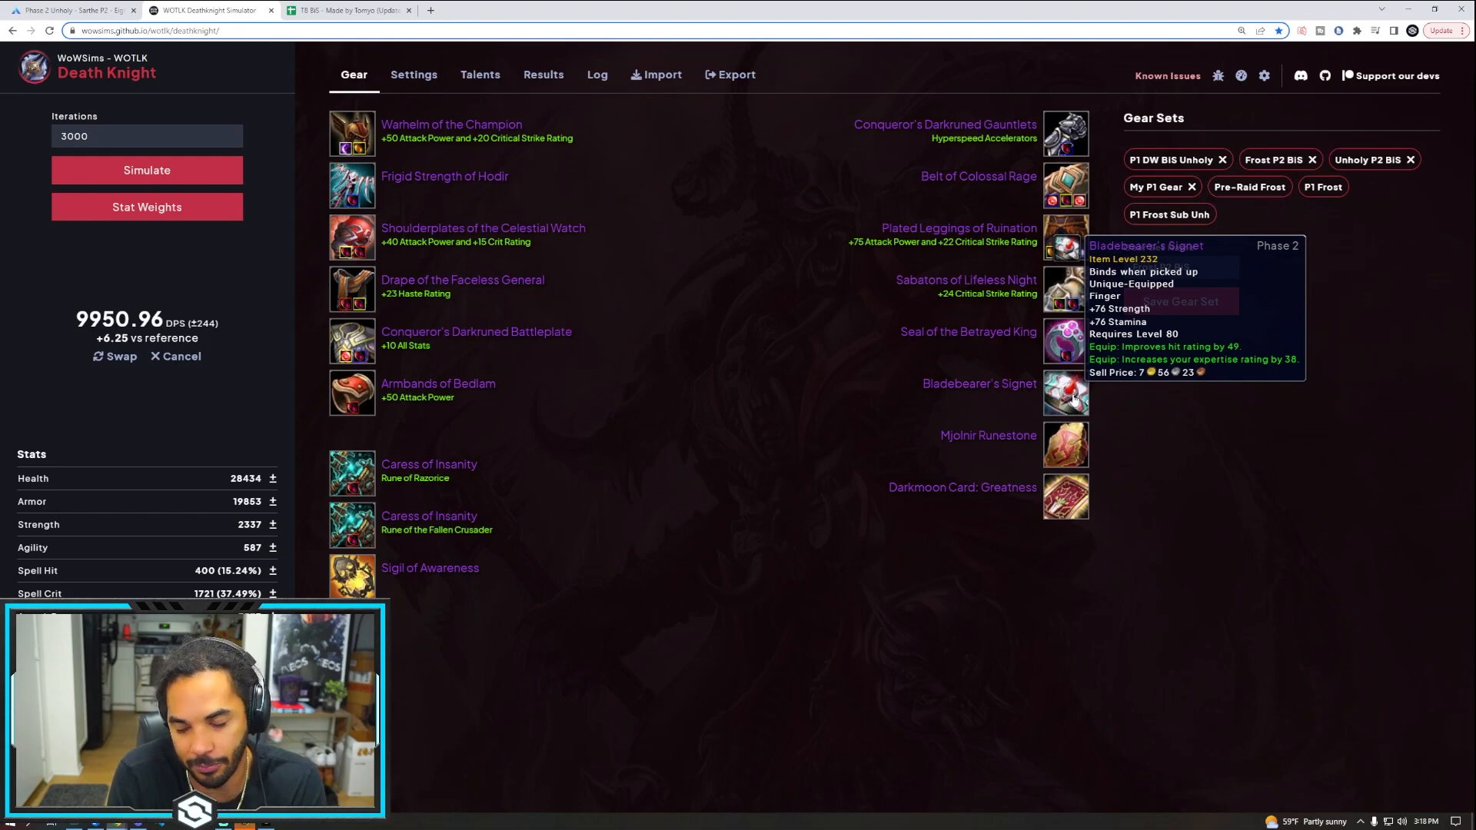
left_click(1064, 394)
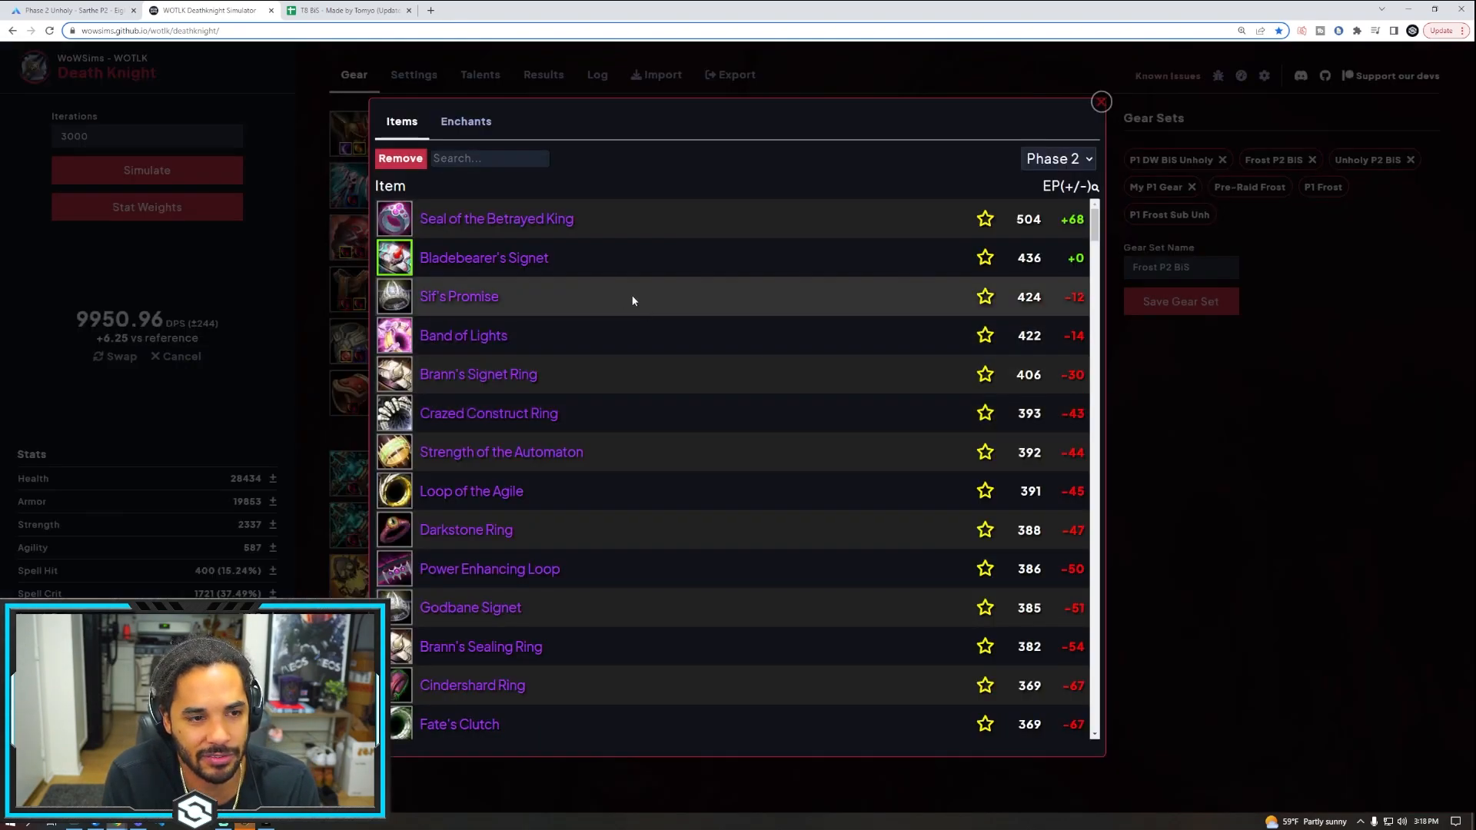
mouse_move(460, 297)
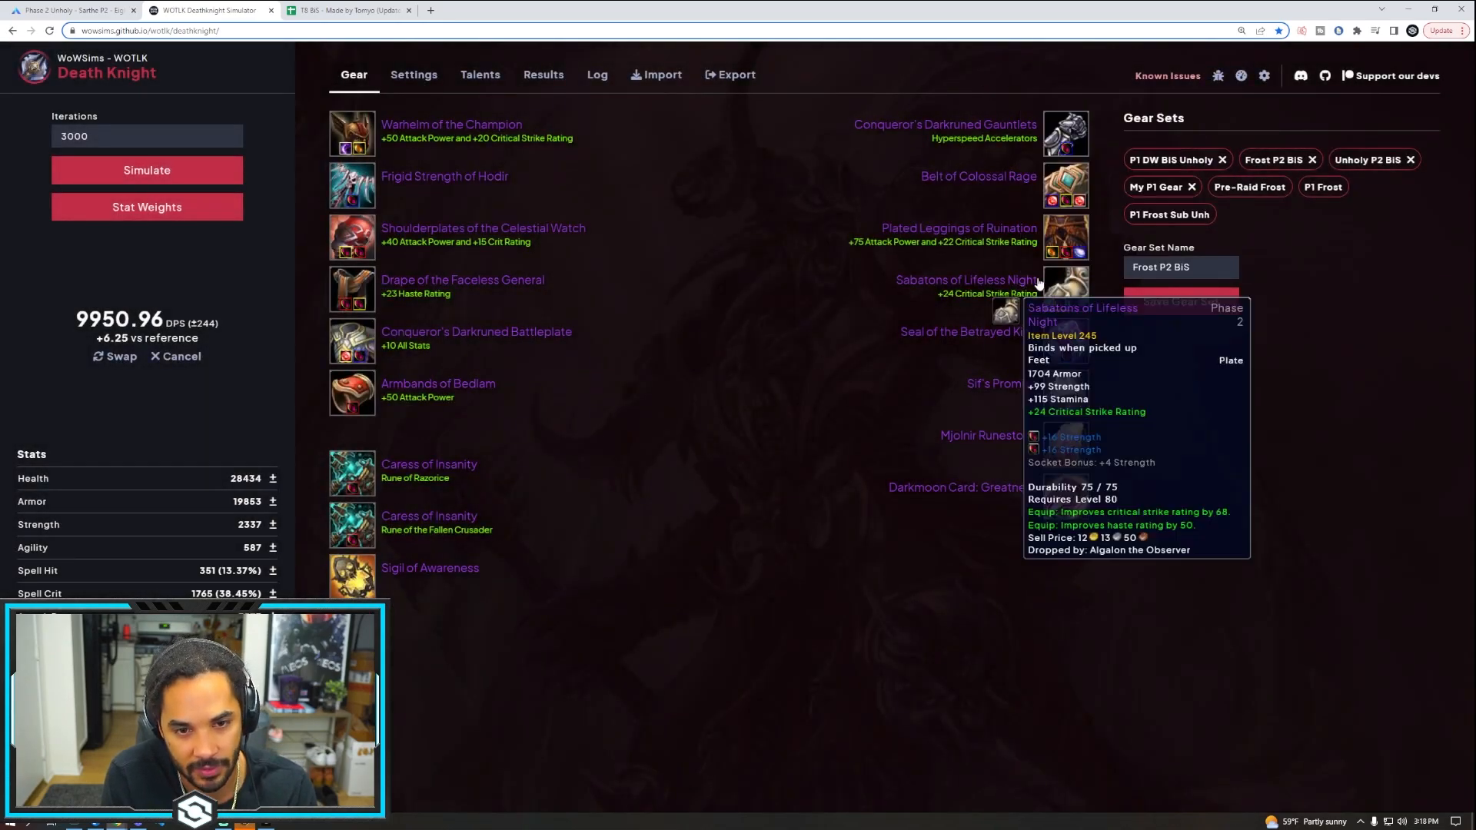
mouse_move(1025, 375)
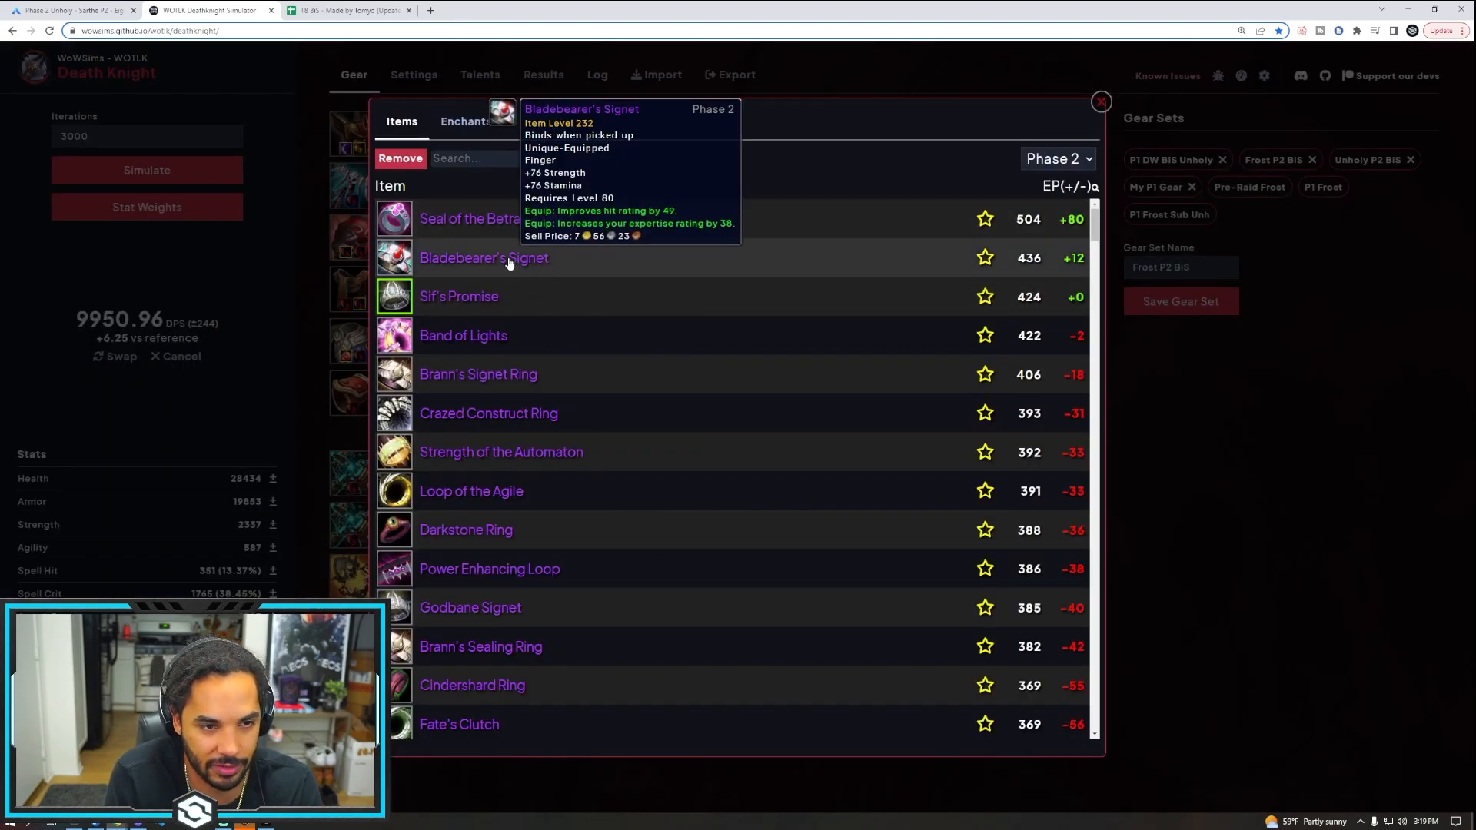
left_click(1099, 102)
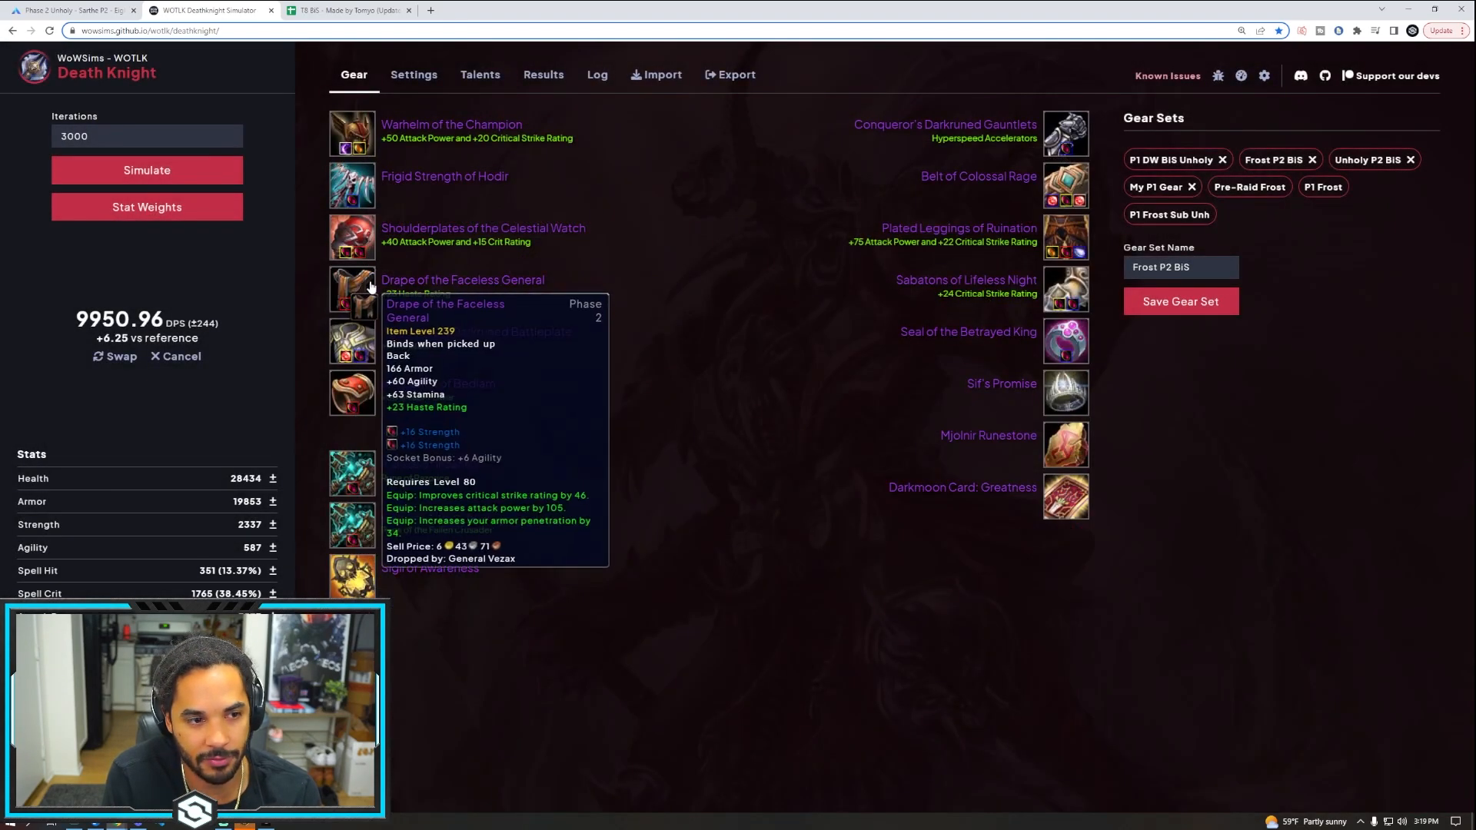
Keep Drape of the Faceless General as cloak and fill a red socket with Bold Scarlet Ruby
left_click(352, 289)
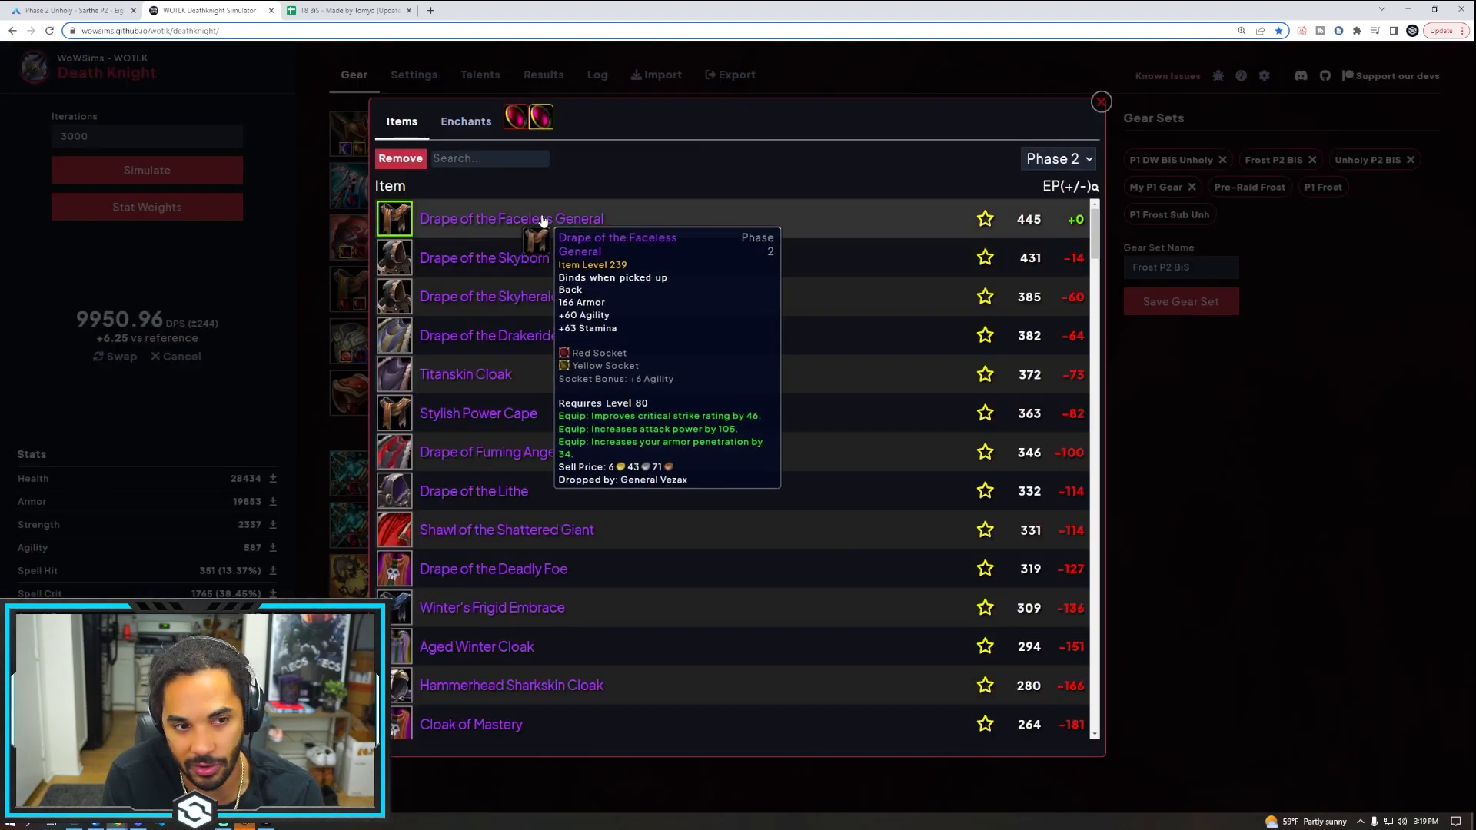
mouse_move(484, 259)
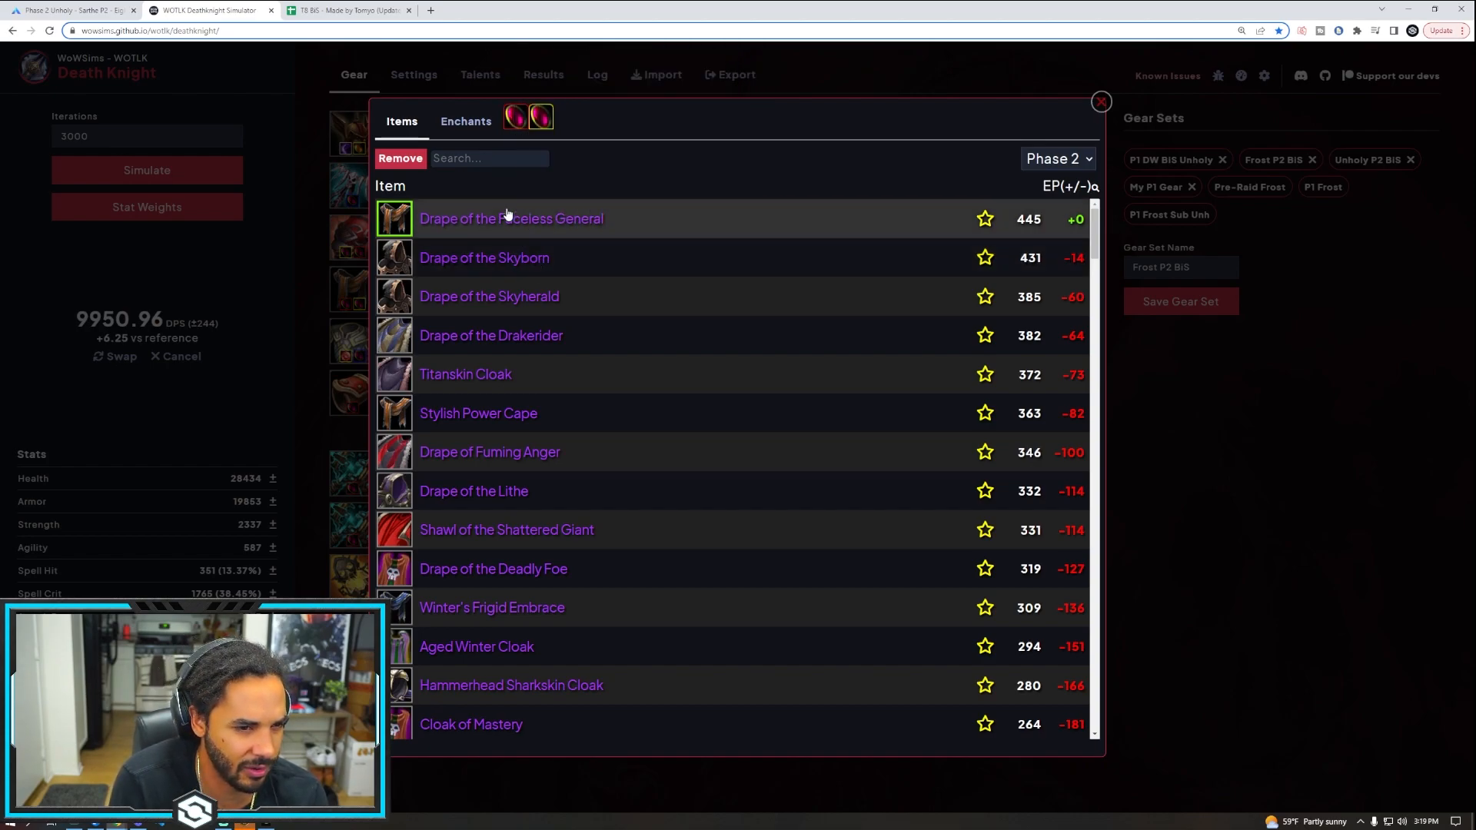
mouse_move(485, 259)
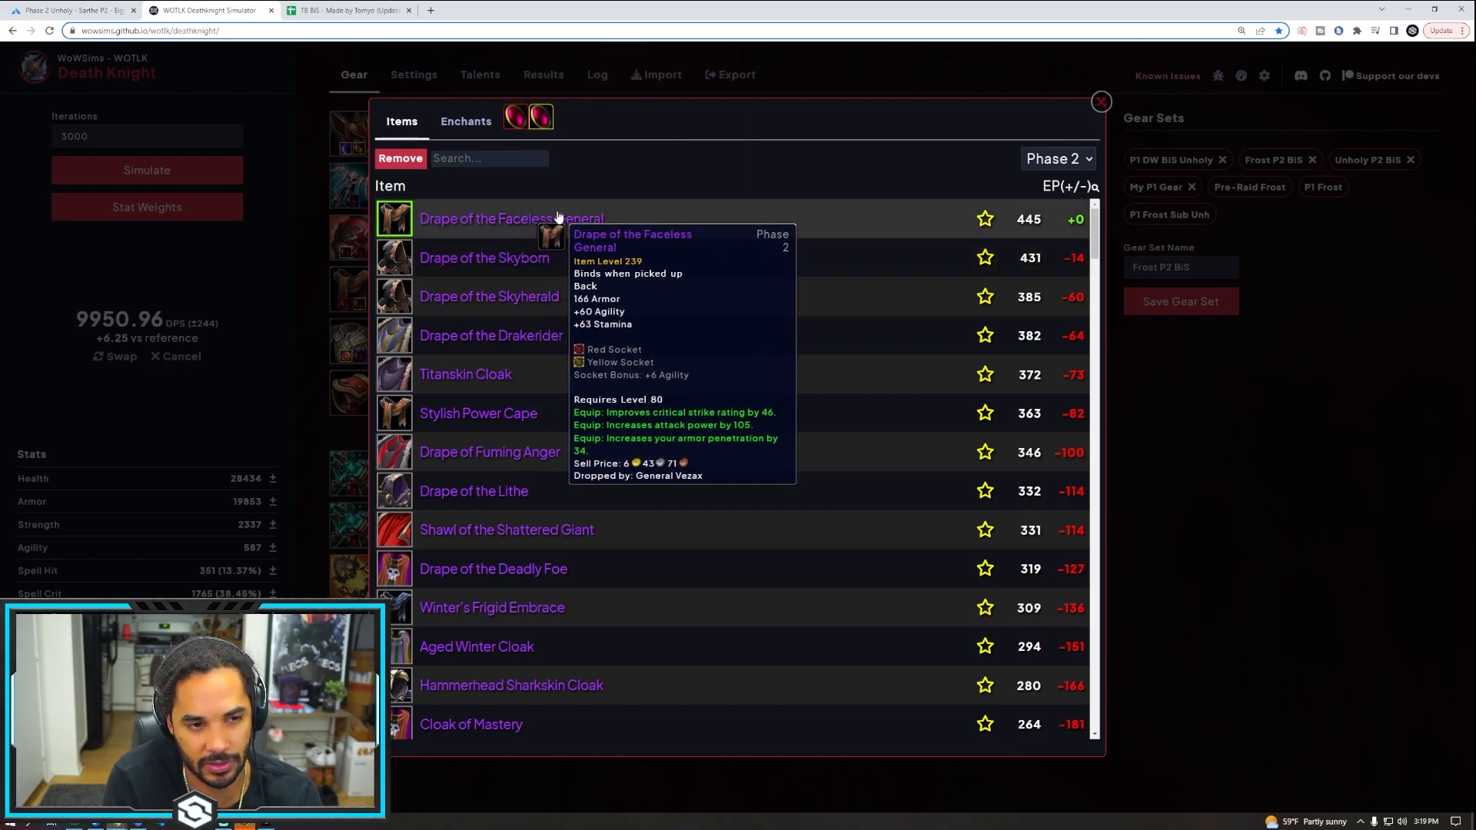
left_click(512, 217)
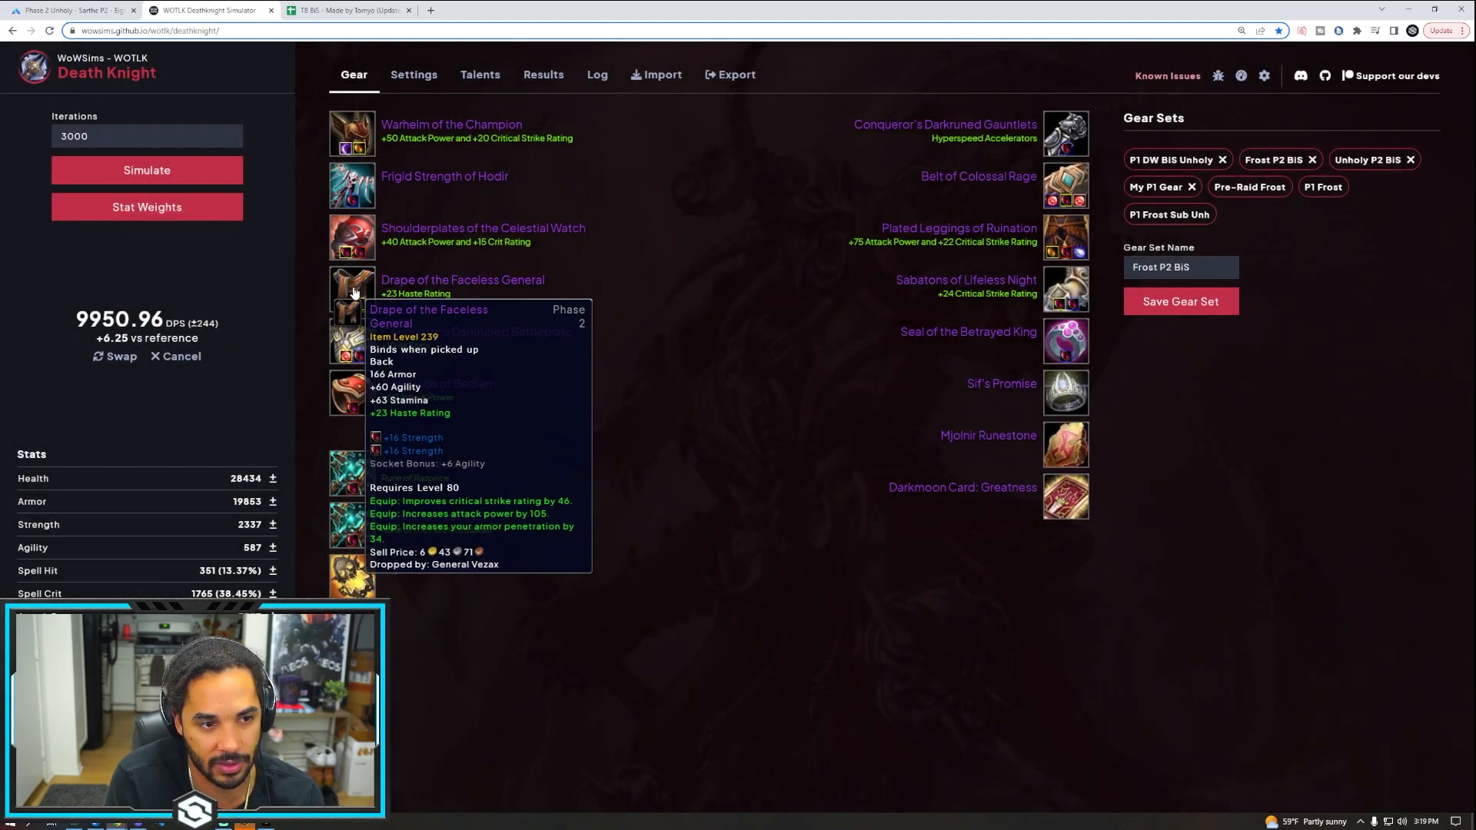
mouse_move(498, 360)
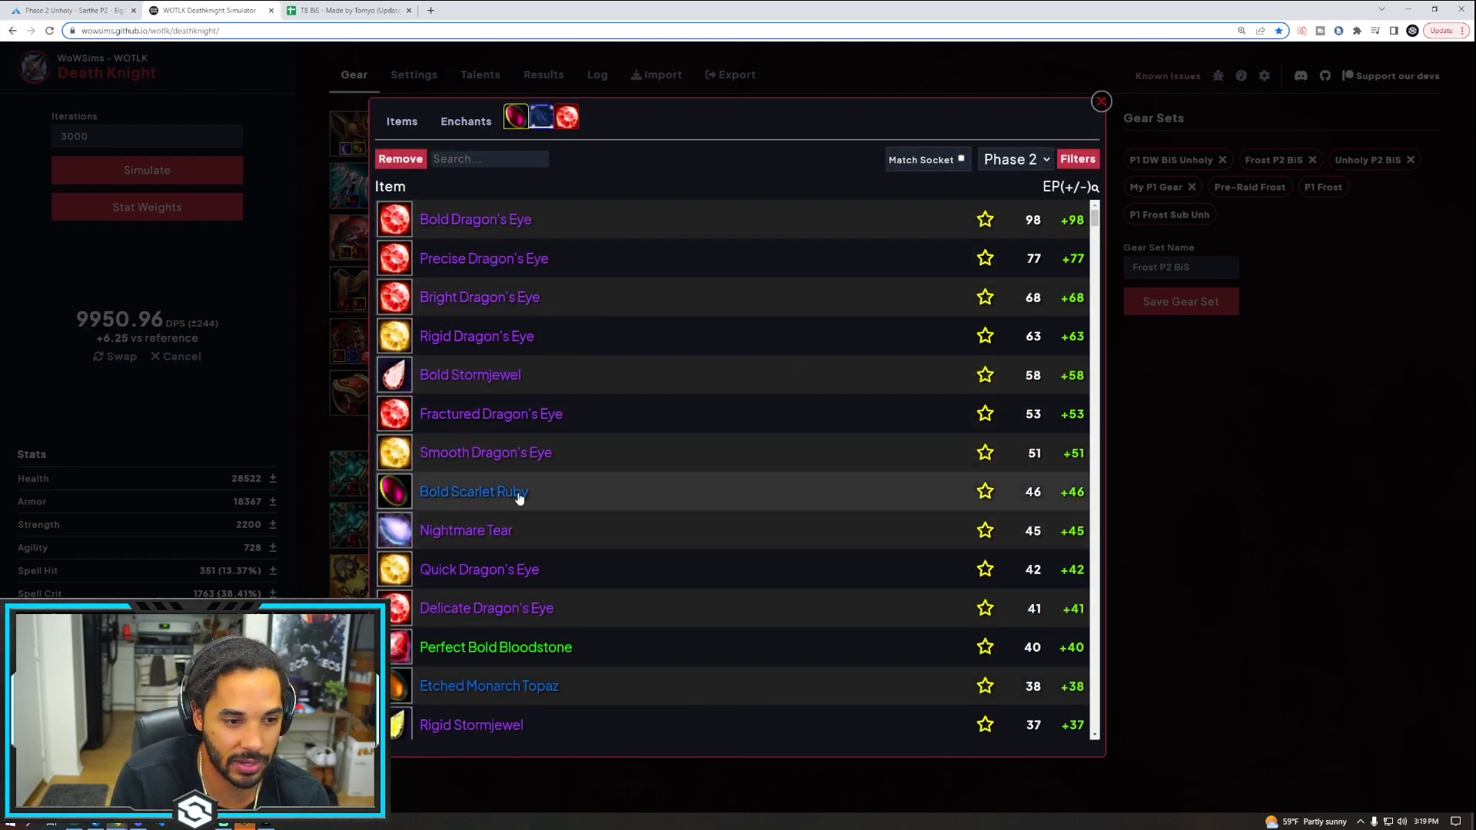
left_click(1100, 101)
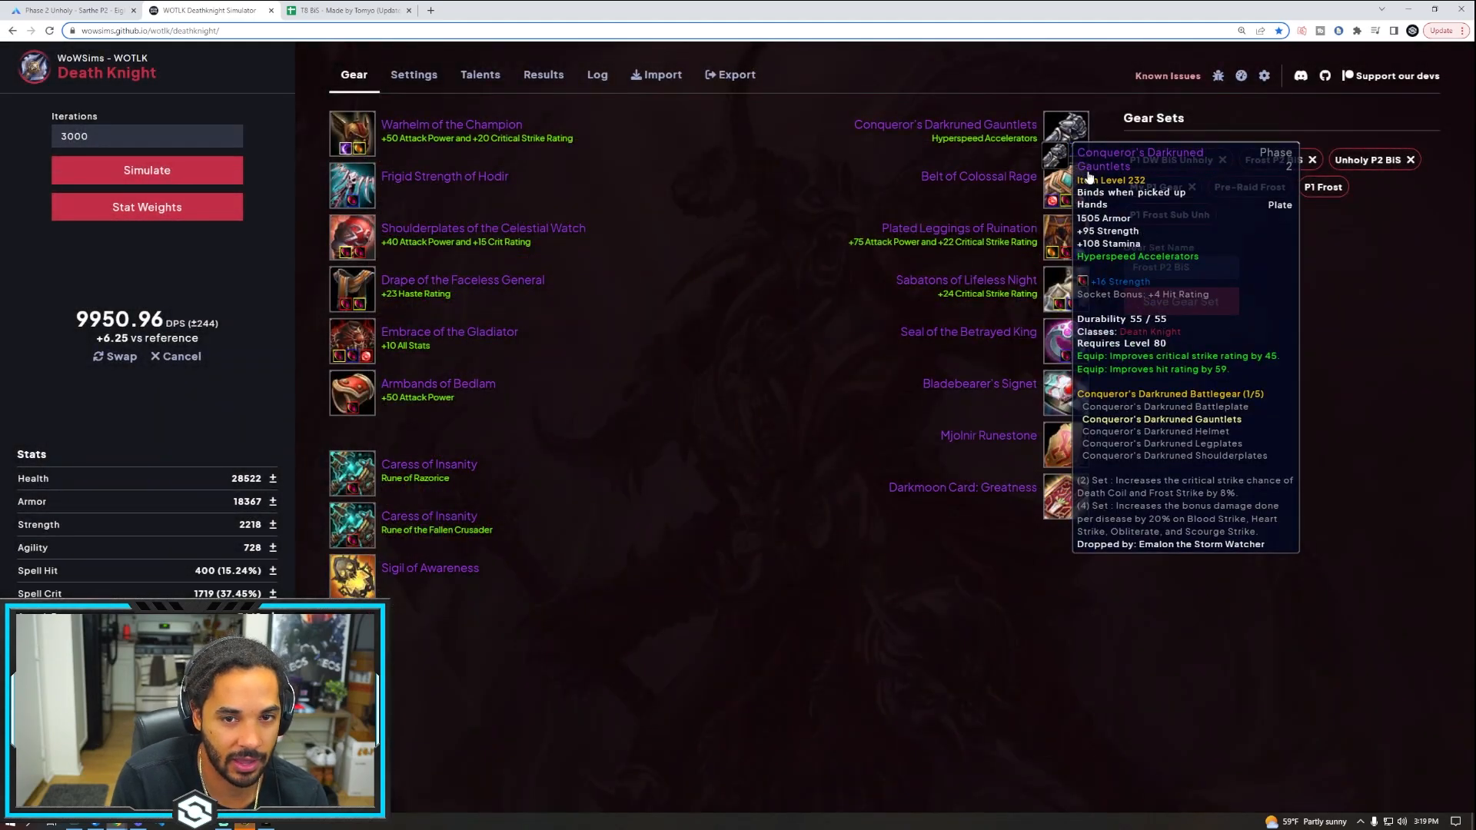
left_click(1064, 132)
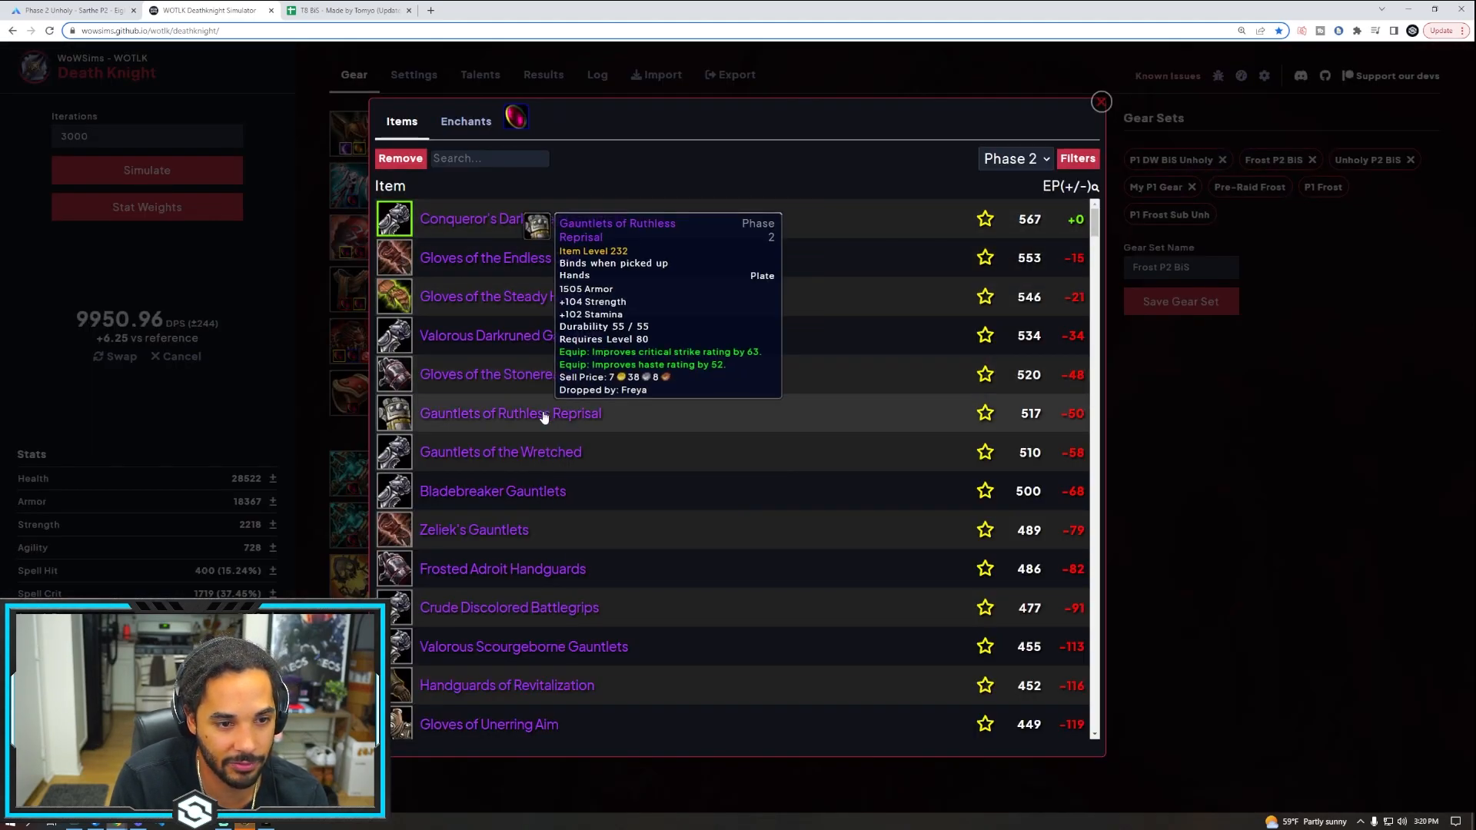
mouse_move(501, 259)
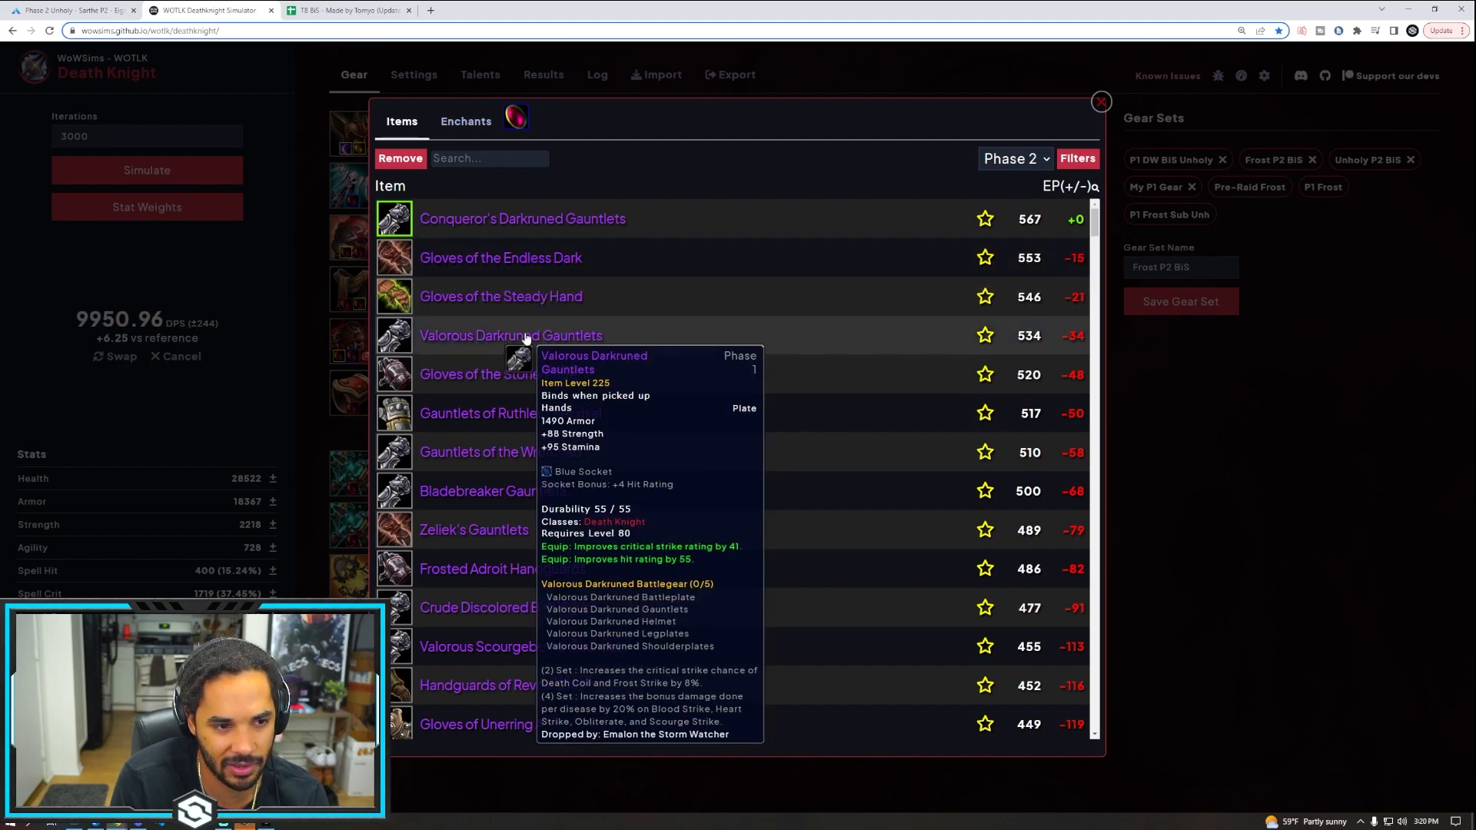
mouse_move(517, 425)
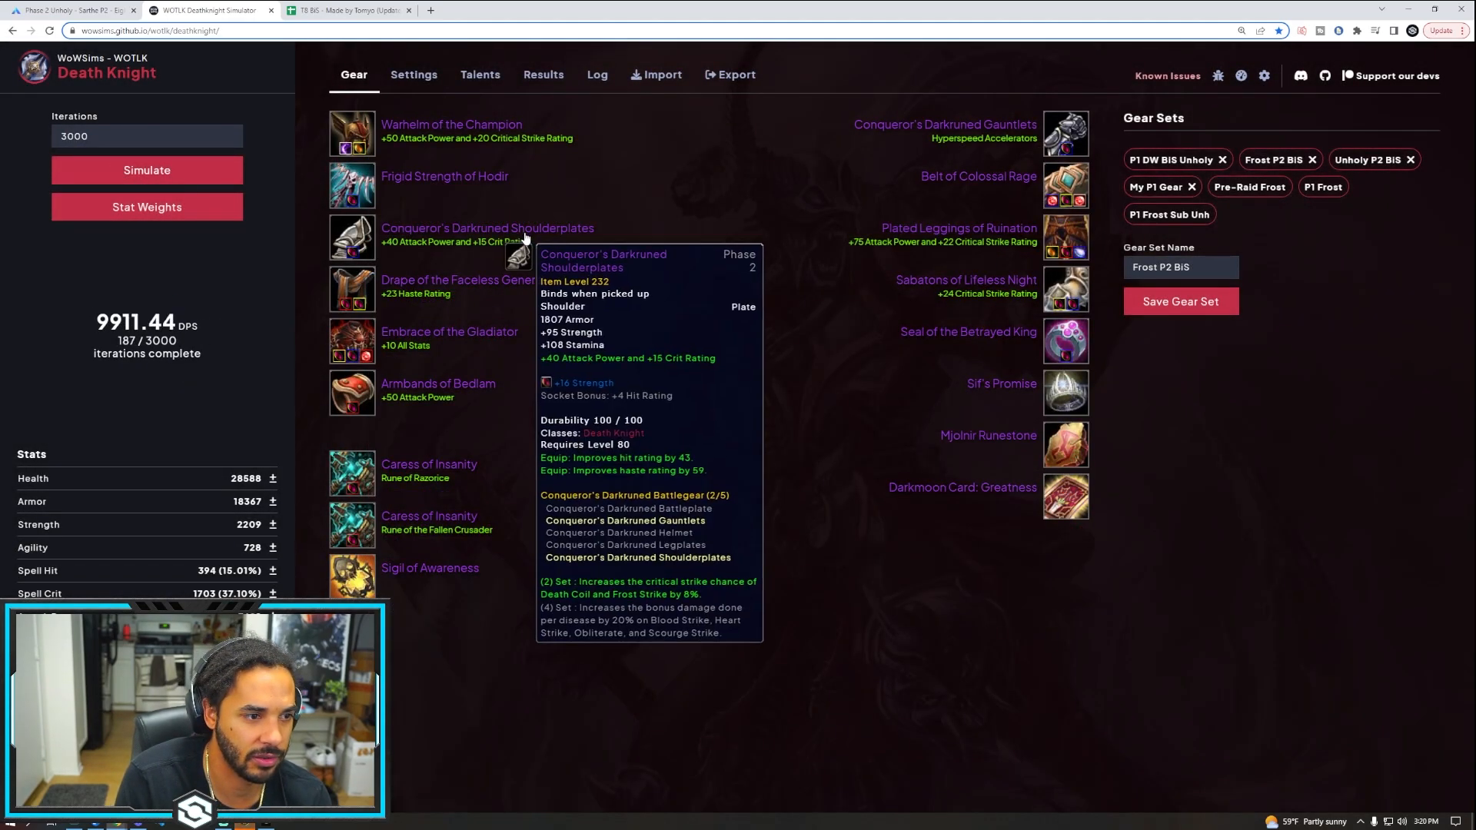
mouse_move(707, 252)
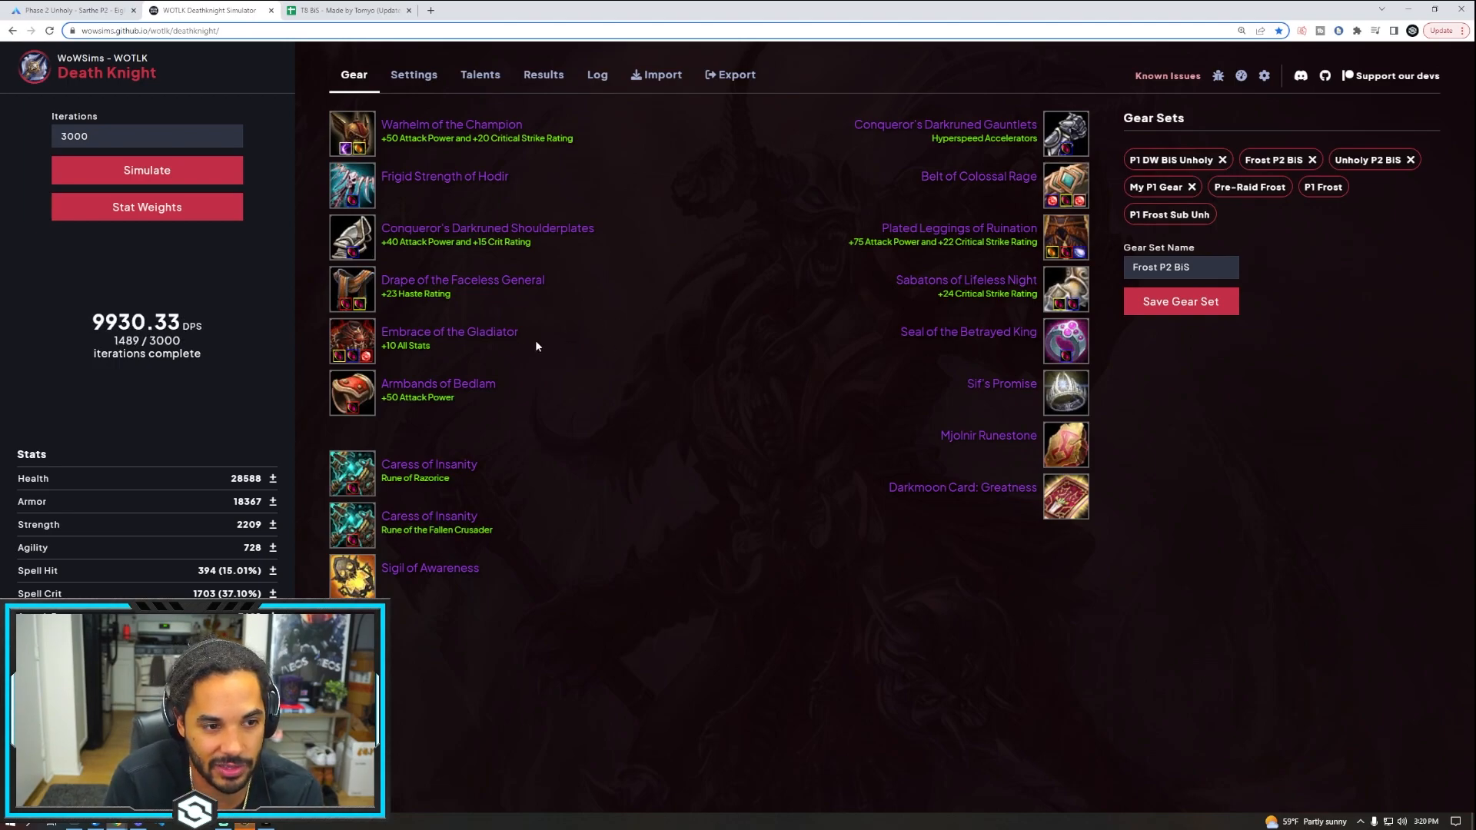
mouse_move(449, 337)
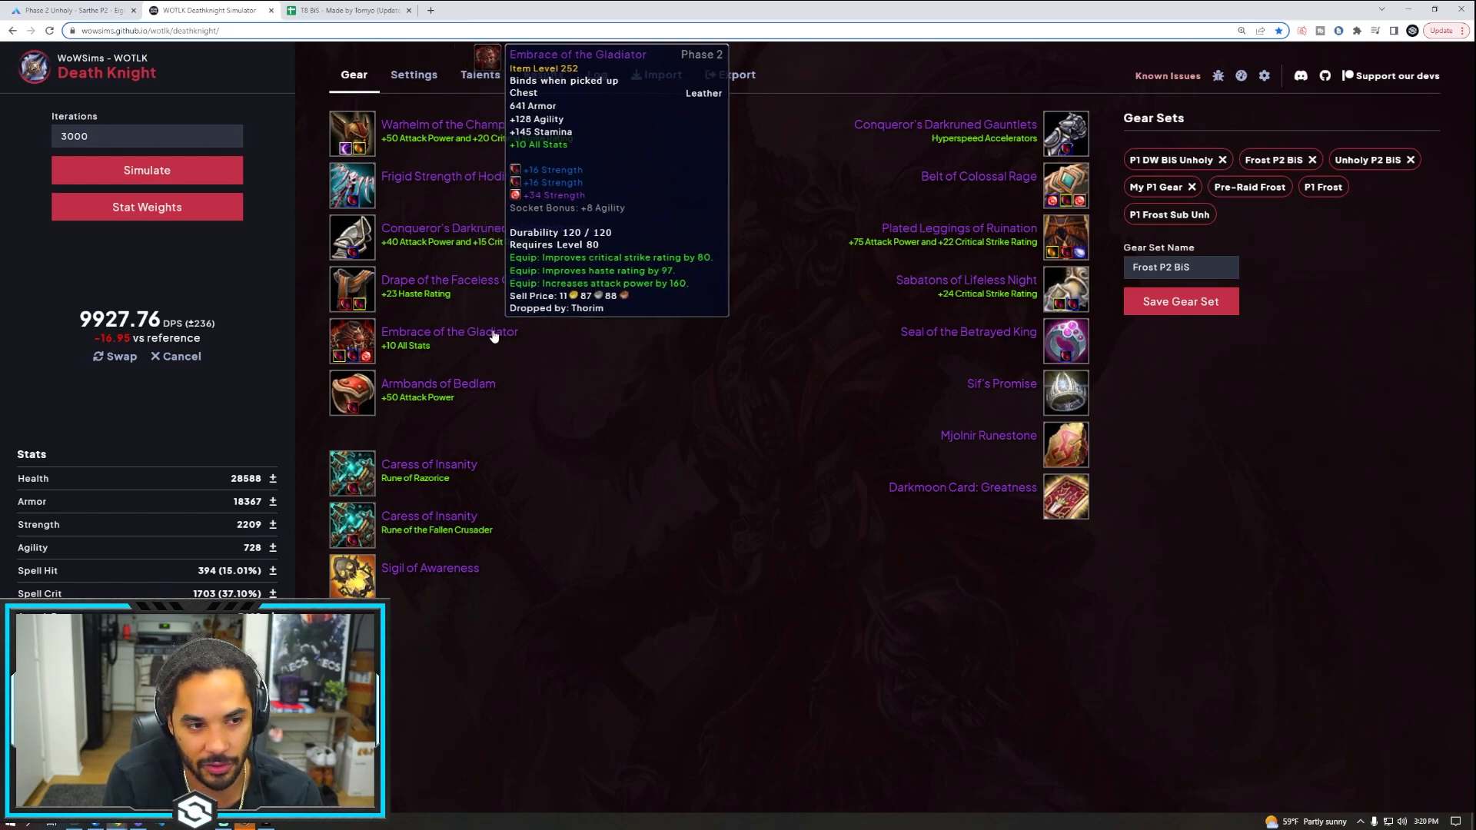
mouse_move(1065, 132)
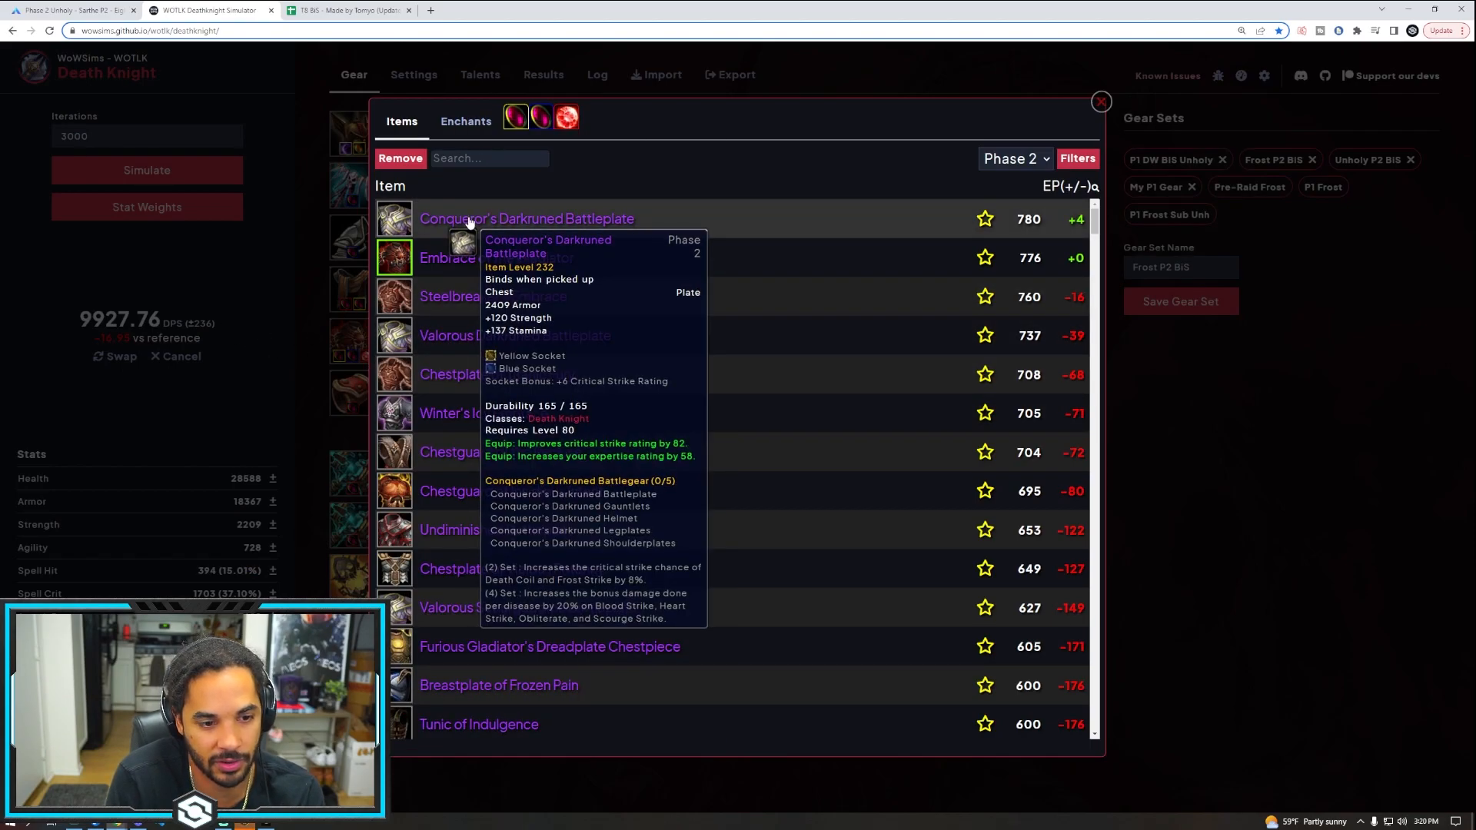
Equip Conqueror's Darkruned Battleplate and Valorous Darkruned Helmet with a Bold Scarlet Ruby, simulating about 9,872 DPS
left_click(1099, 101)
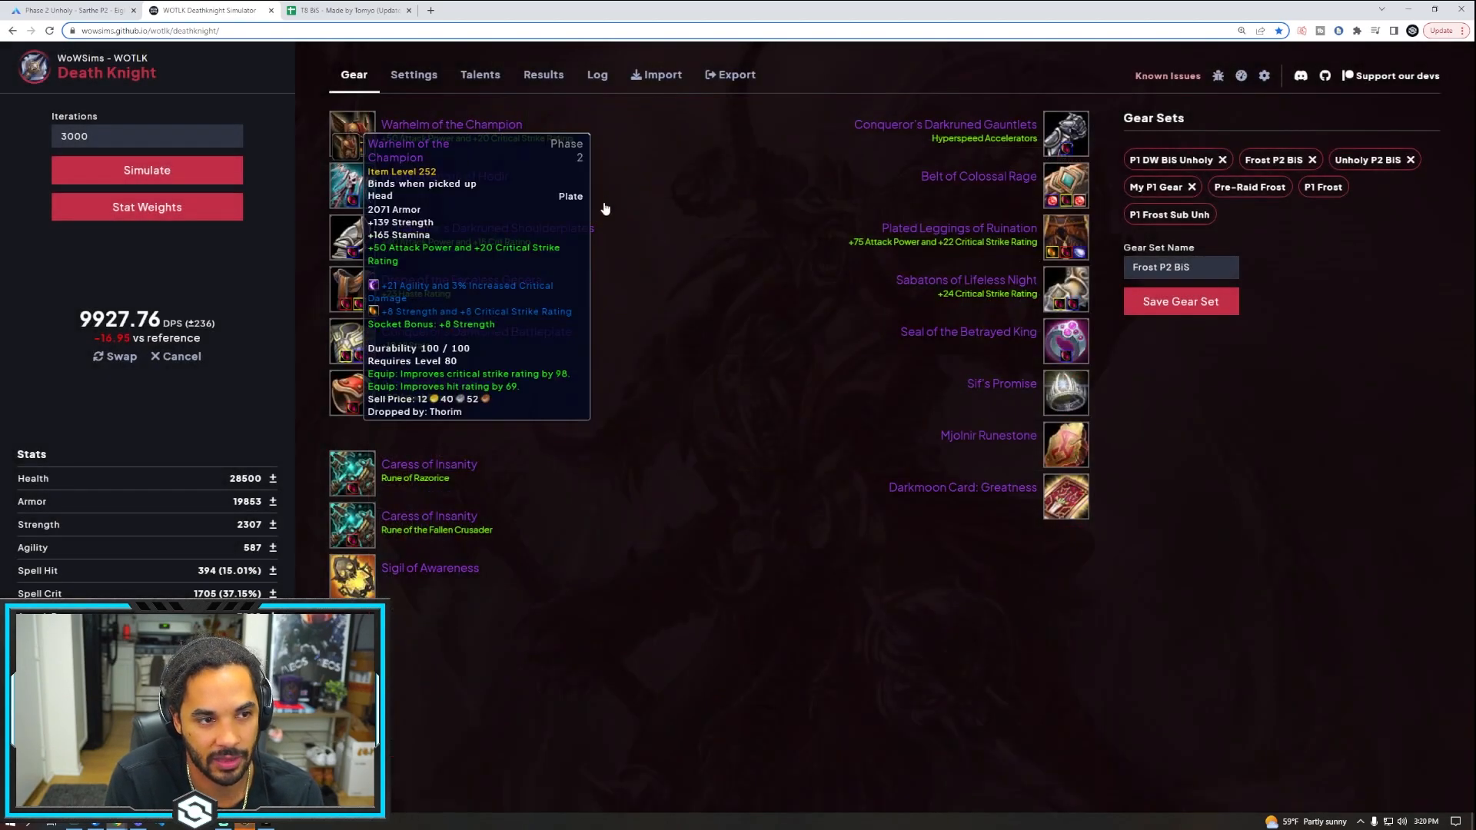
left_click(352, 123)
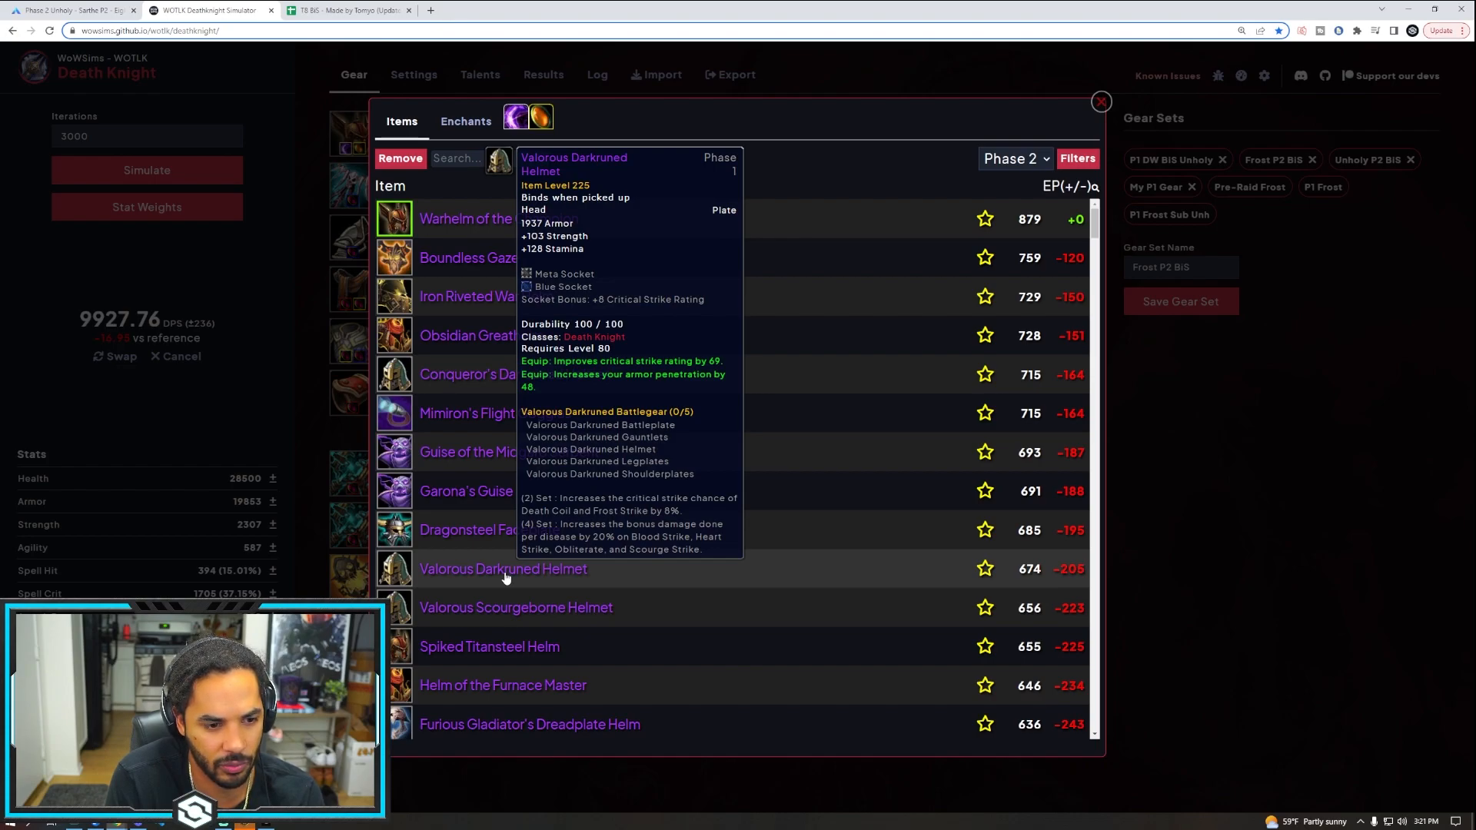
left_click(1100, 102)
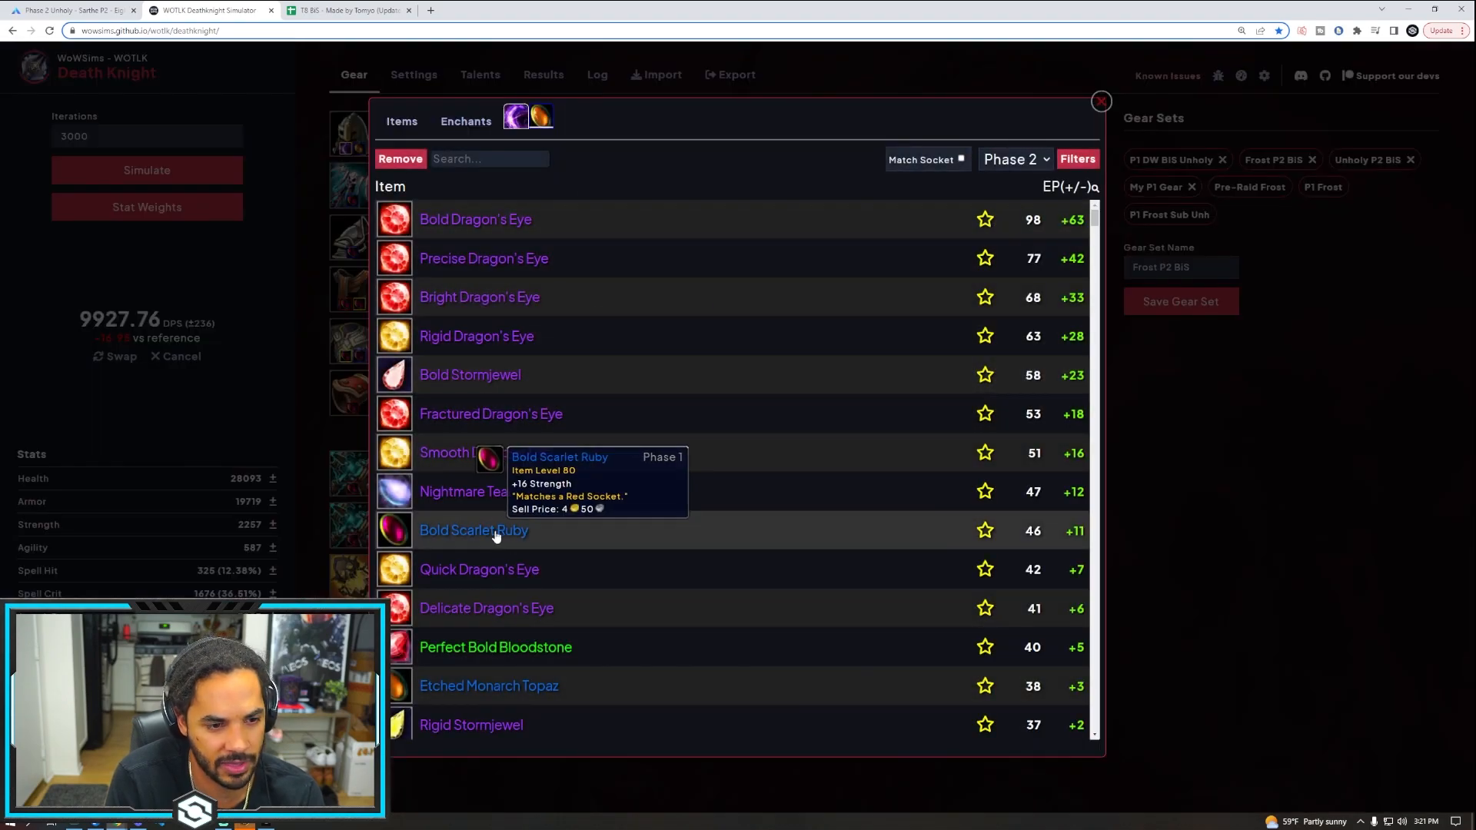
left_click(1100, 102)
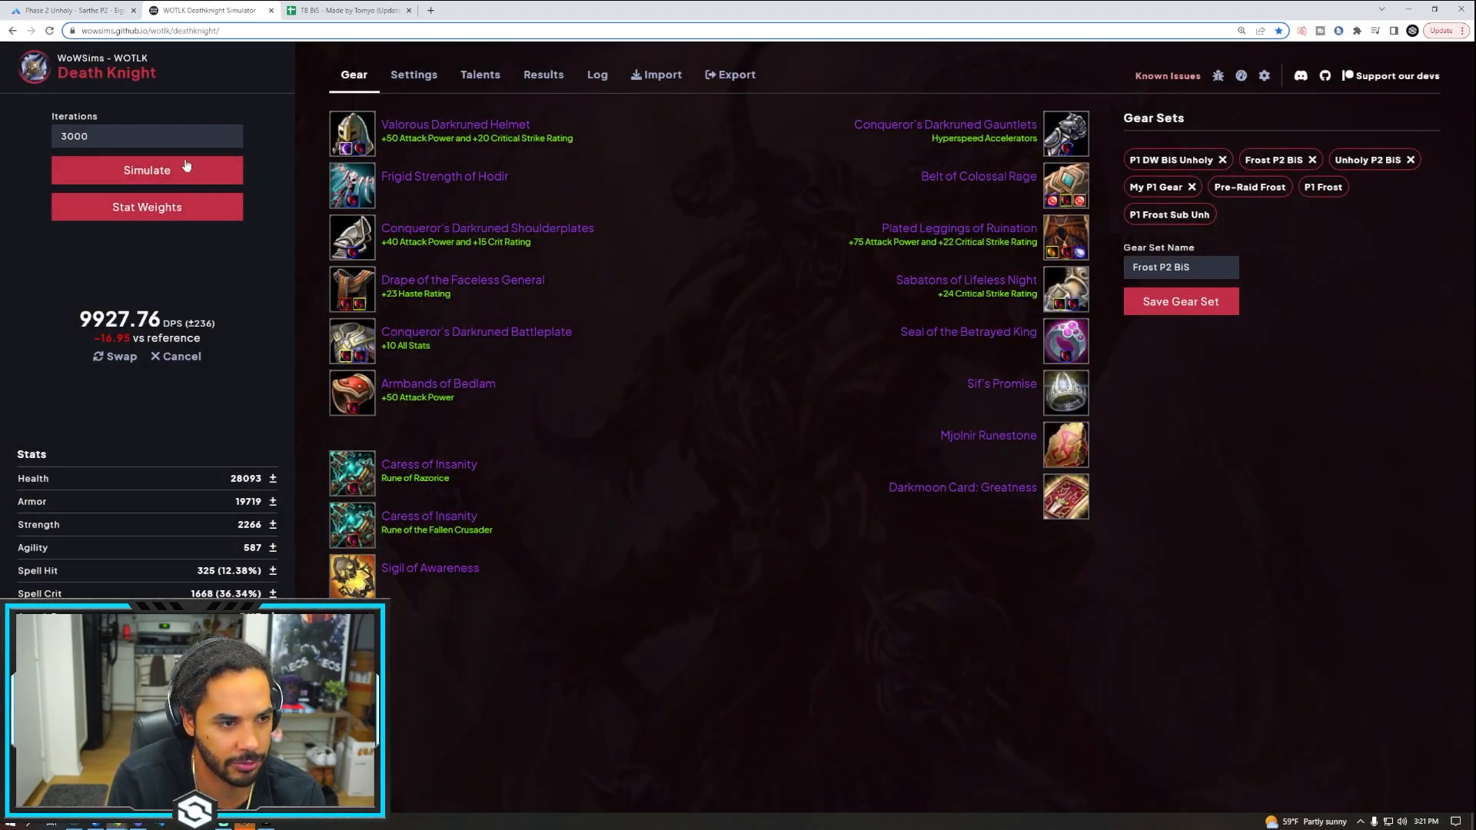
left_click(146, 170)
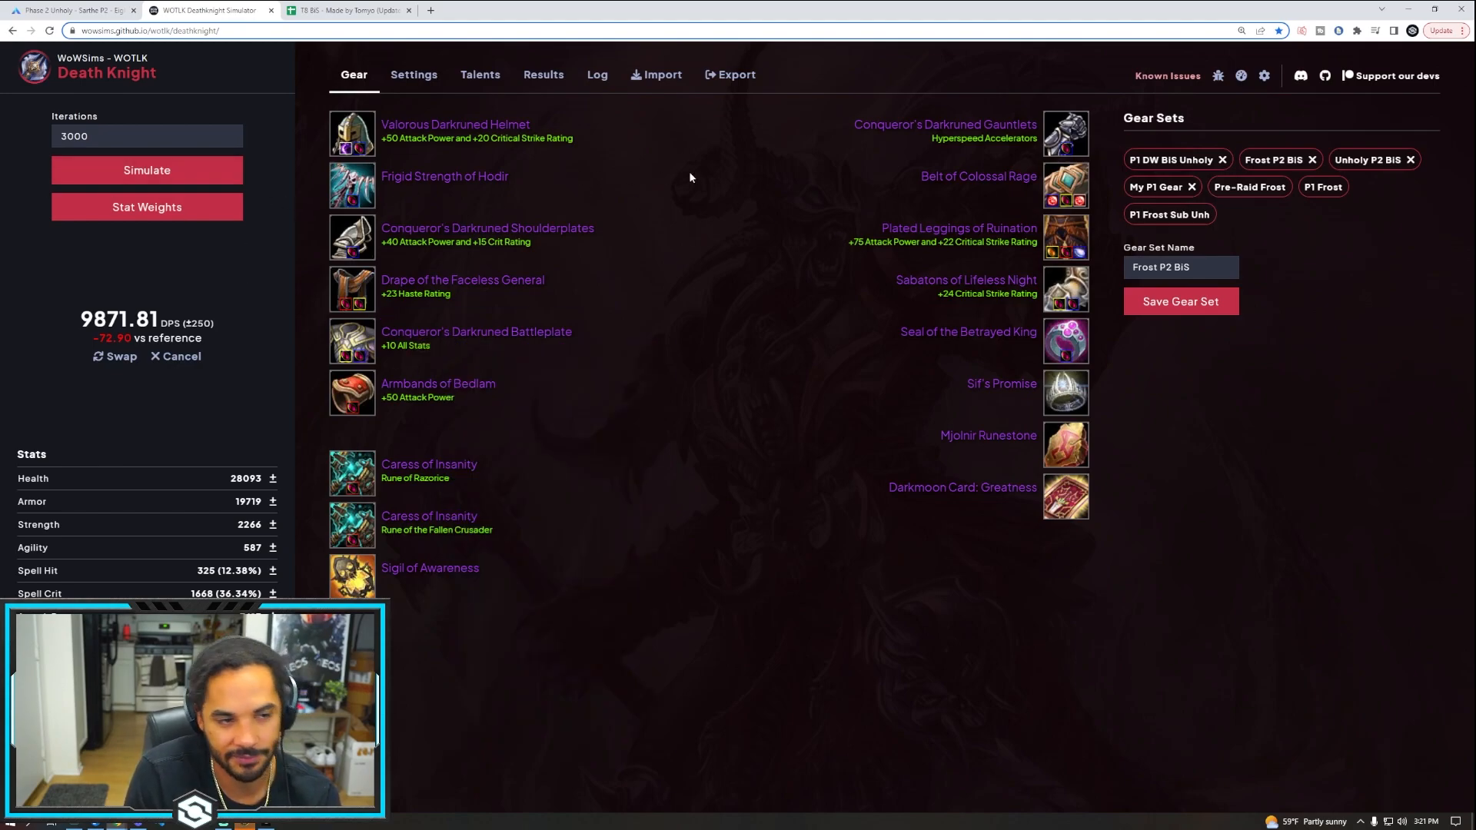
mouse_move(794, 151)
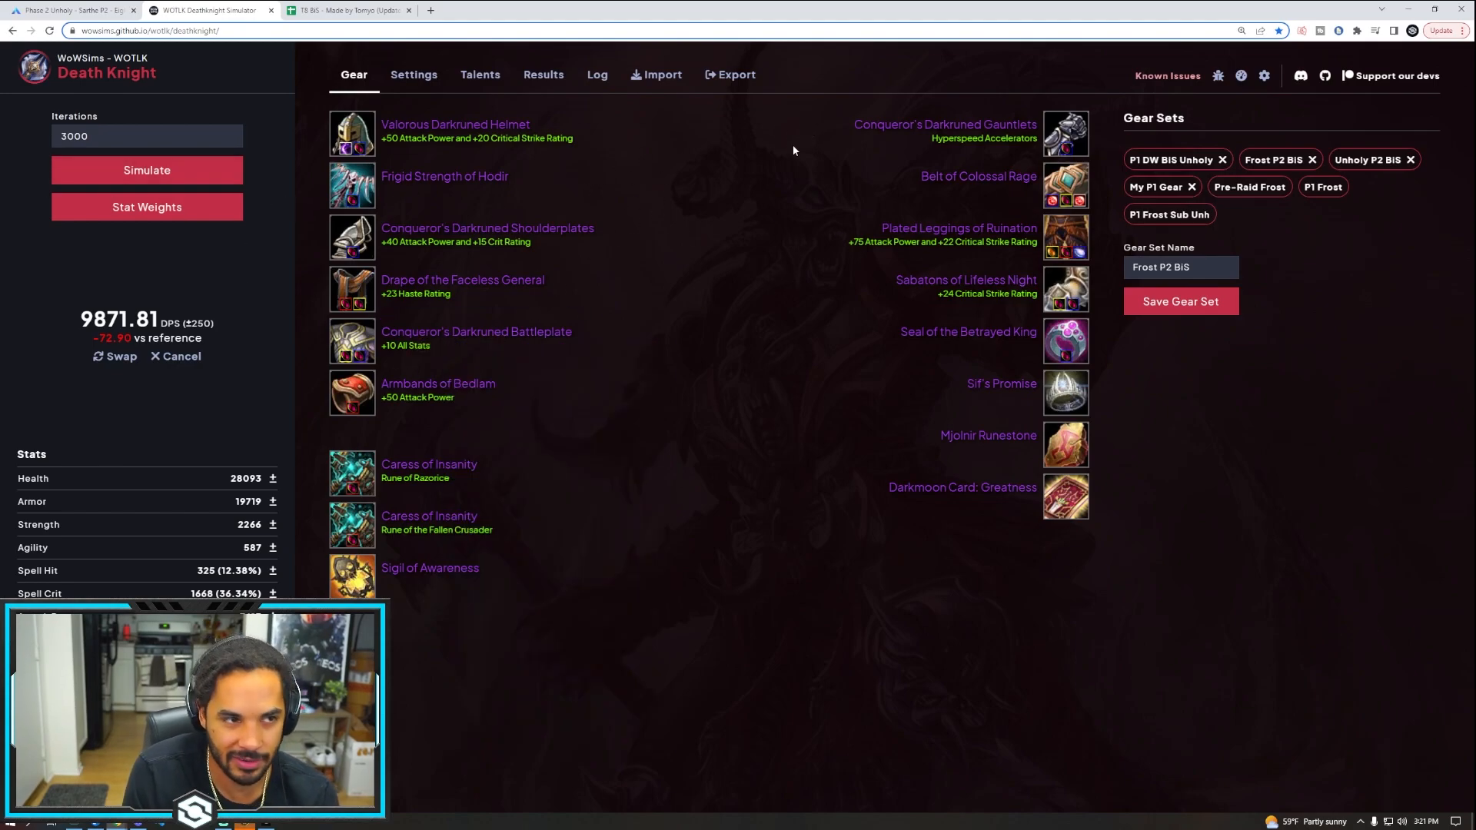
mouse_move(618, 274)
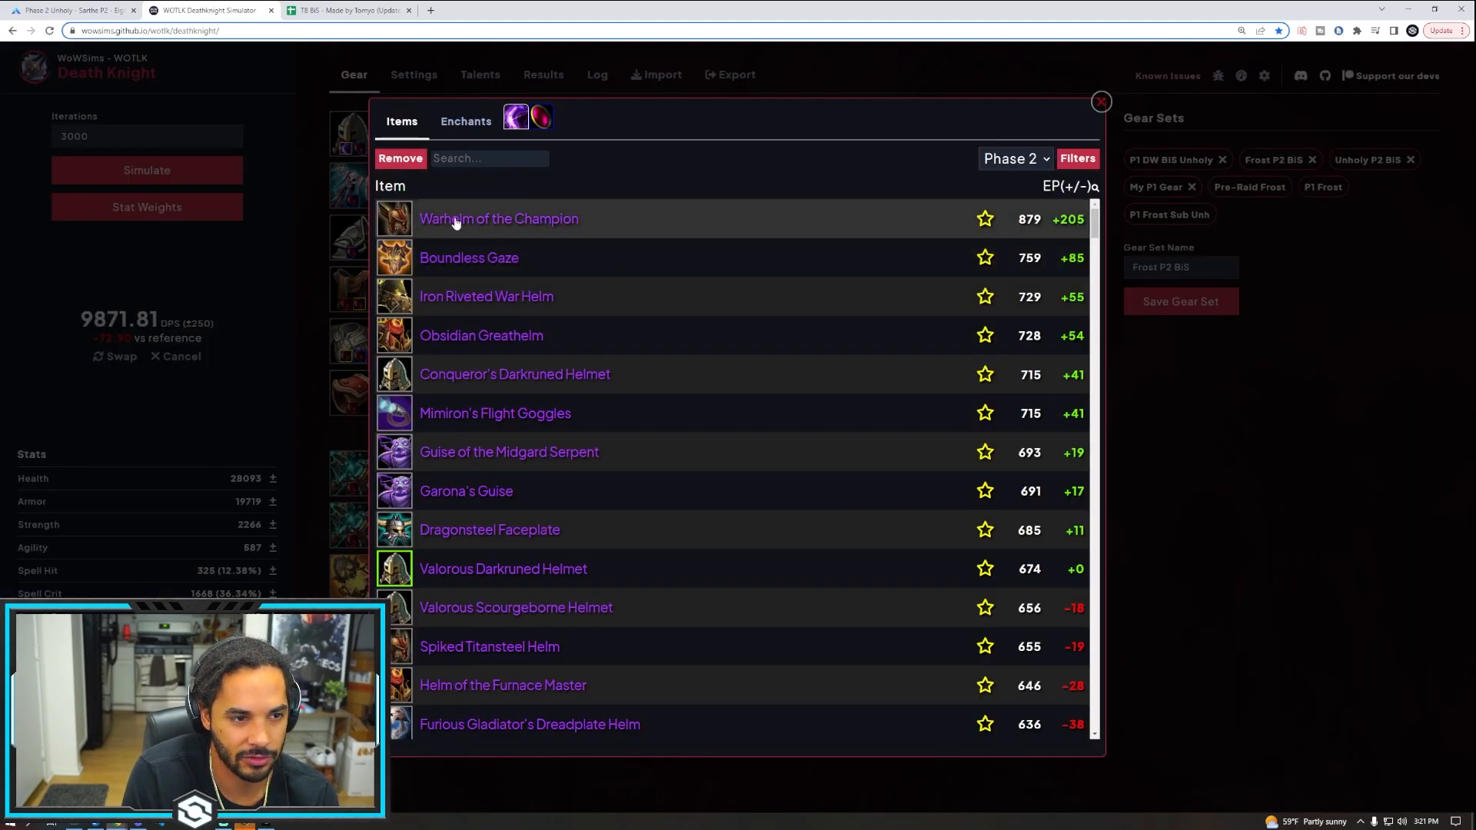
Restore Warhelm of the Champion, compare leg socket gems, and equip Plated Leggings of Ruination
left_click(541, 117)
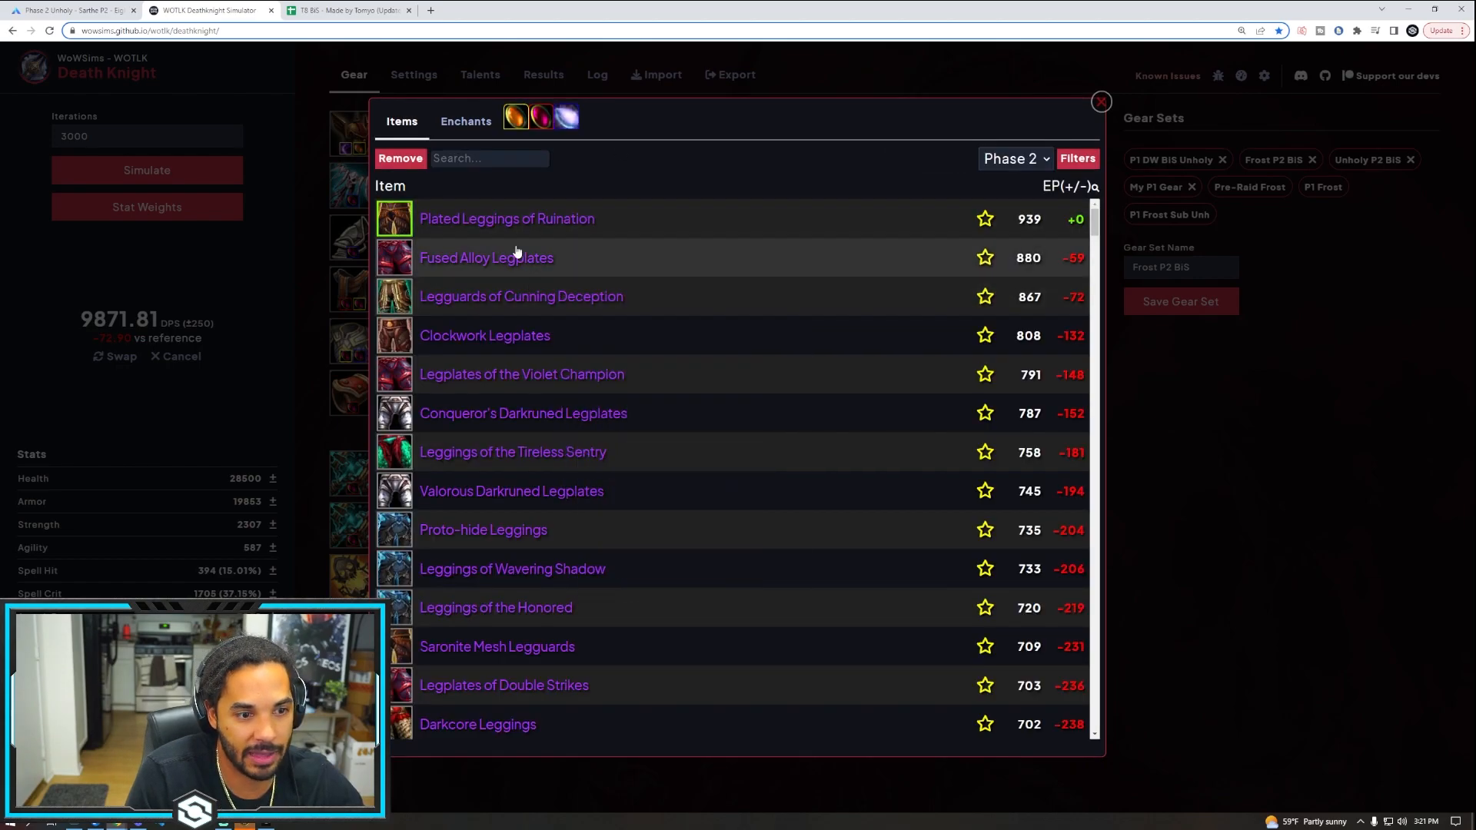
mouse_move(718, 458)
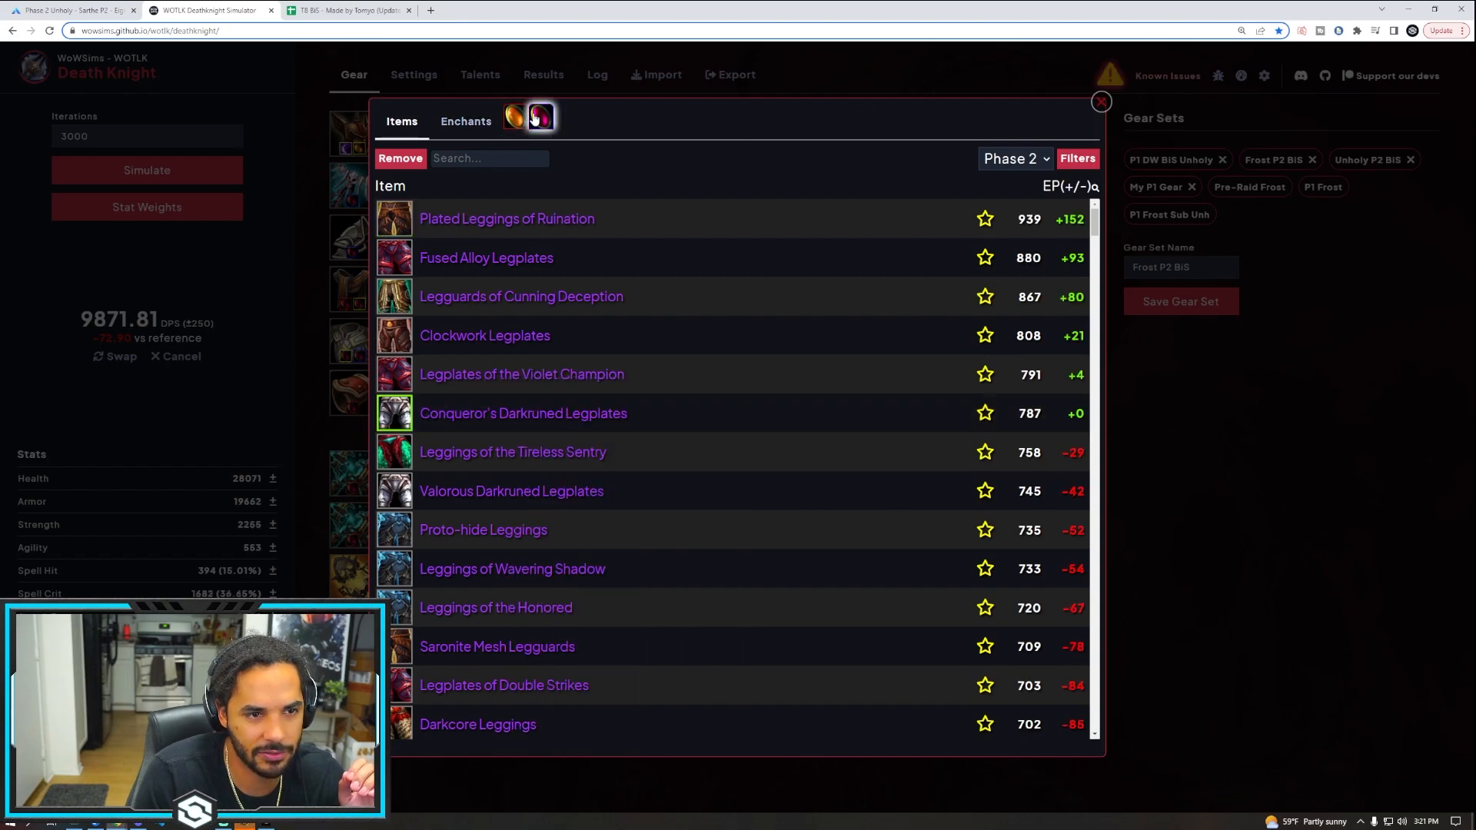
left_click(539, 117)
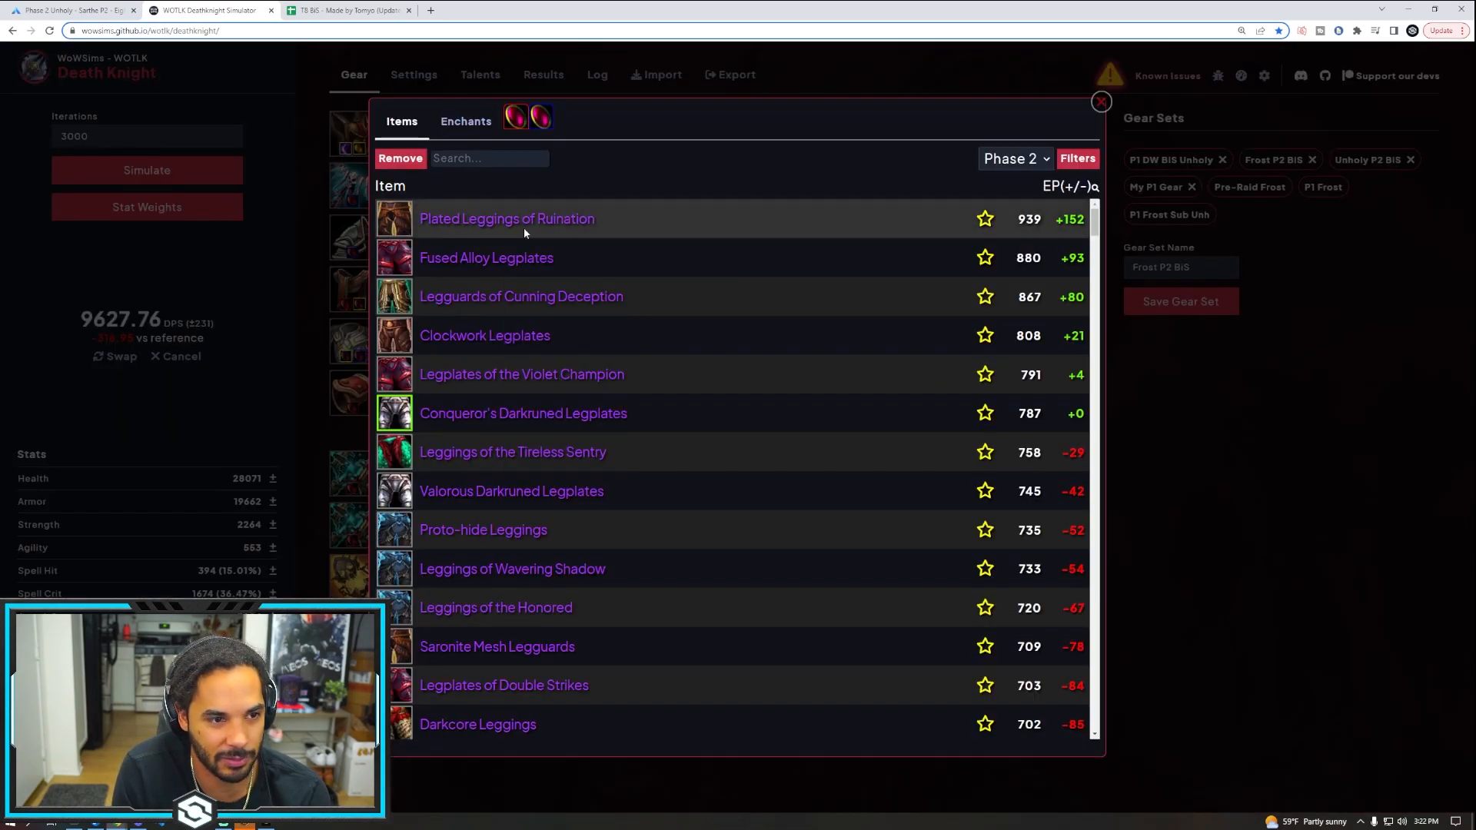
mouse_move(506, 218)
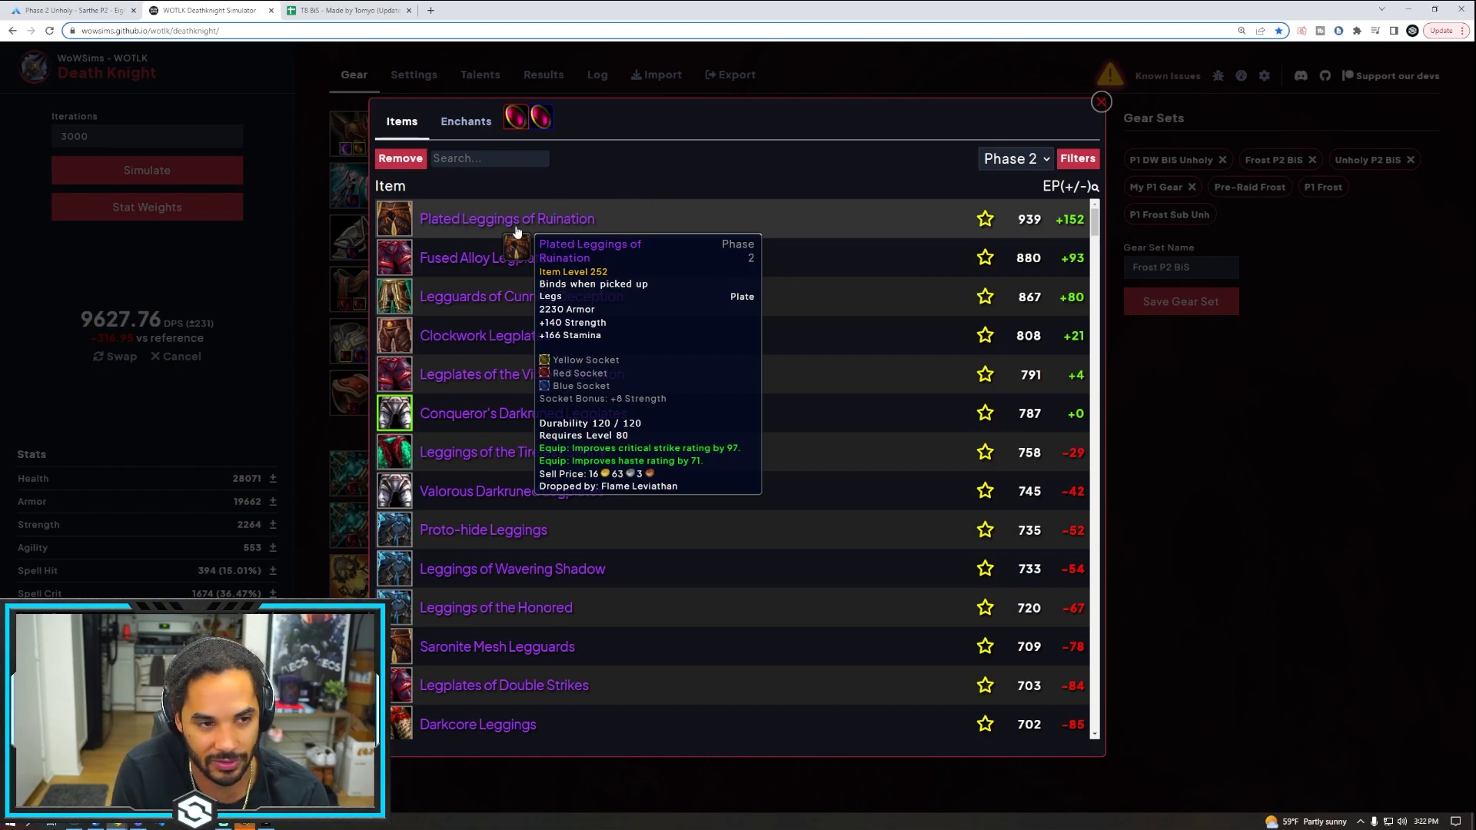
left_click(506, 218)
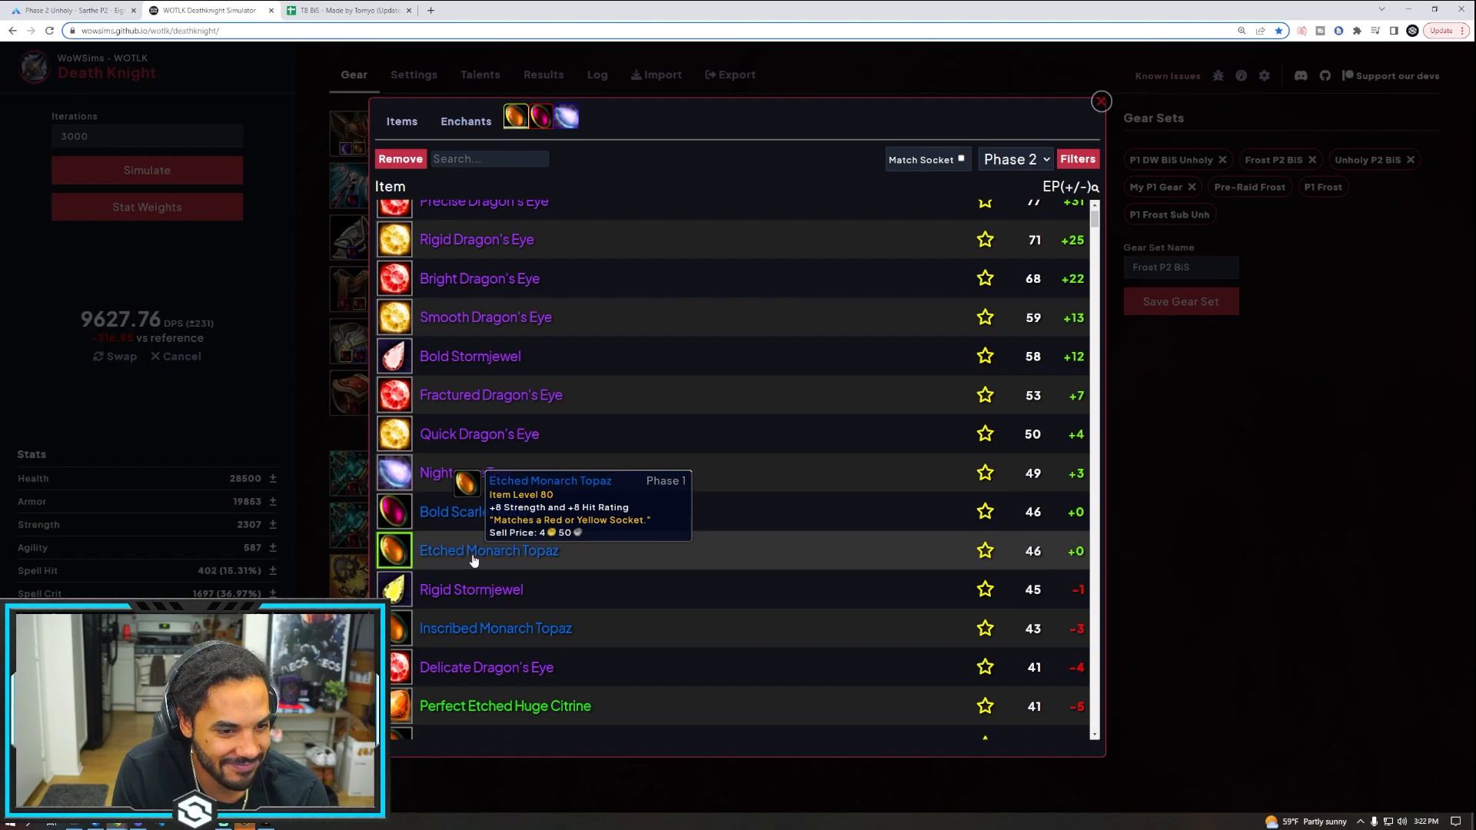
mouse_move(494, 635)
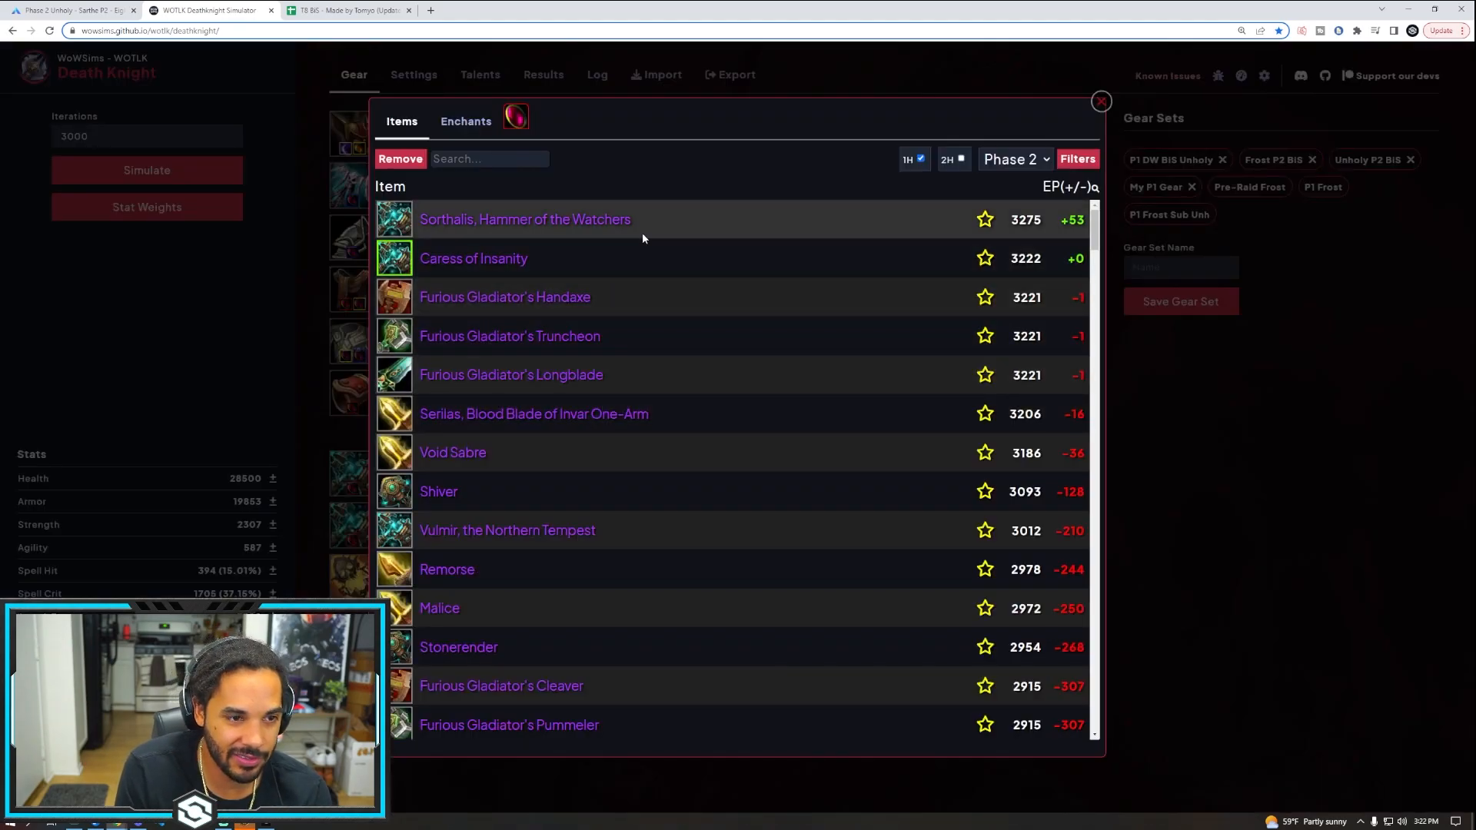
mouse_move(647, 421)
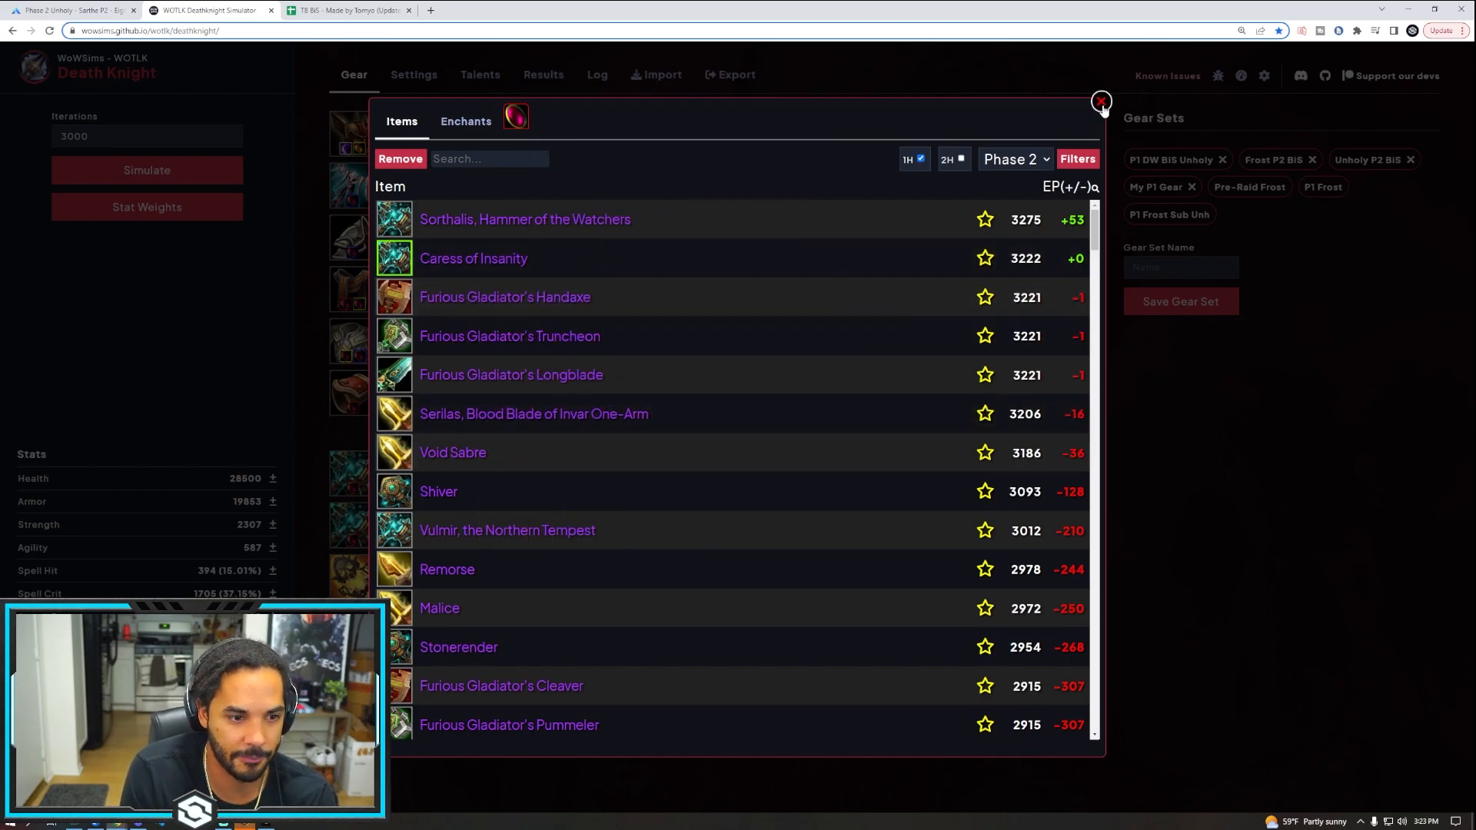
Review weapon and boot alternatives, keeping Caress of Insanity and Sabatons of Lifeless Night
left_click(1101, 102)
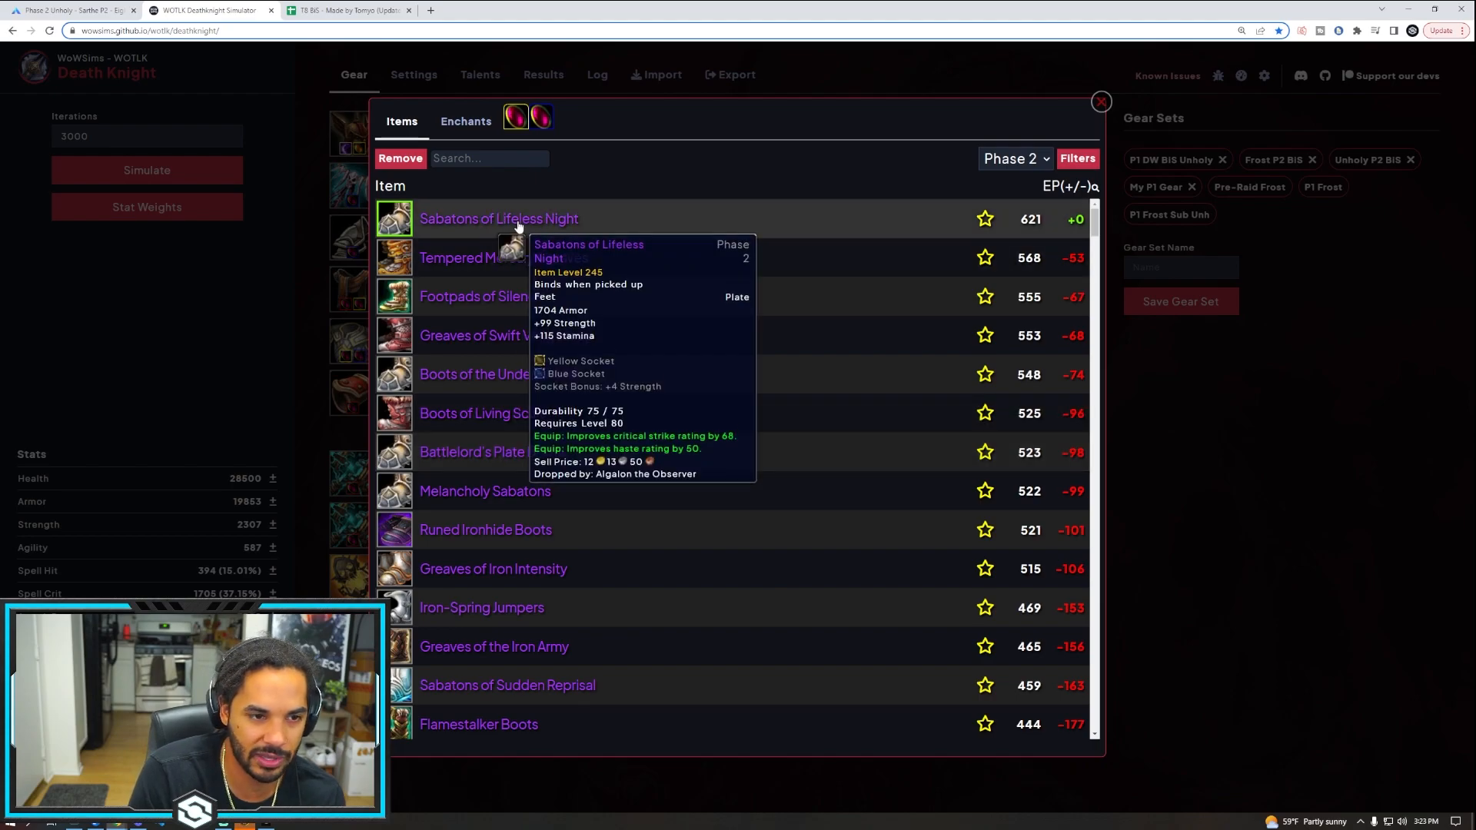
mouse_move(505, 452)
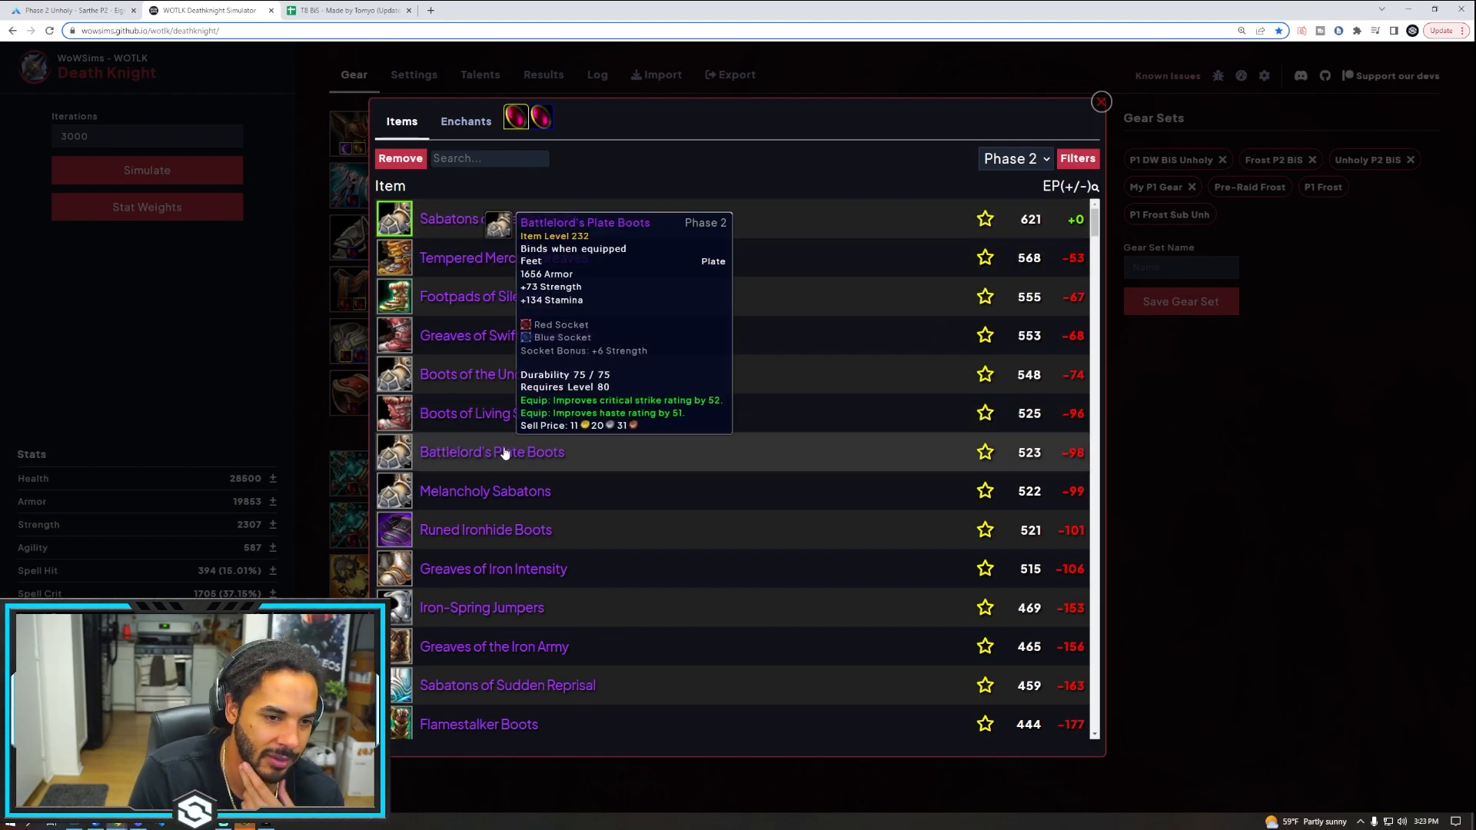
mouse_move(498, 218)
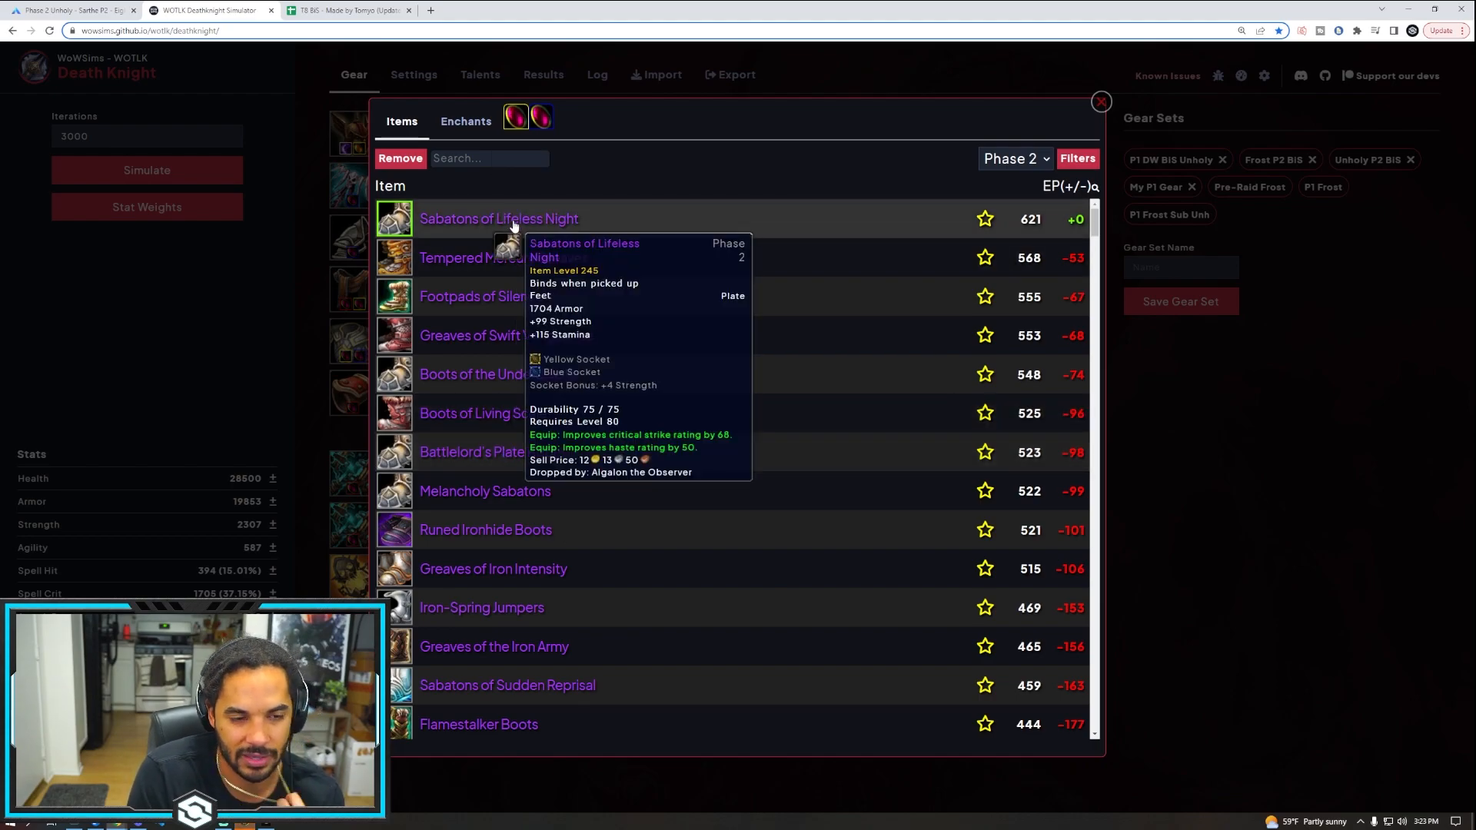
left_click(499, 218)
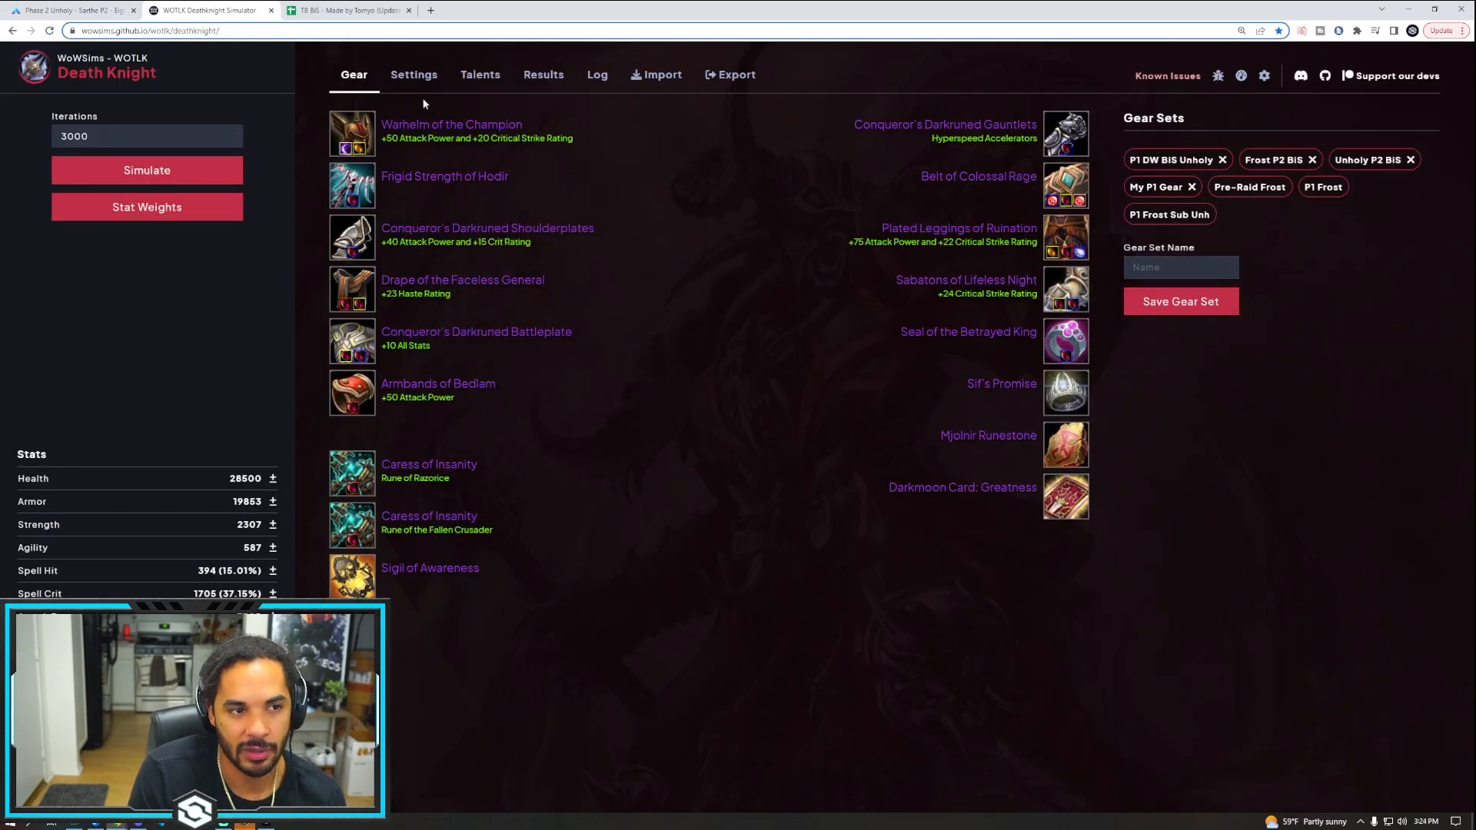
Simulate DPS for the current gear and talent setup as a baseline
left_click(480, 74)
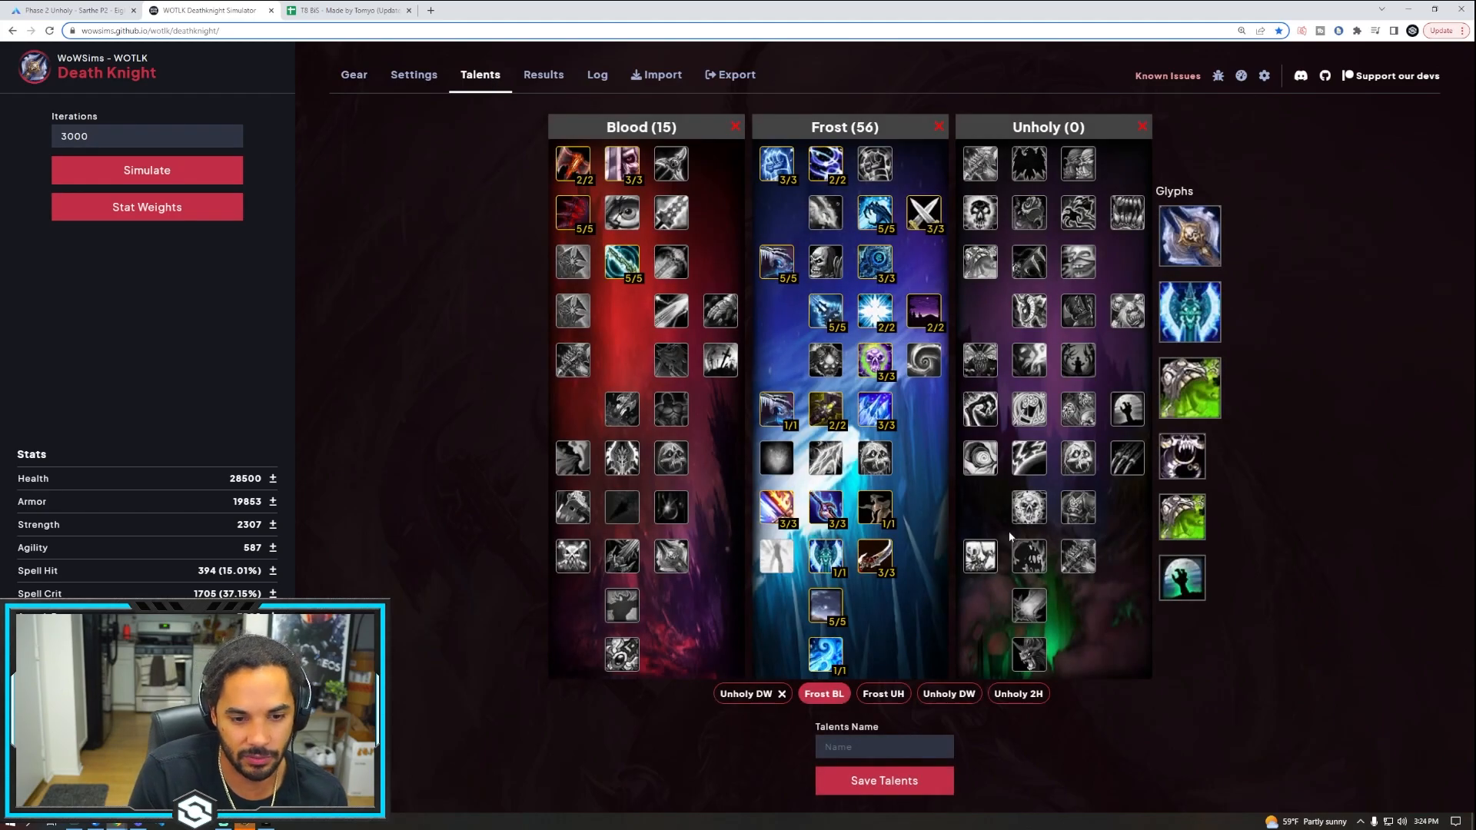
left_click(354, 74)
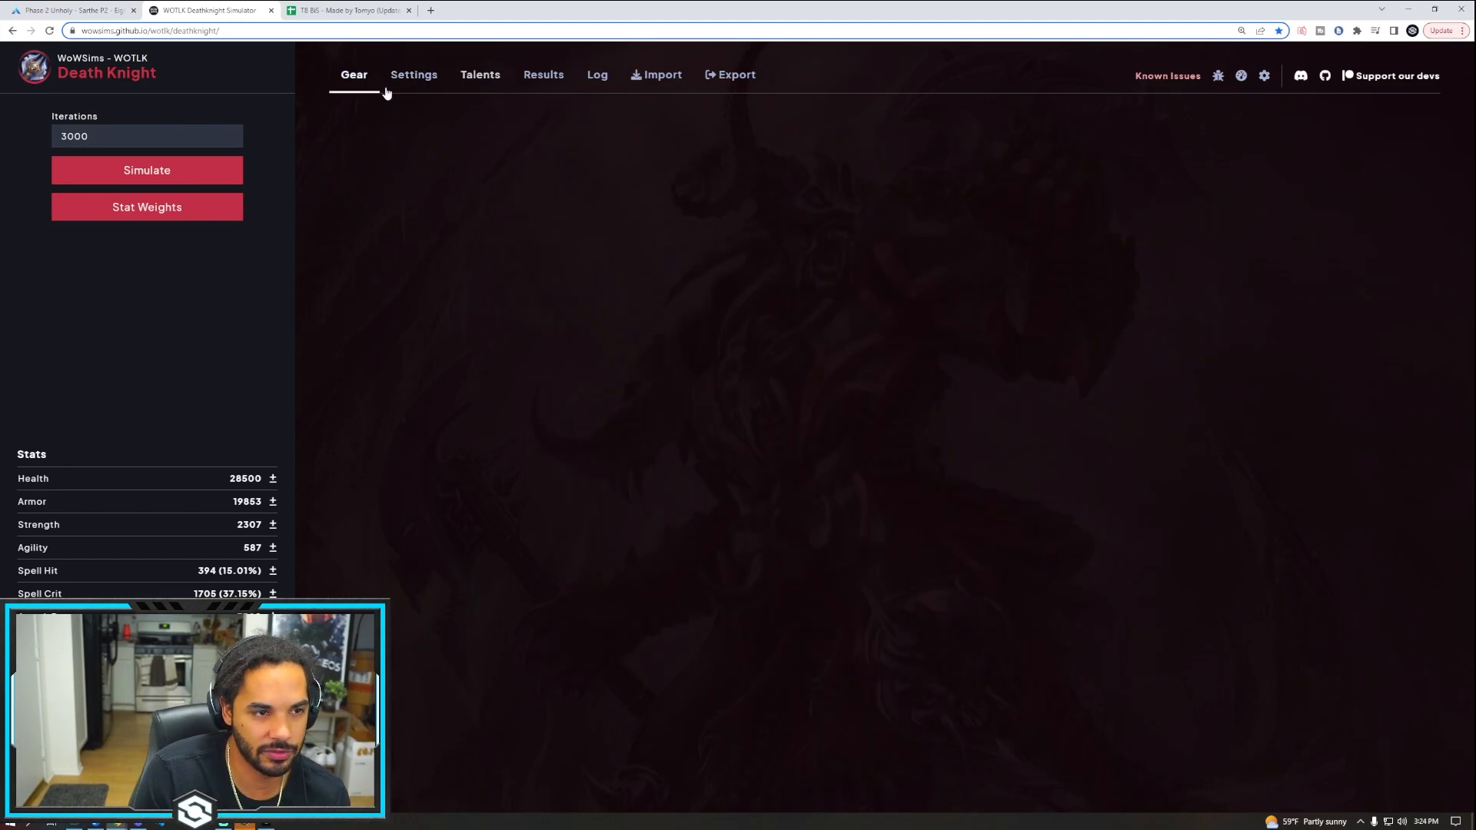
left_click(147, 171)
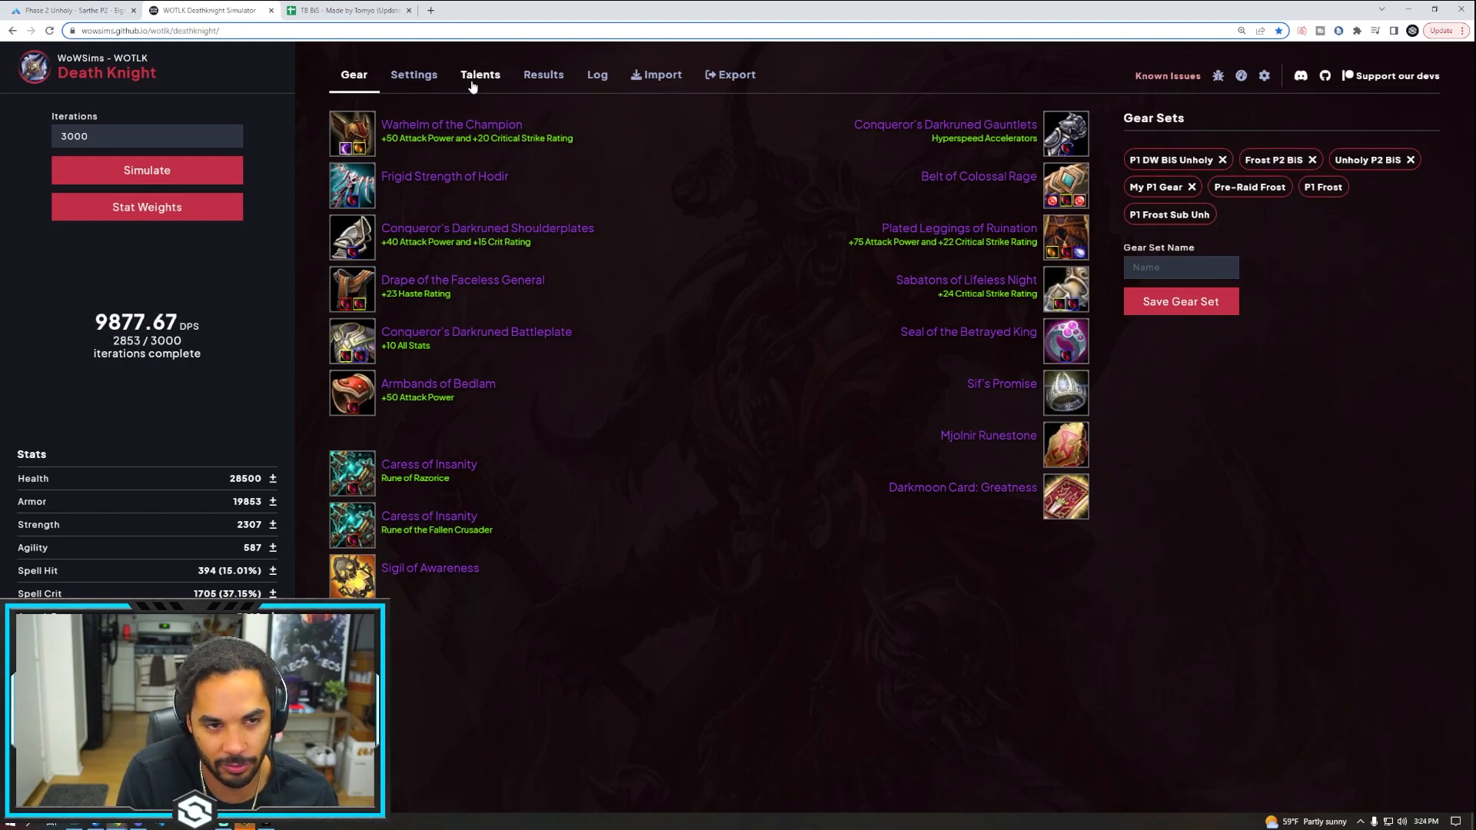
Apply the Frost UH talent preset and simulate, reaching about 10,091 DPS
left_click(480, 74)
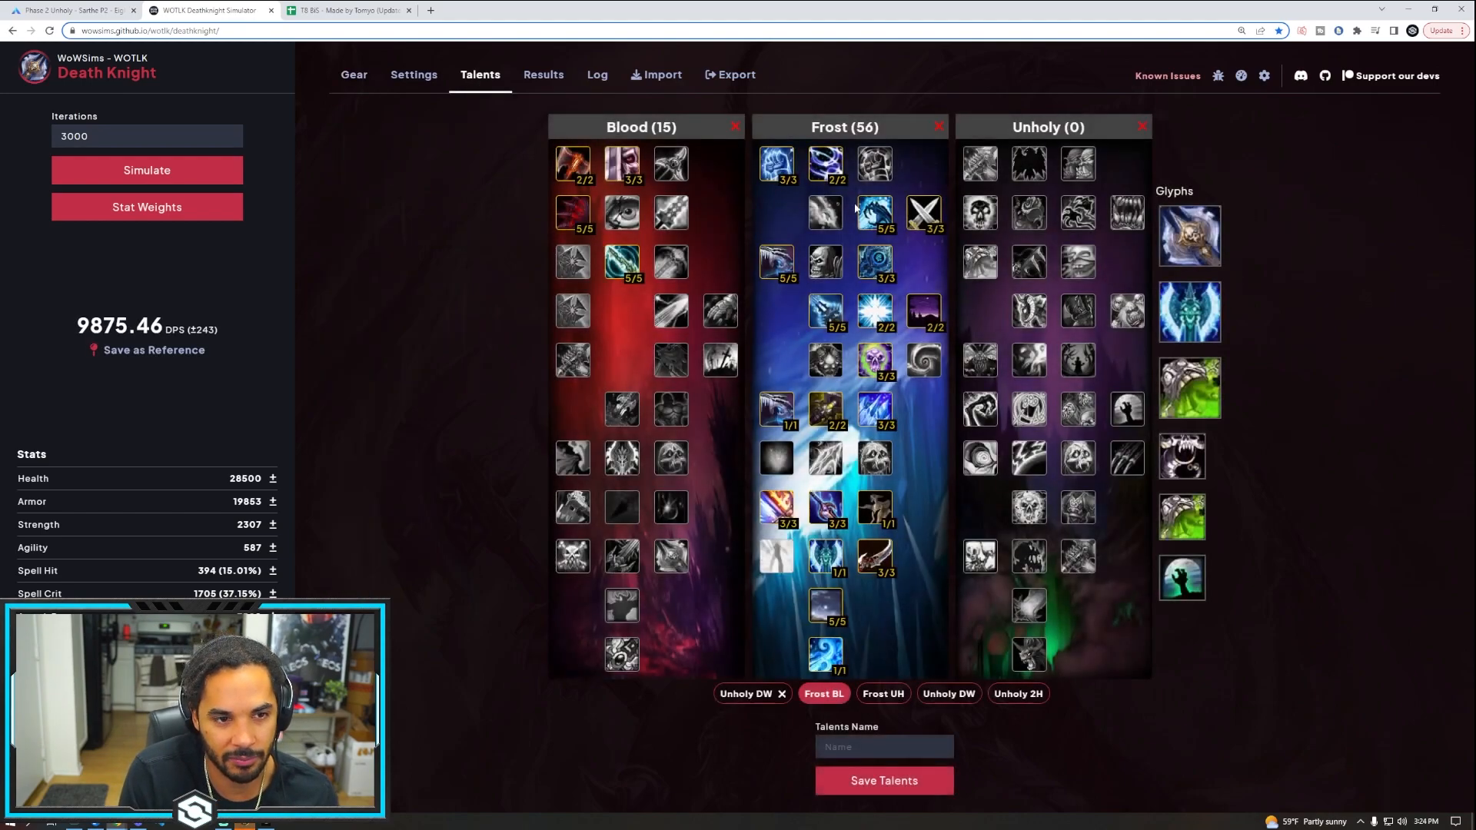
mouse_move(979, 165)
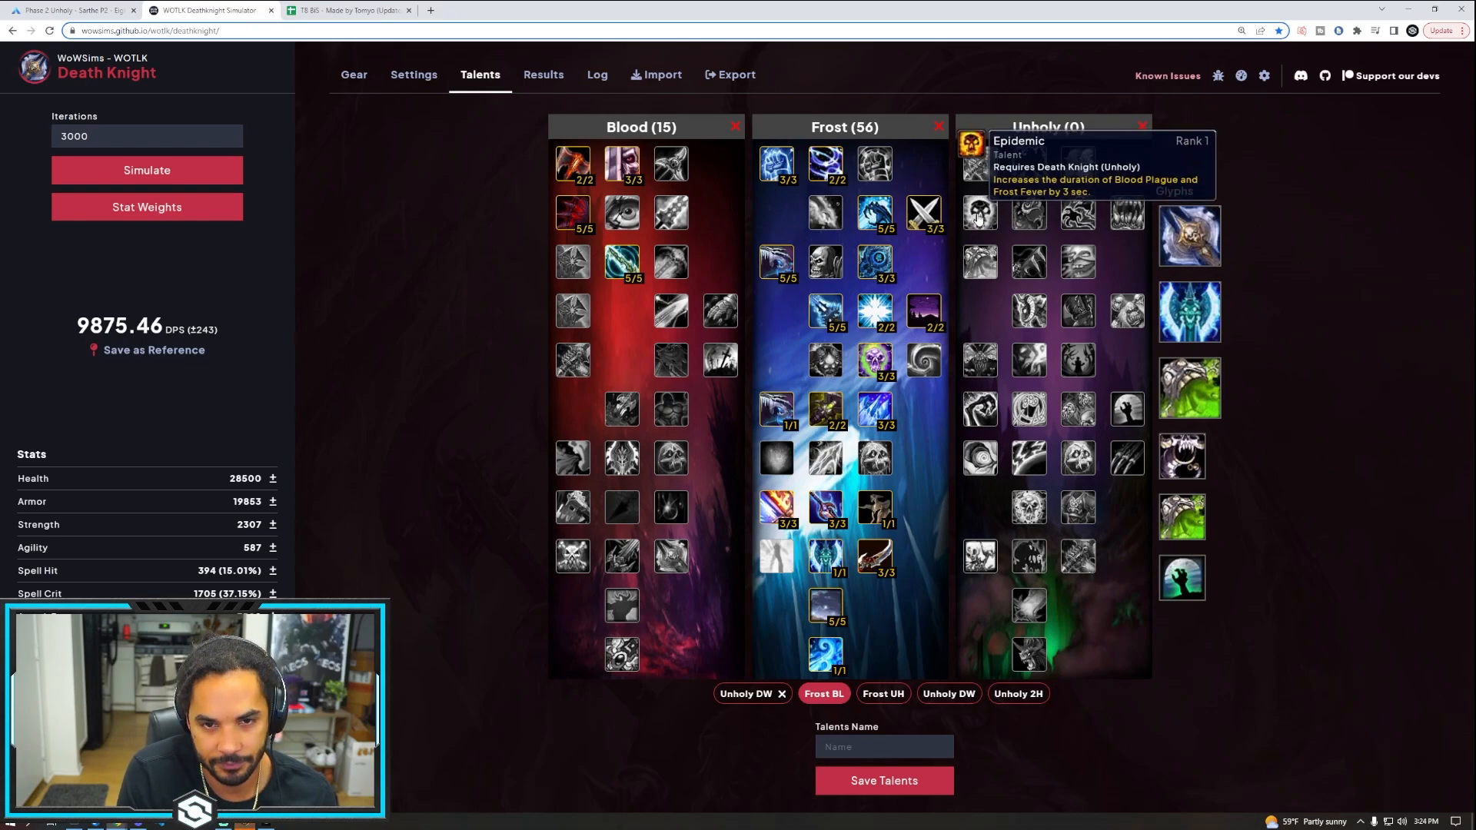
left_click(882, 694)
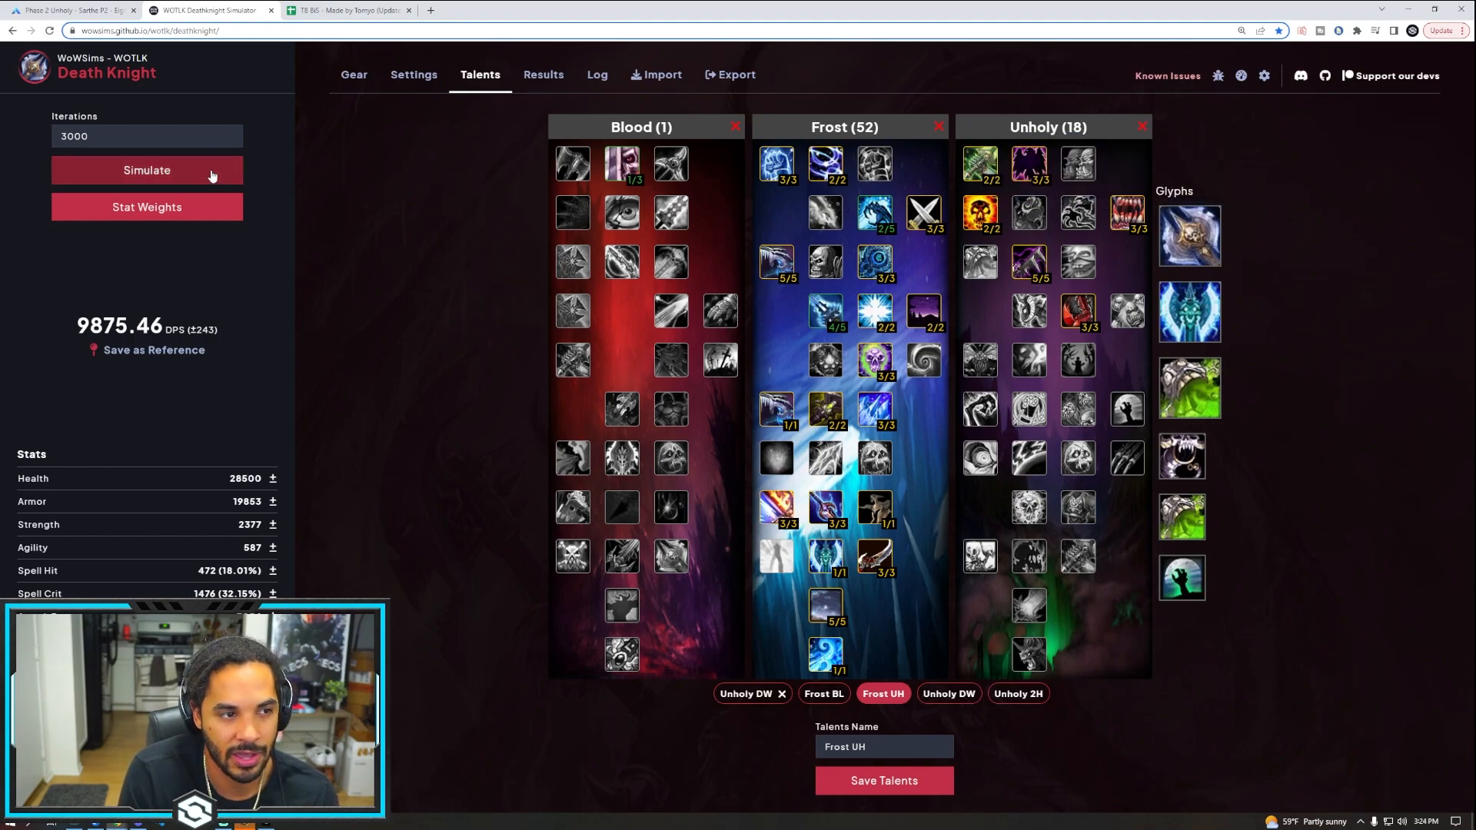
left_click(146, 171)
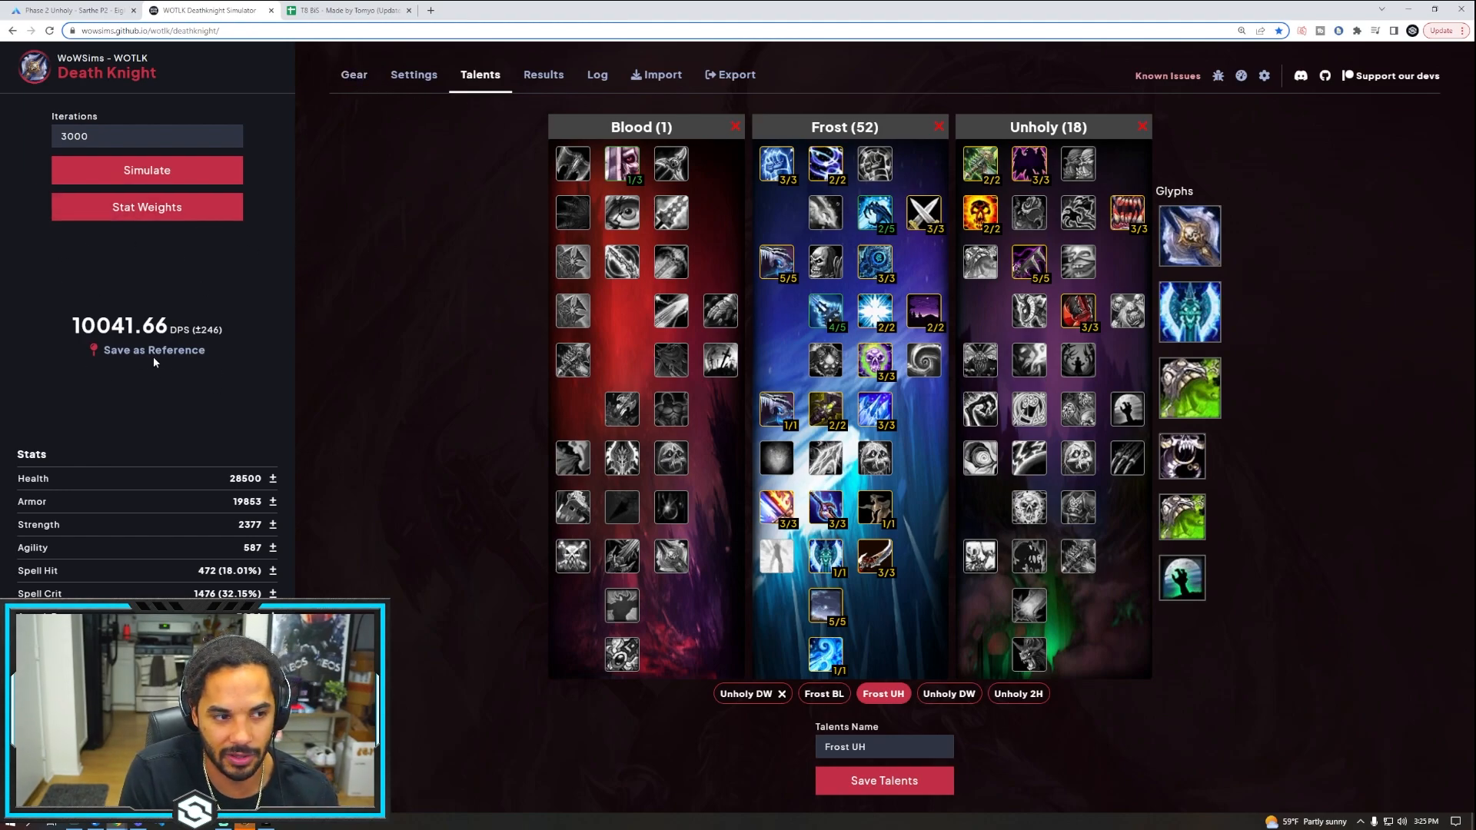
left_click(353, 74)
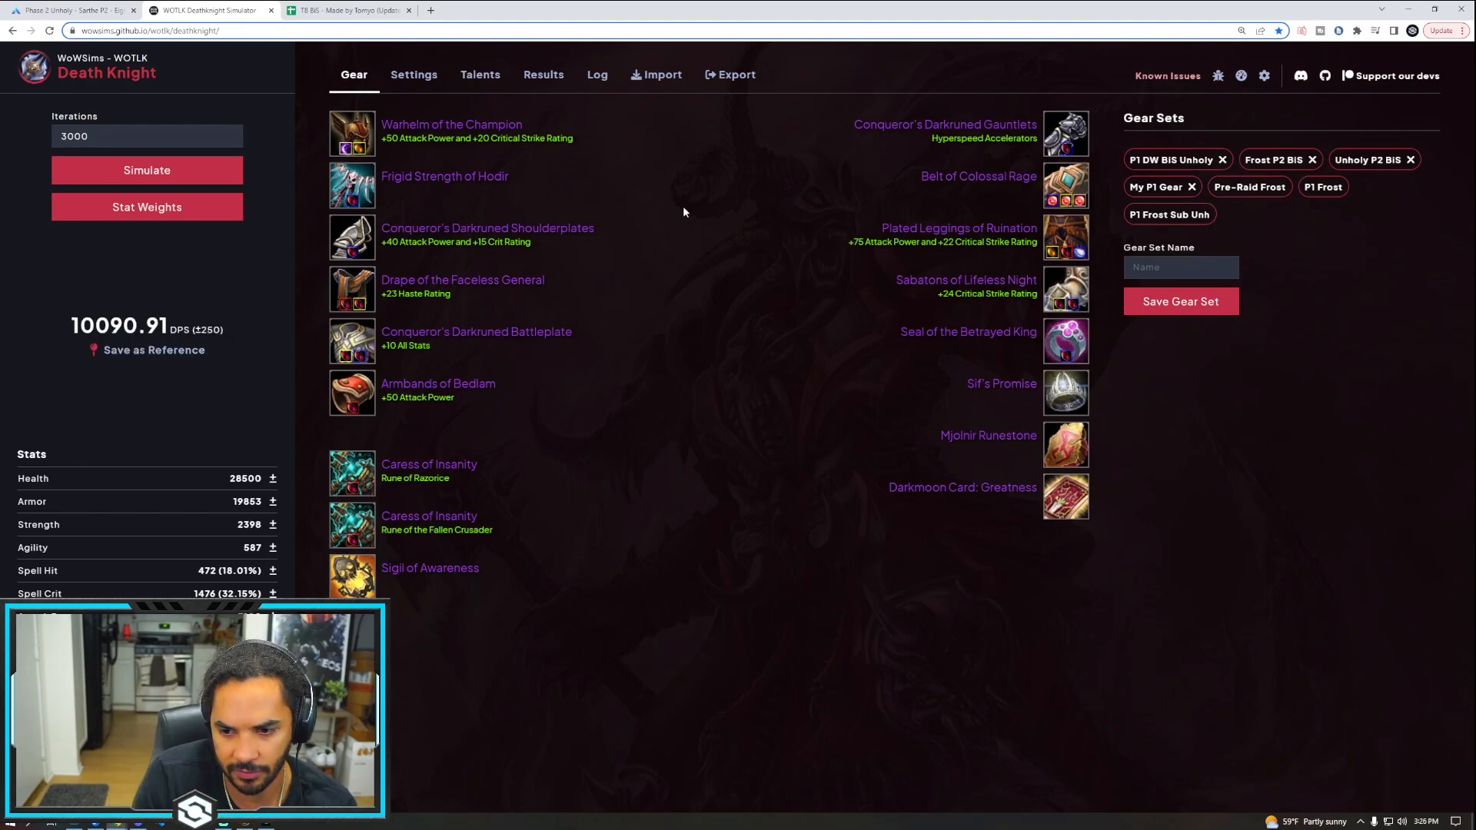
mouse_move(698, 218)
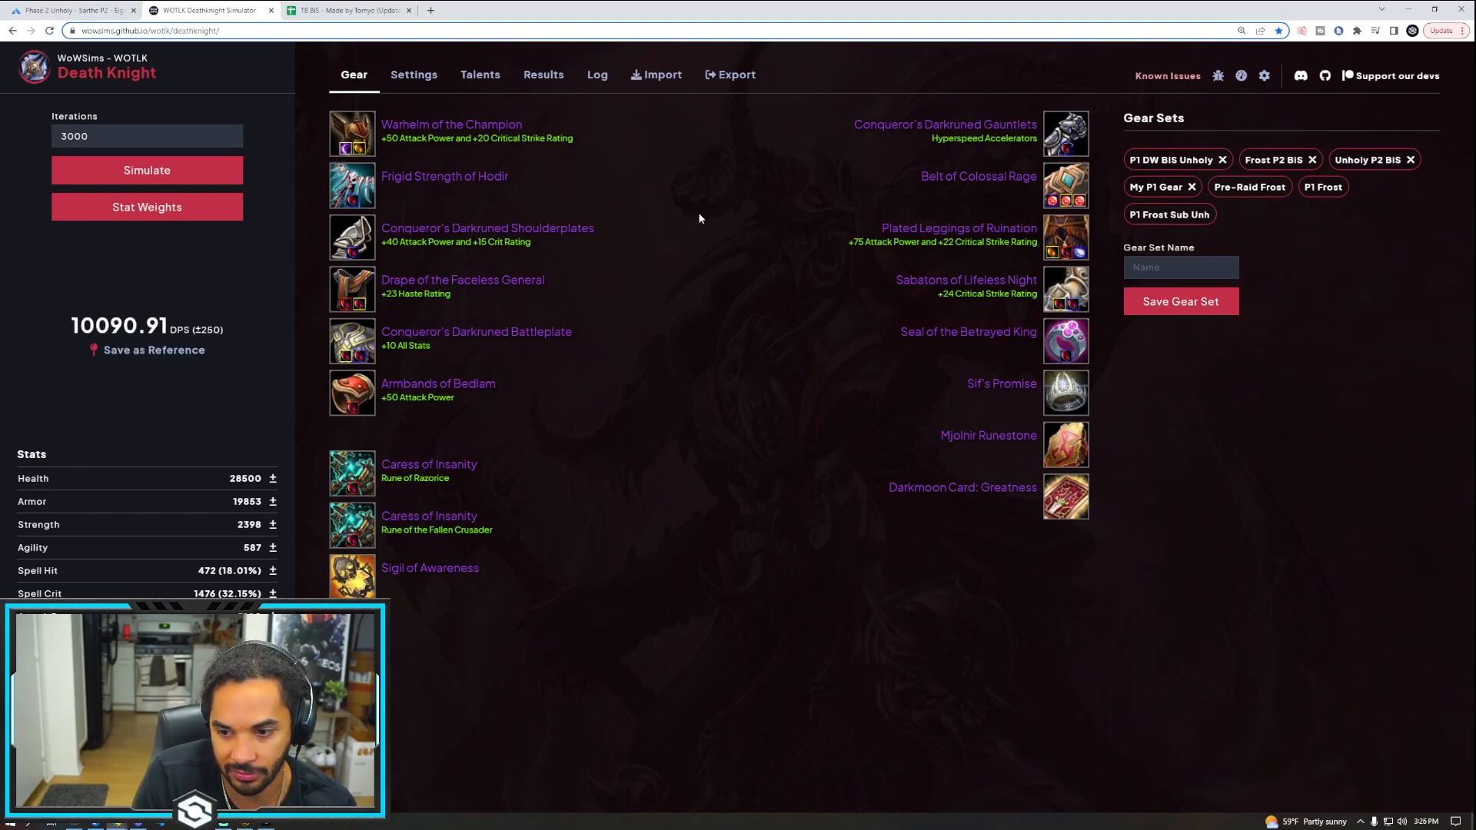
mouse_move(660, 266)
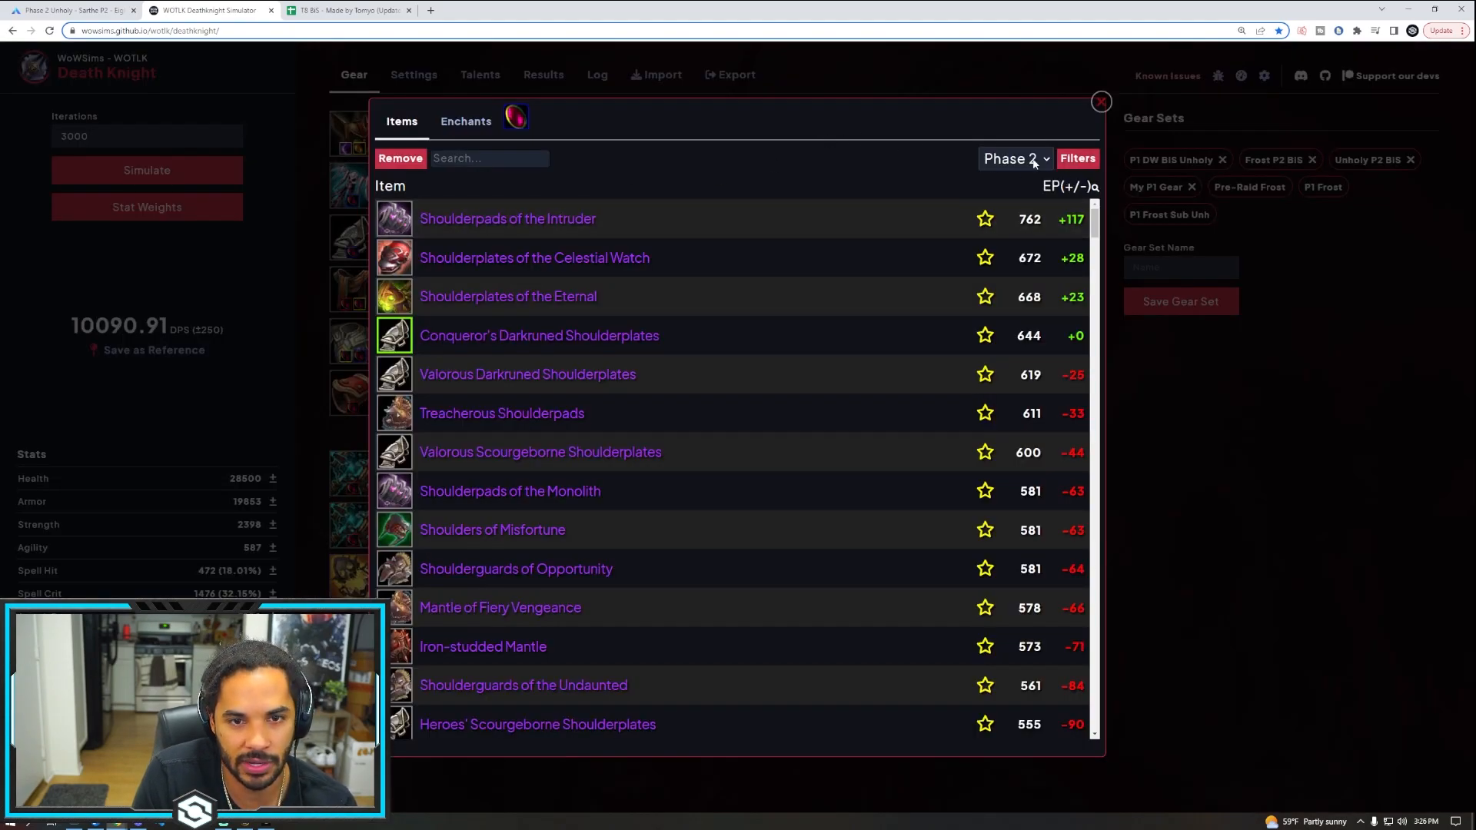
Choose Shoulderplates of the Celestial Watch from the Phase 2 shoulder list
left_click(1013, 158)
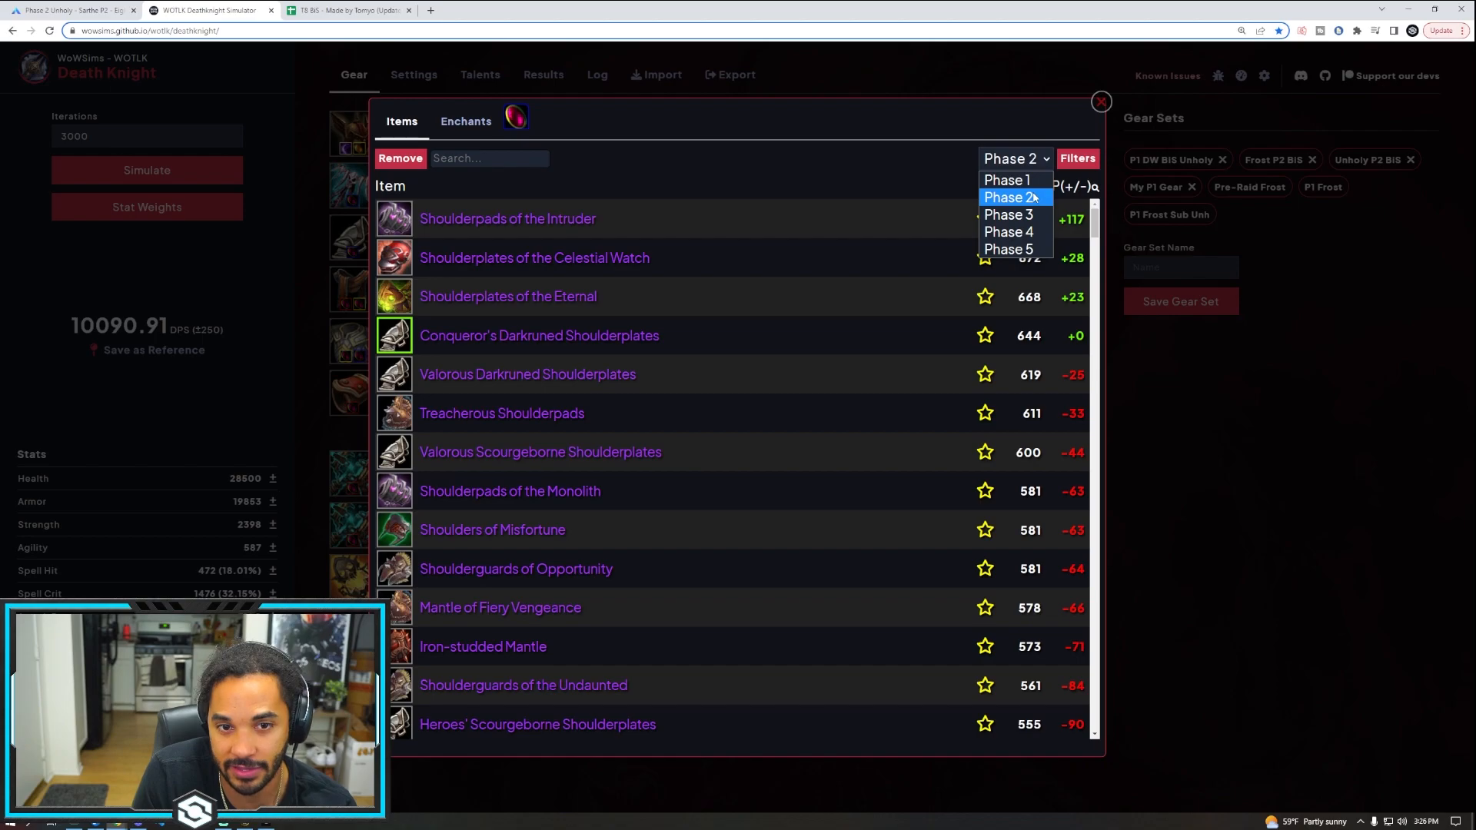
left_click(1100, 101)
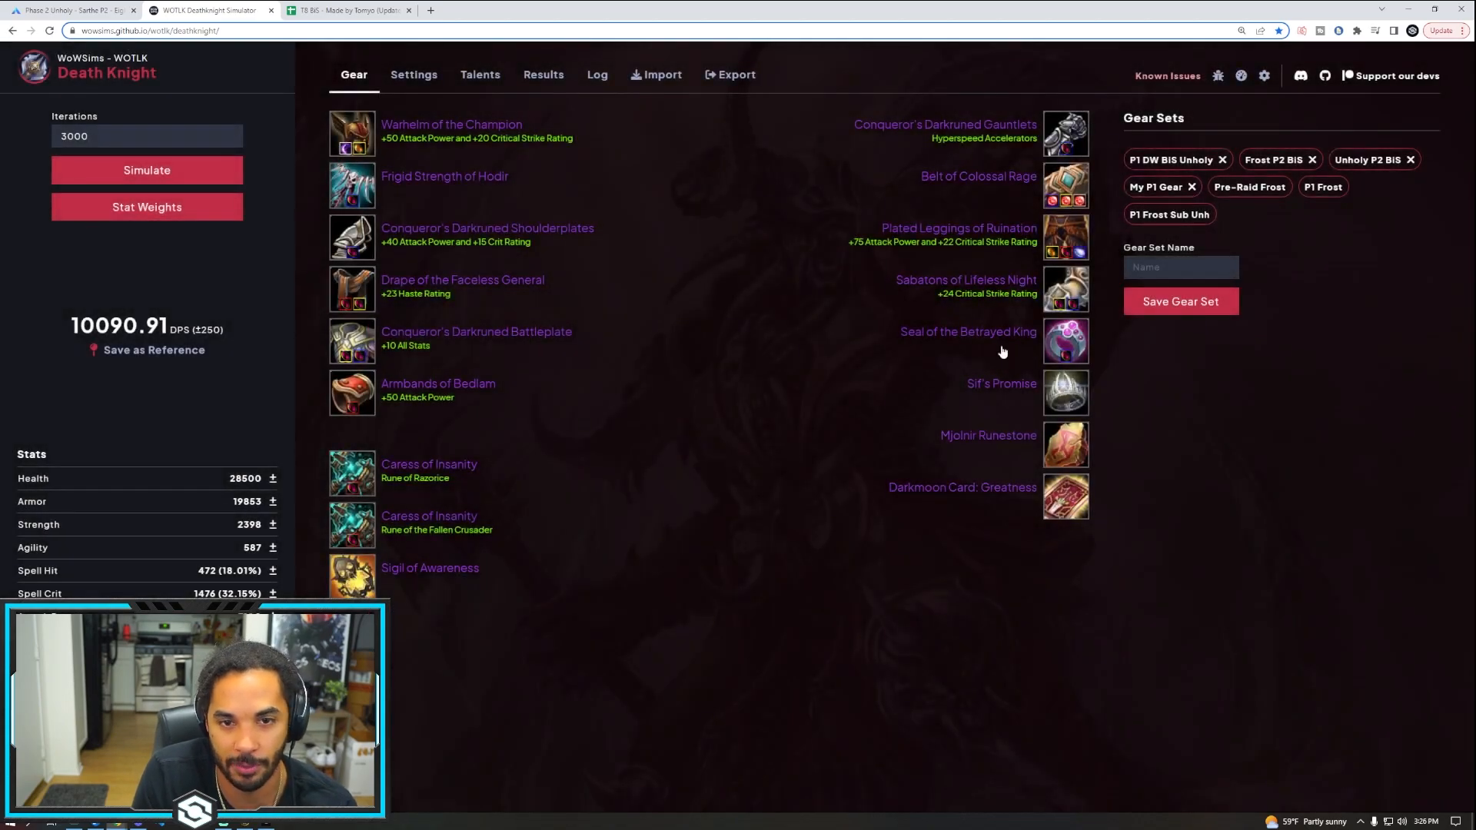
mouse_move(352, 132)
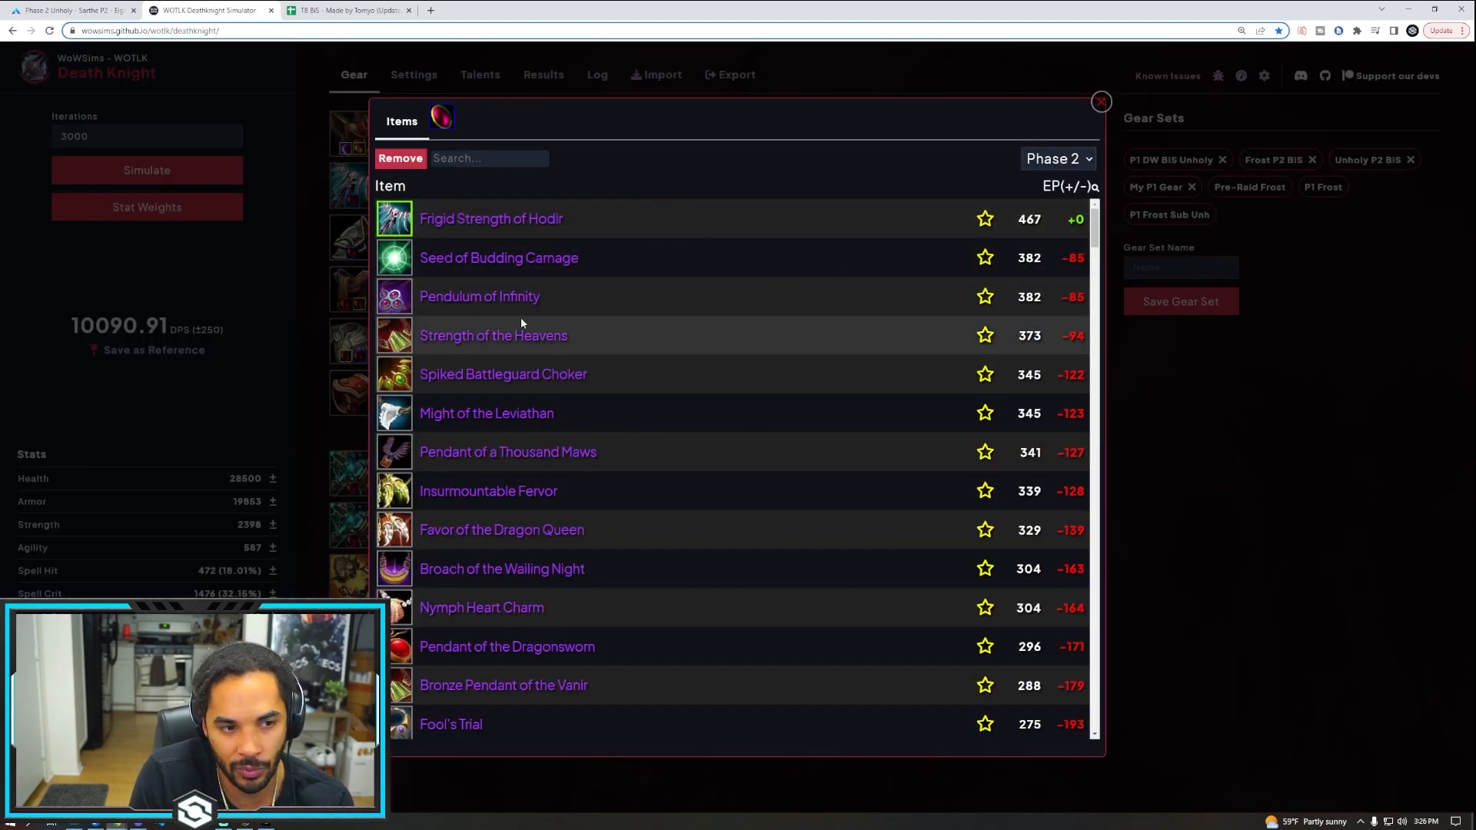
mouse_move(493, 335)
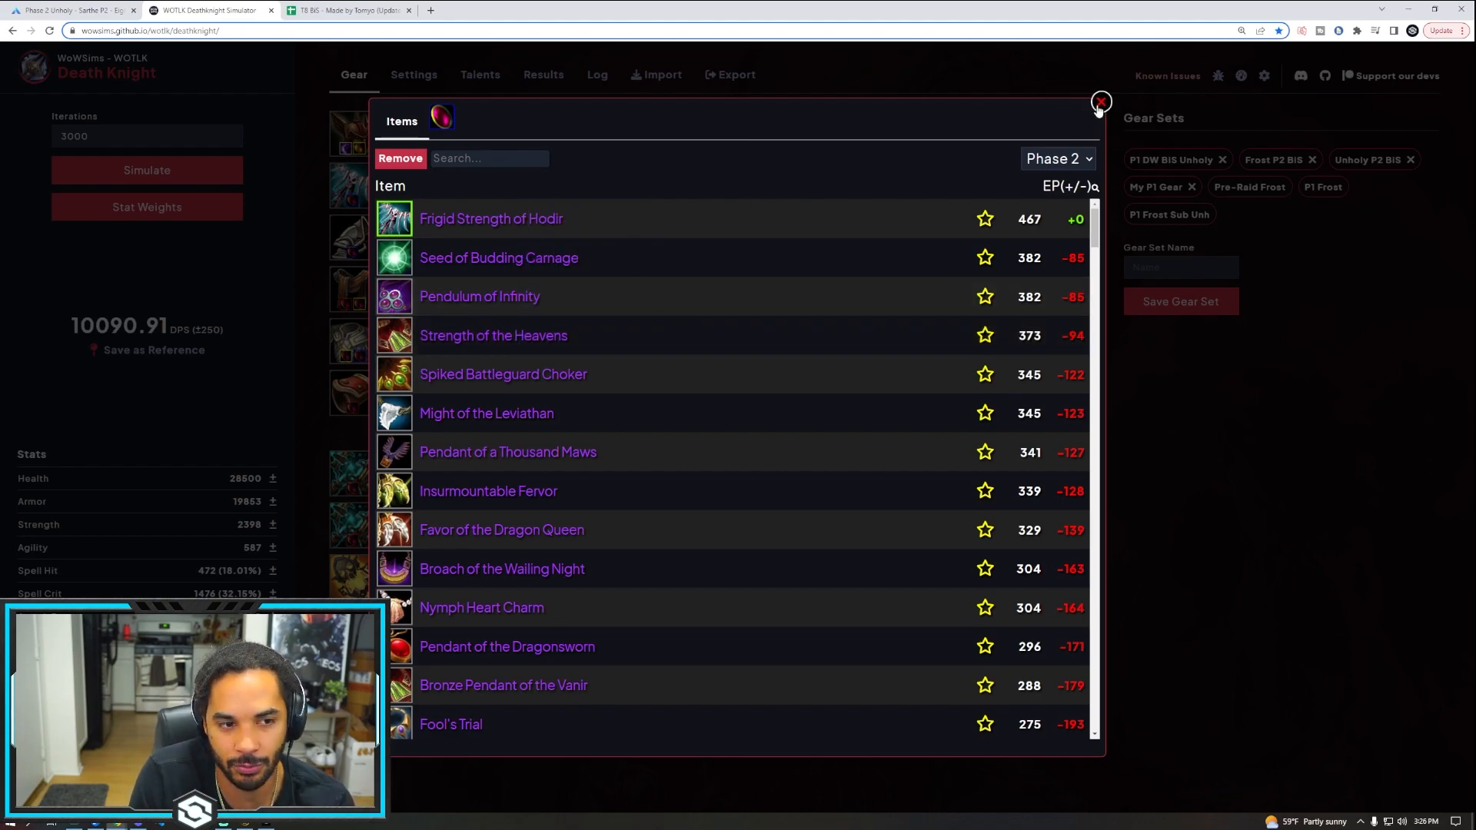
mouse_move(491, 218)
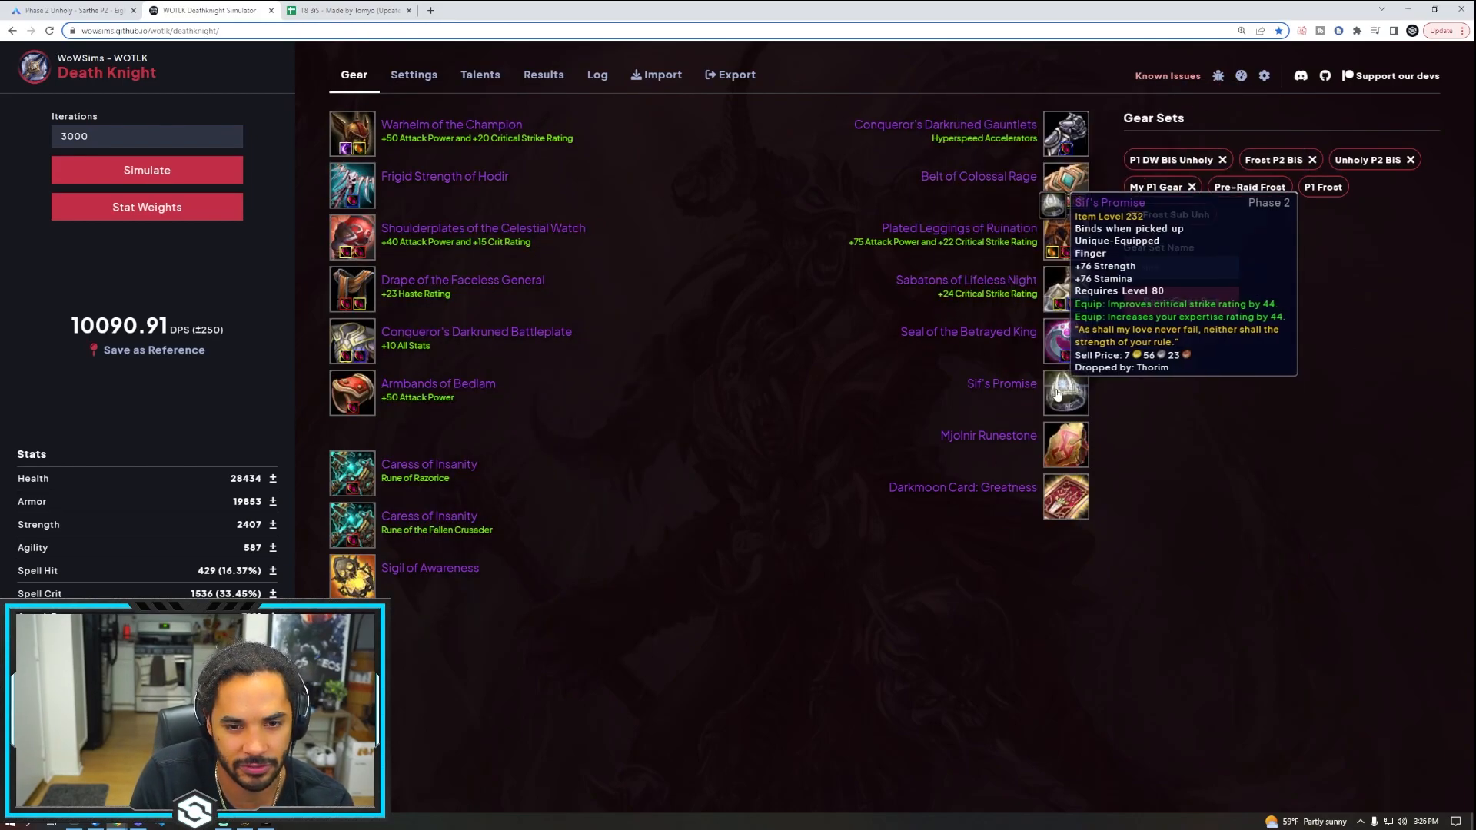
Review ring and main-hand options, keeping the current ring and Caress of Insanity
left_click(1064, 392)
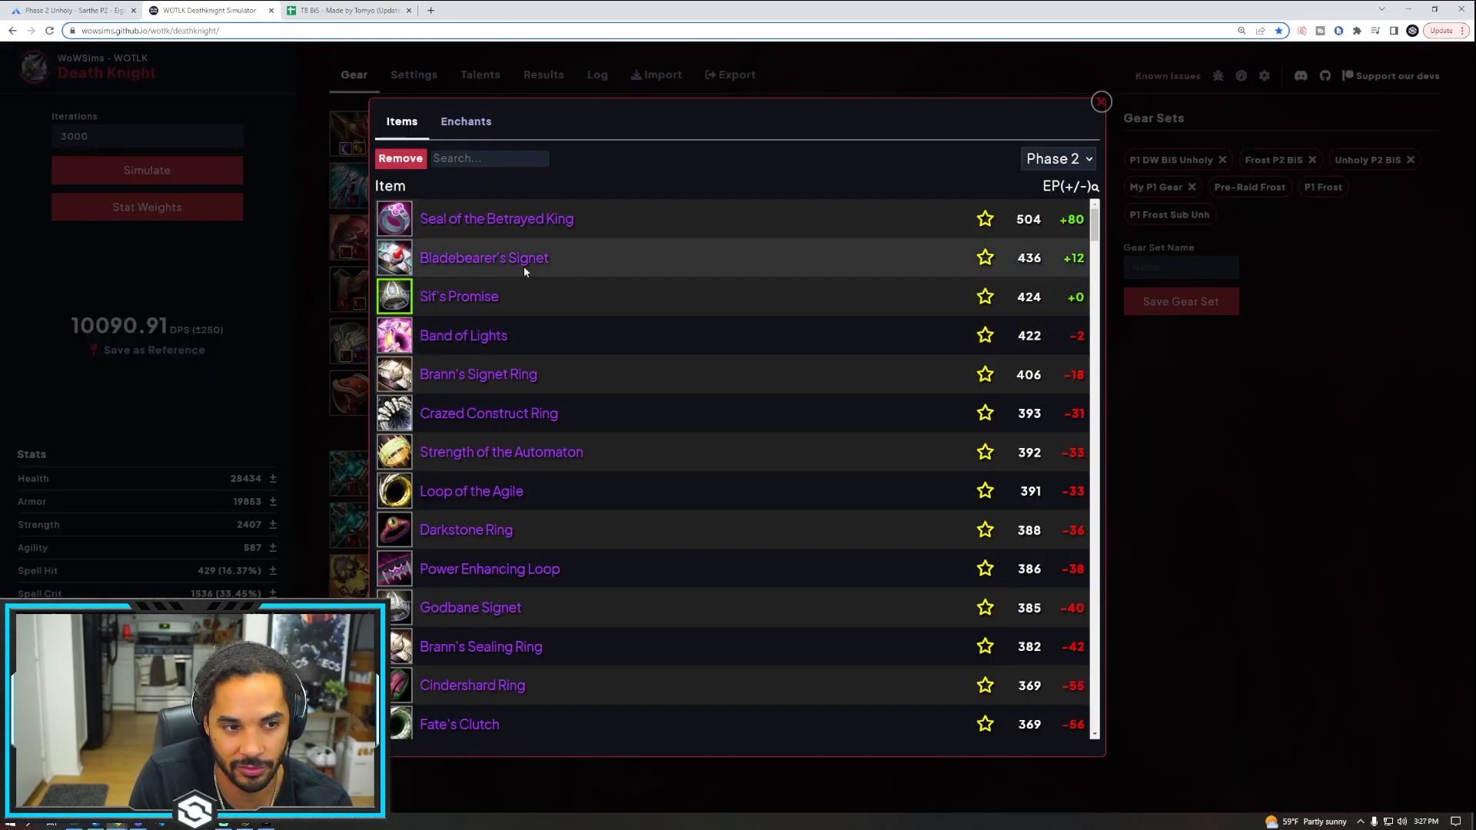
left_click(1099, 101)
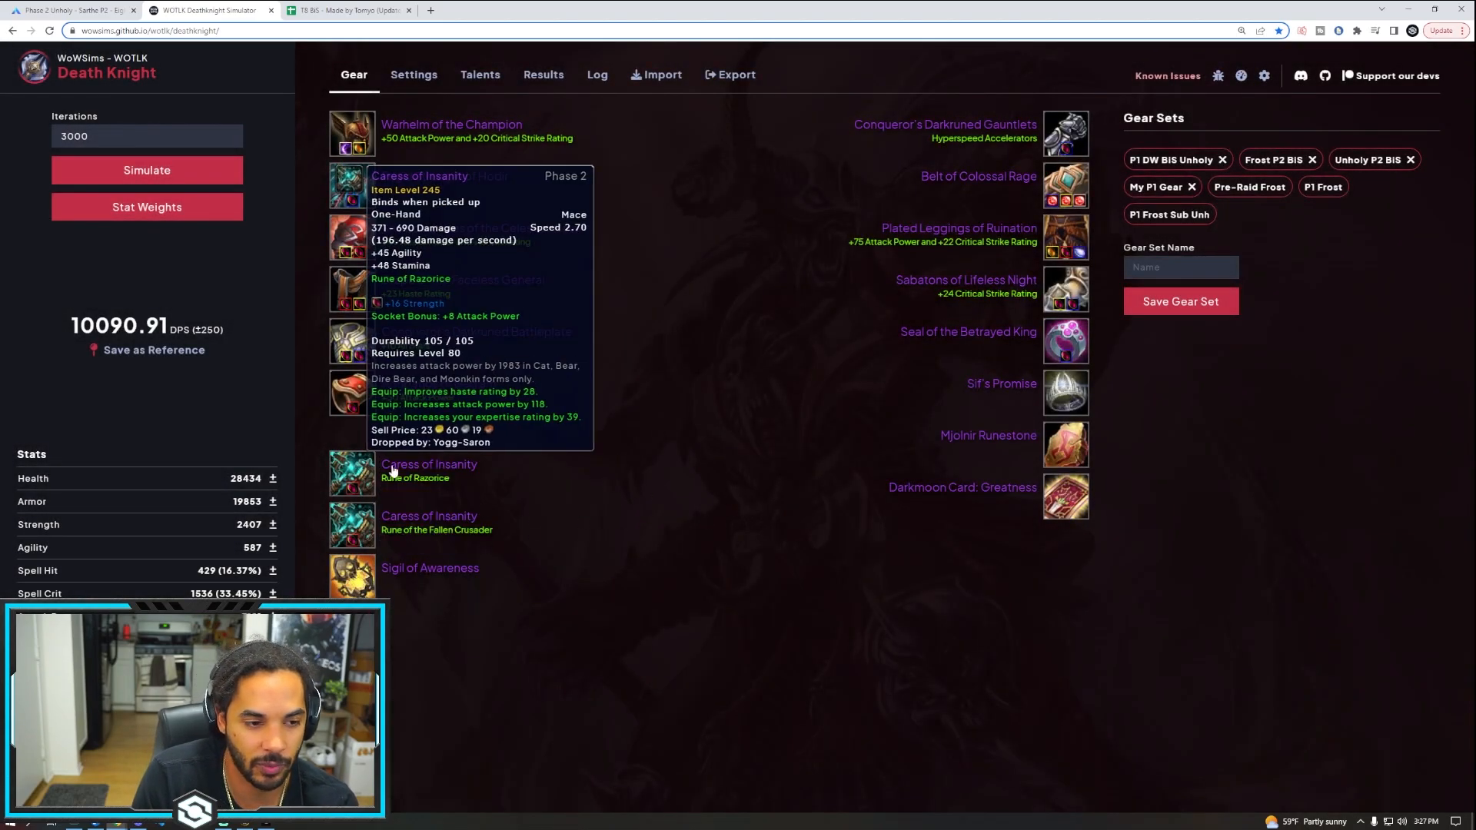
left_click(352, 186)
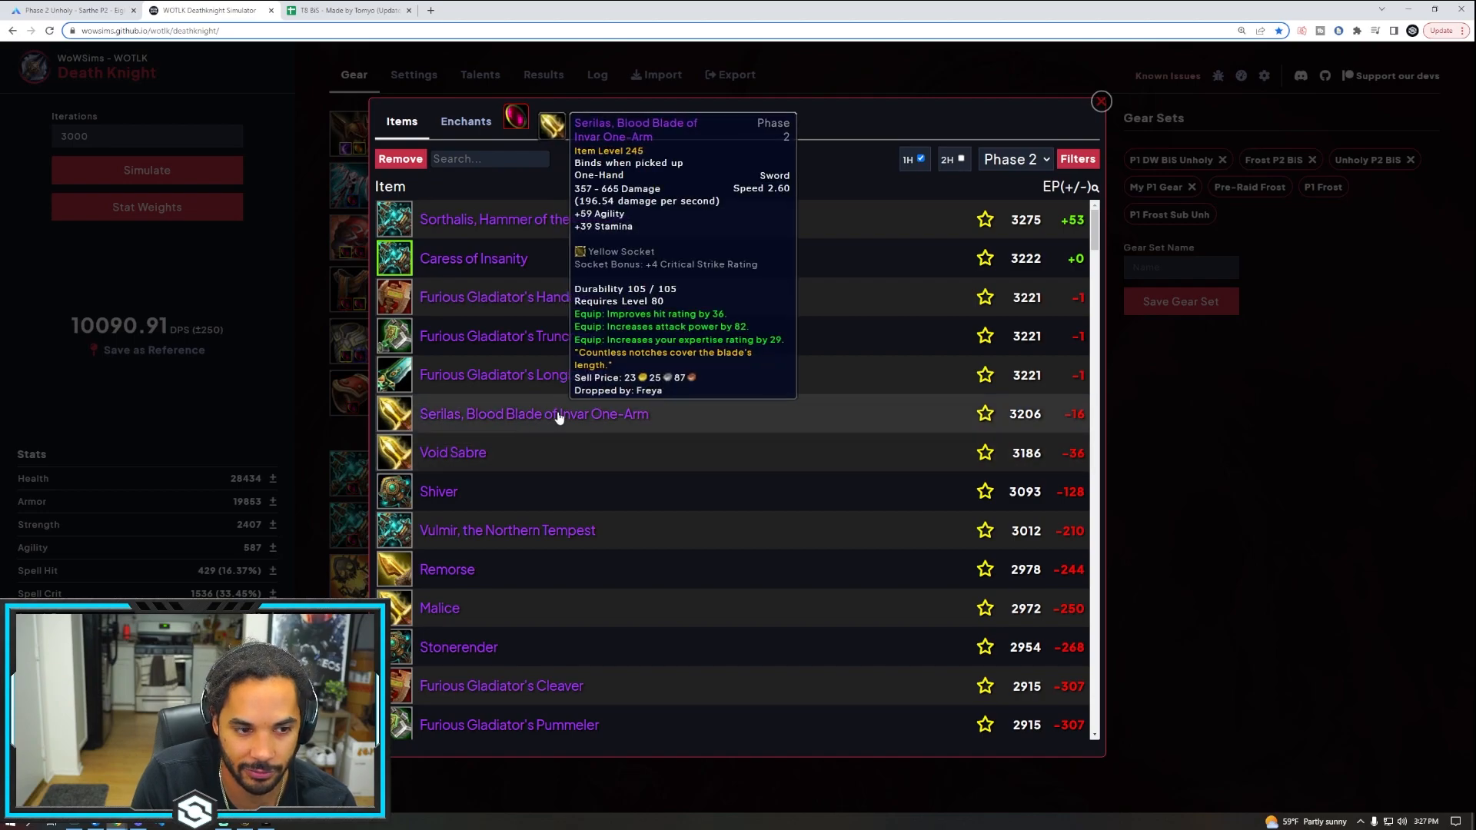
left_click(1099, 102)
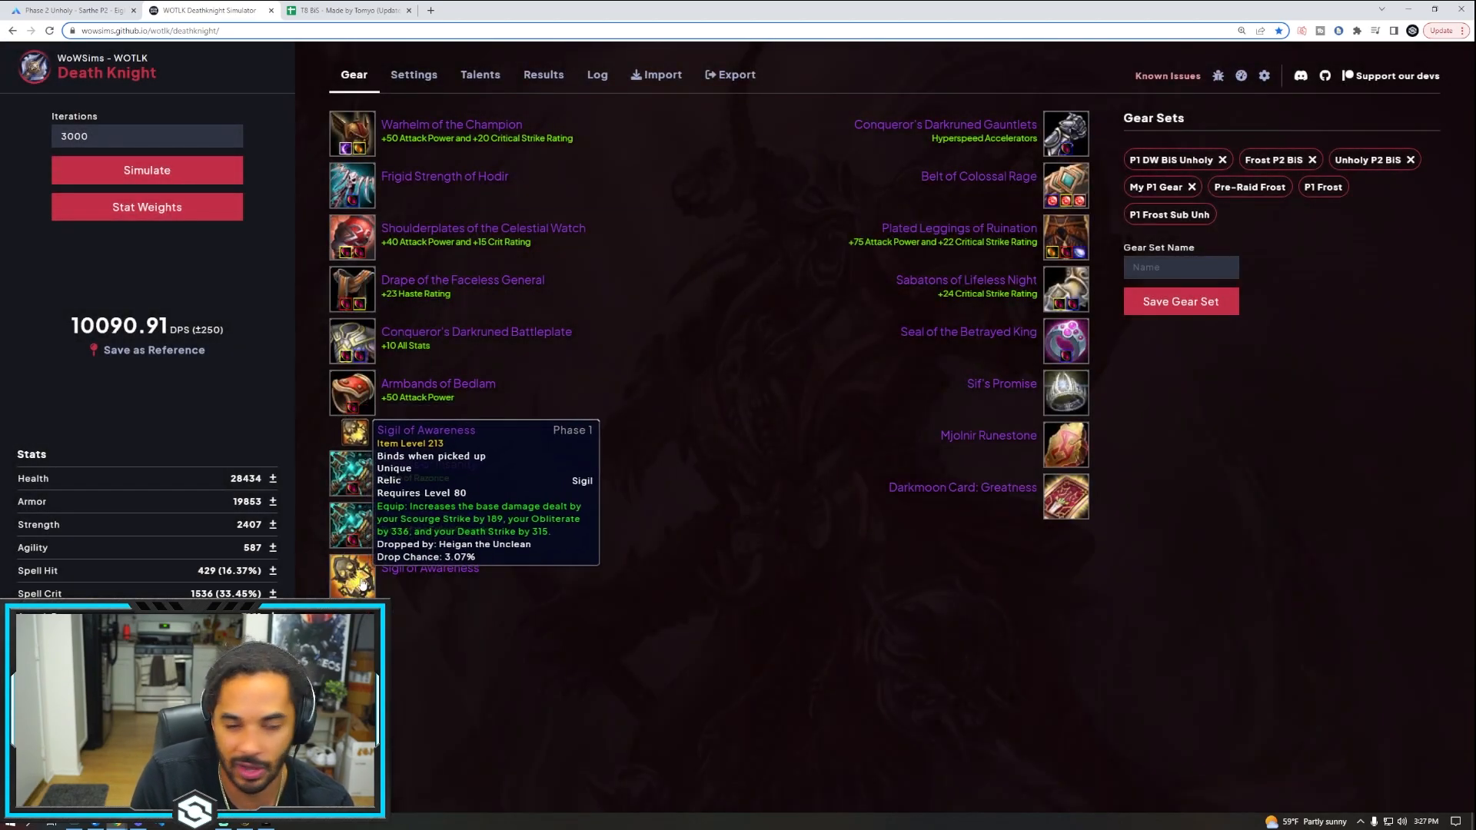